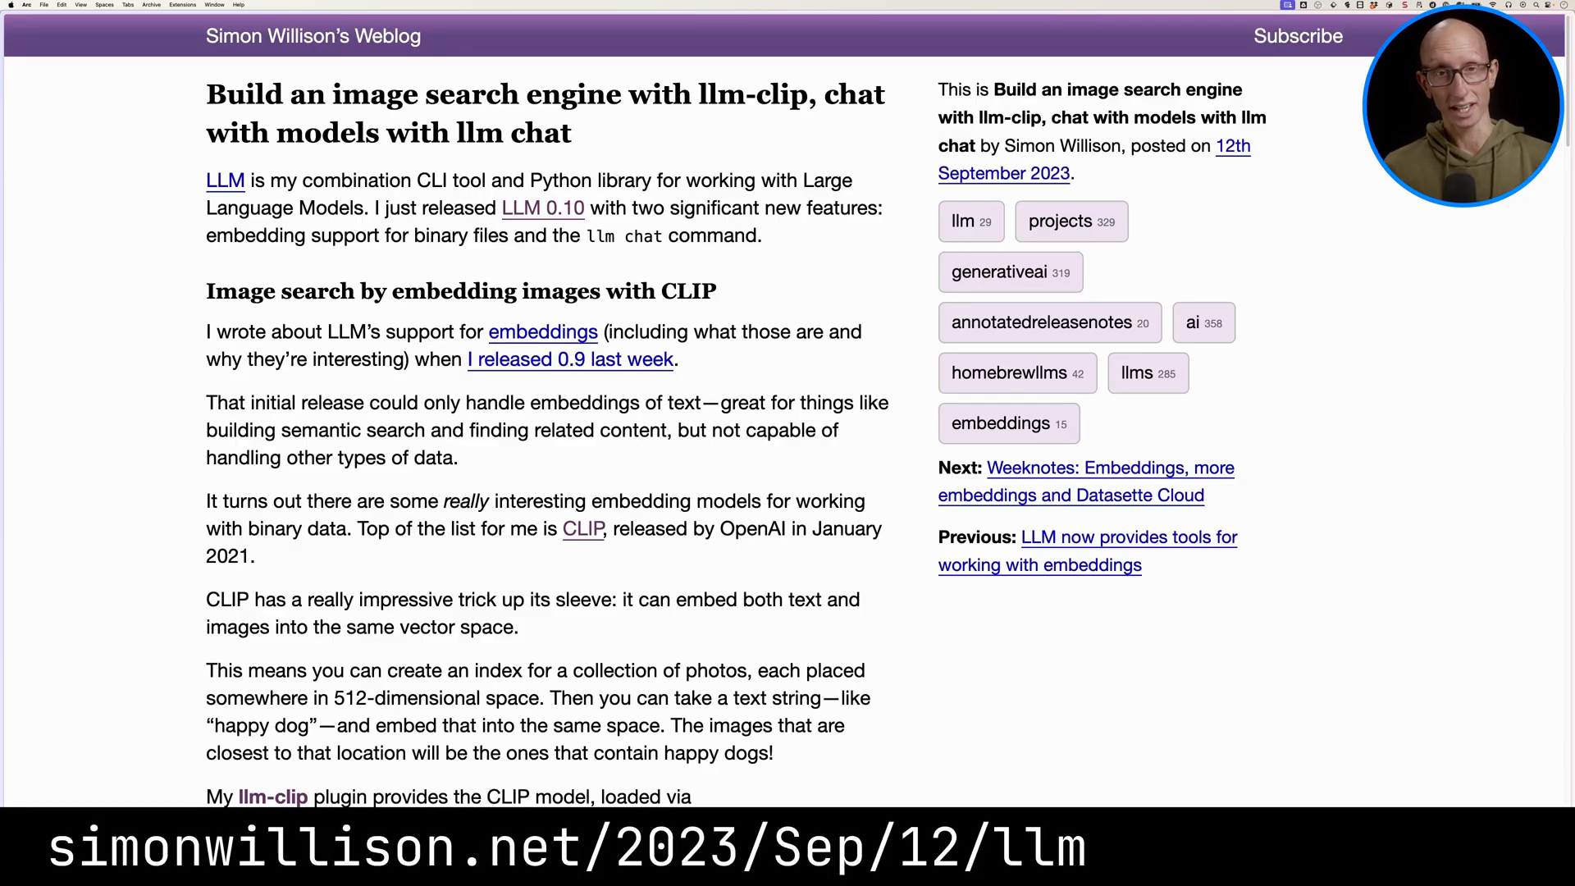
Launch IPython with poetry run ipython, import llm and load the clip embedding model.
scroll(down, 3)
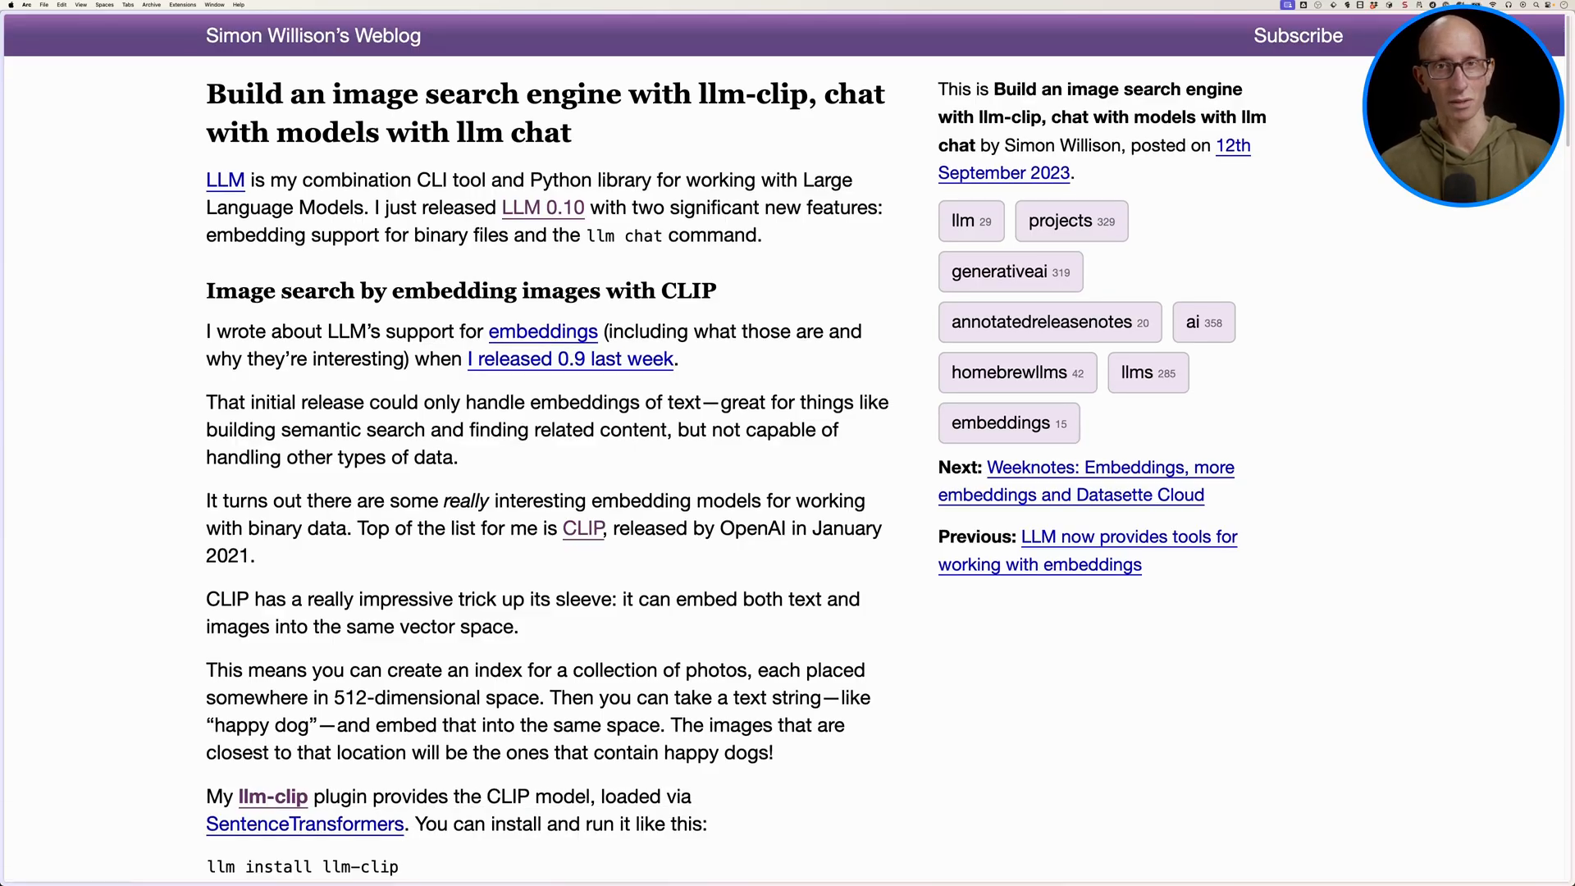
scroll(down, 3)
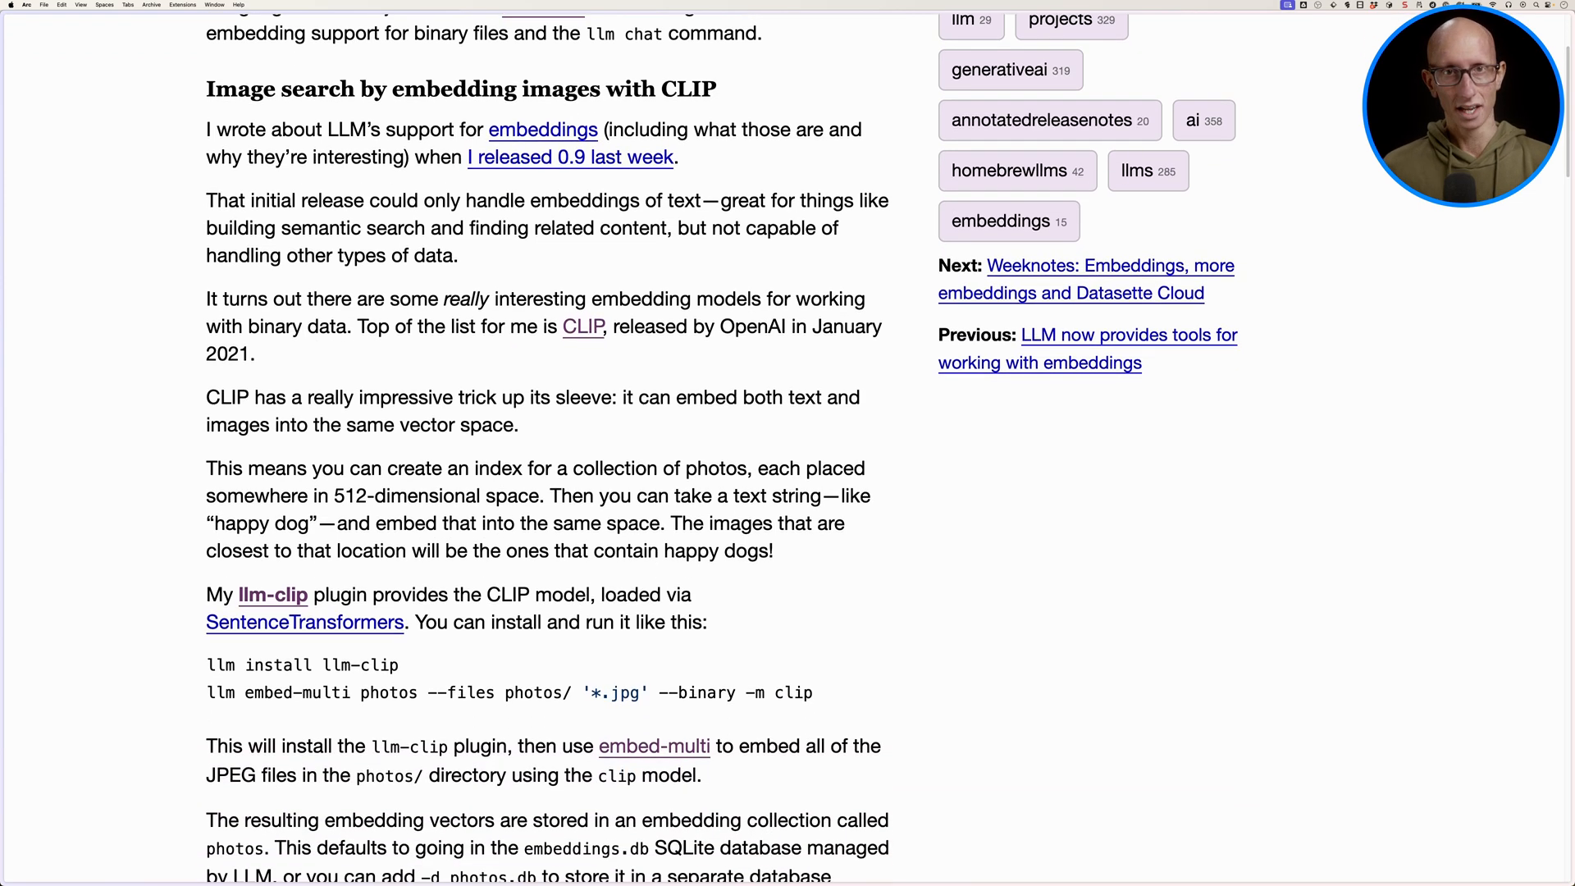
scroll(down, 3)
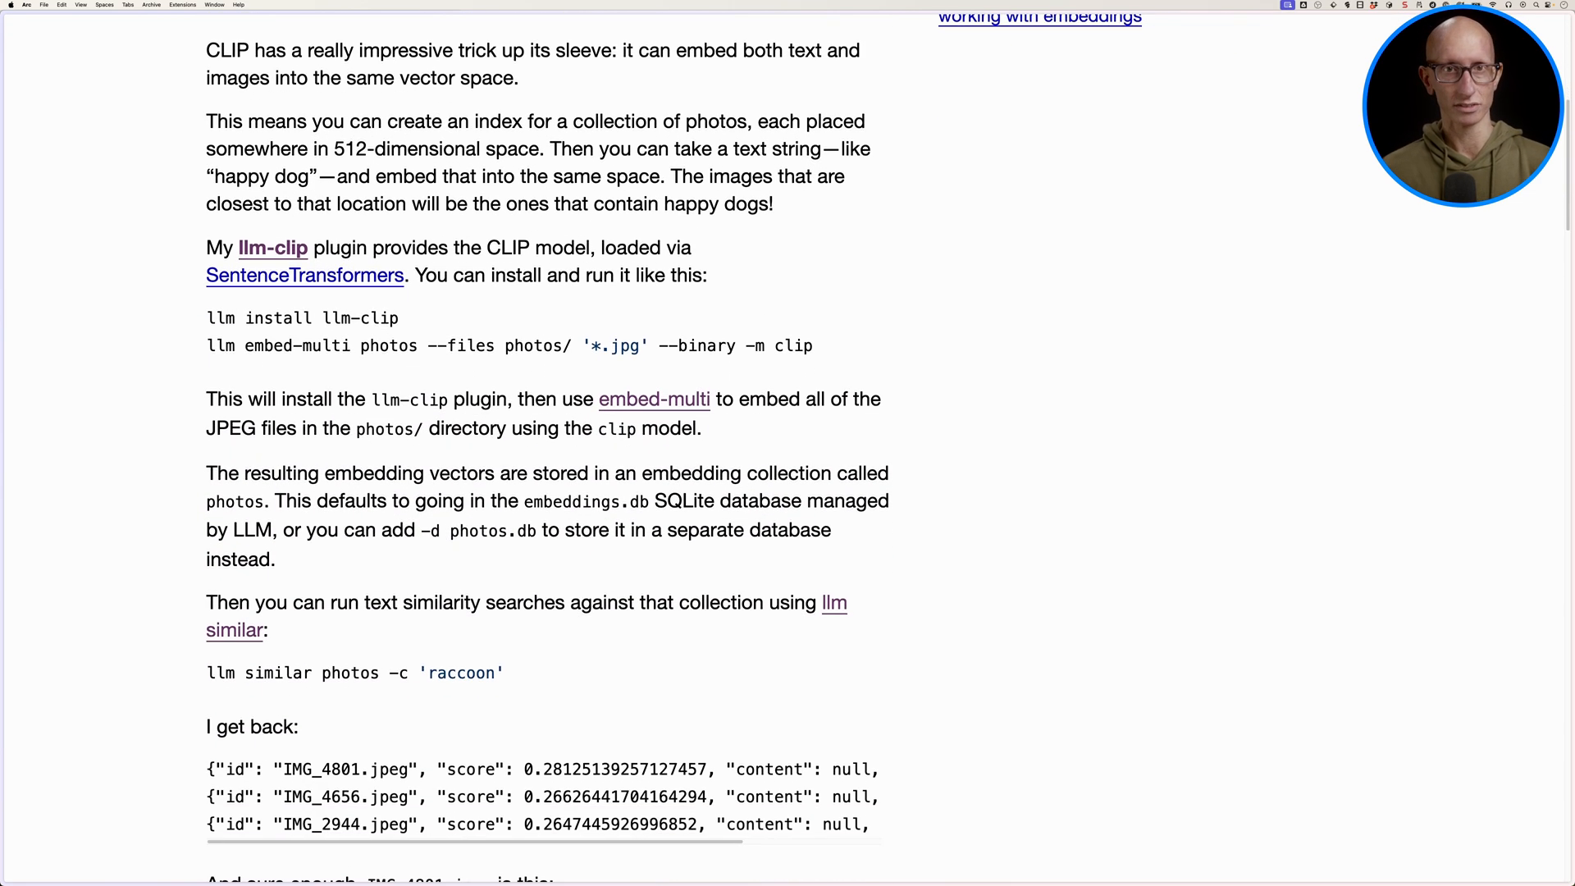
scroll(down, 3)
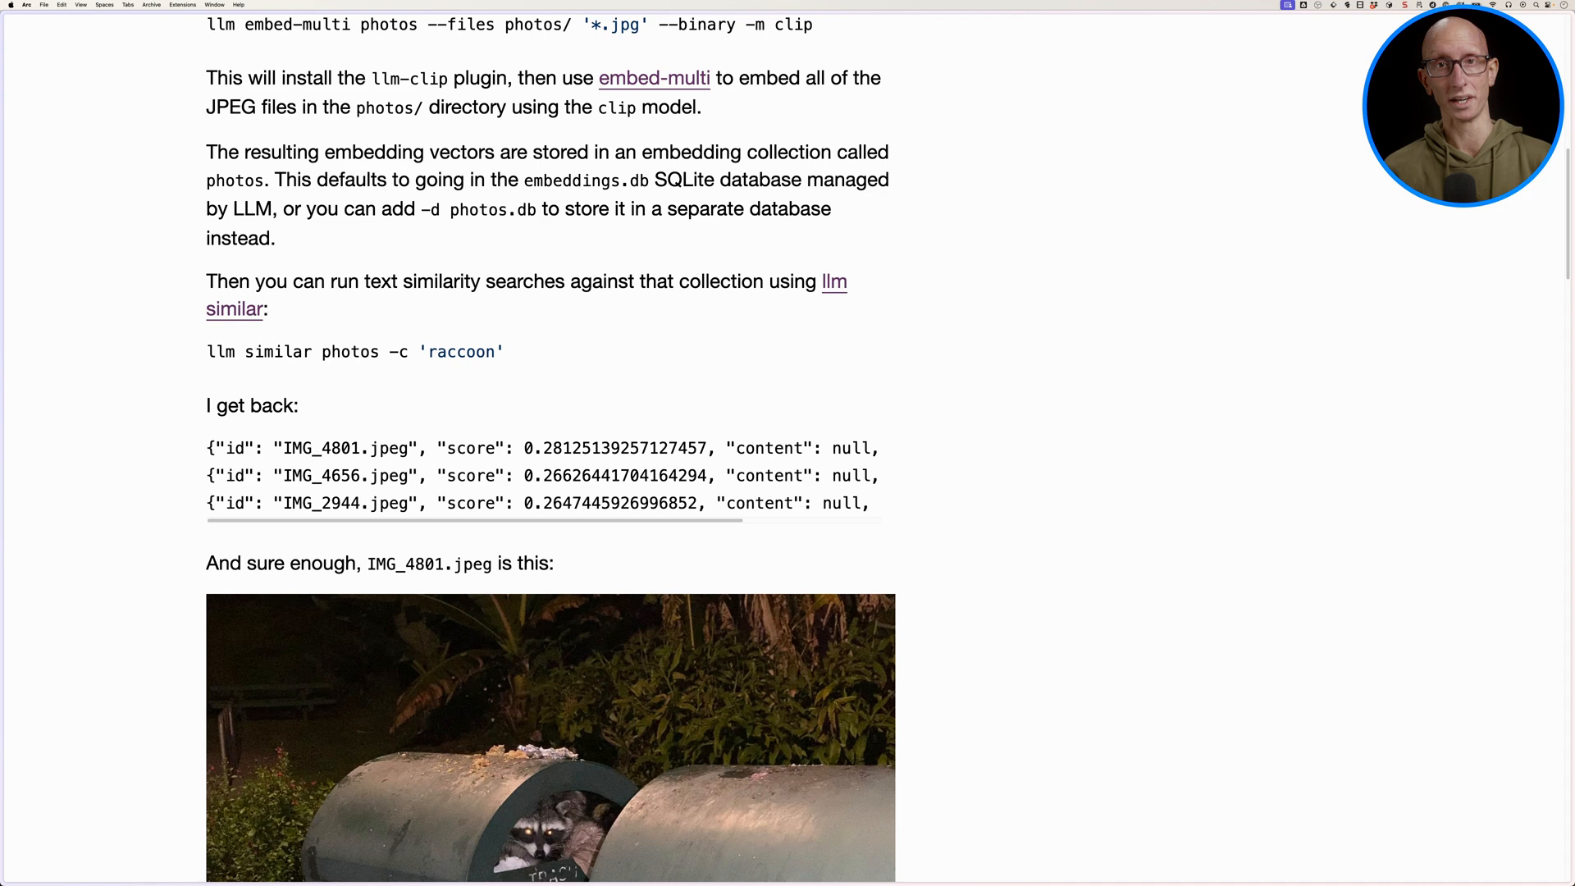
scroll(down, 3)
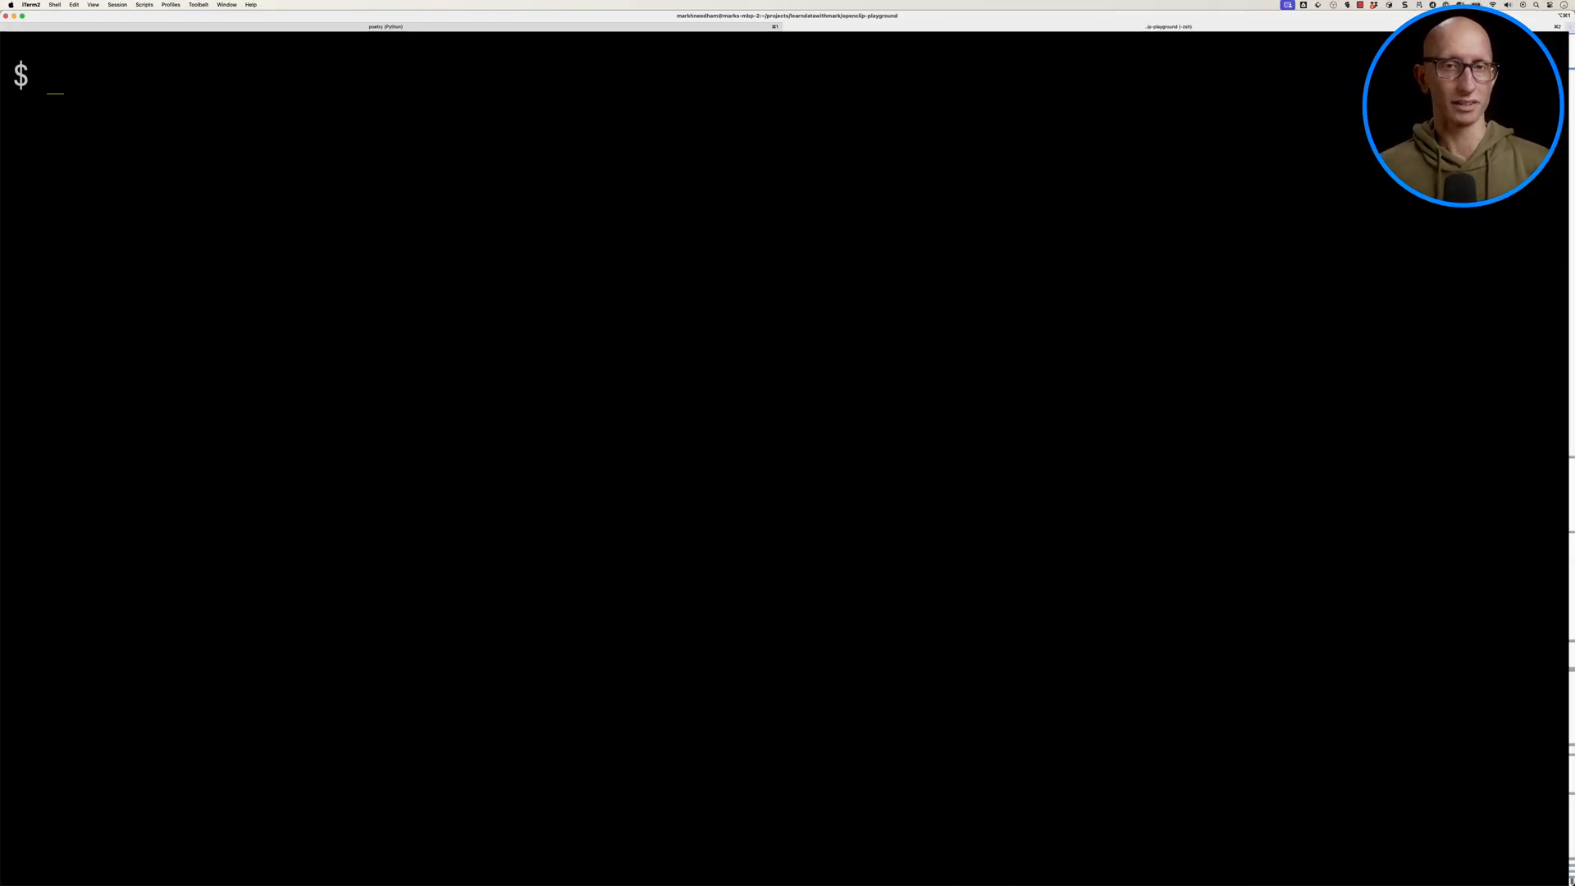
text(poetry run)
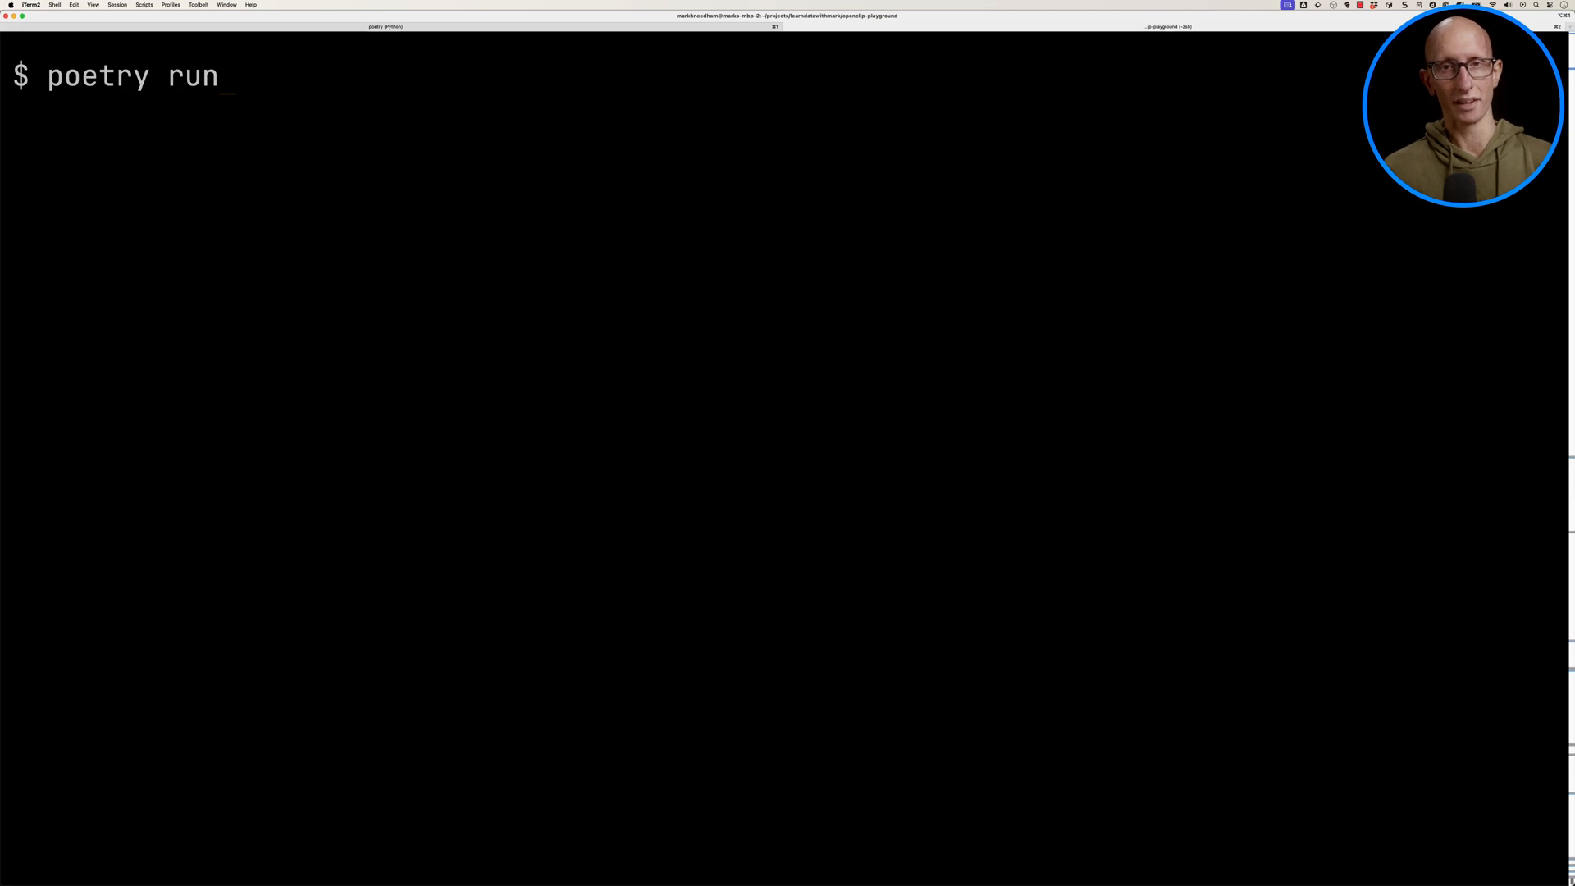
key(Return)
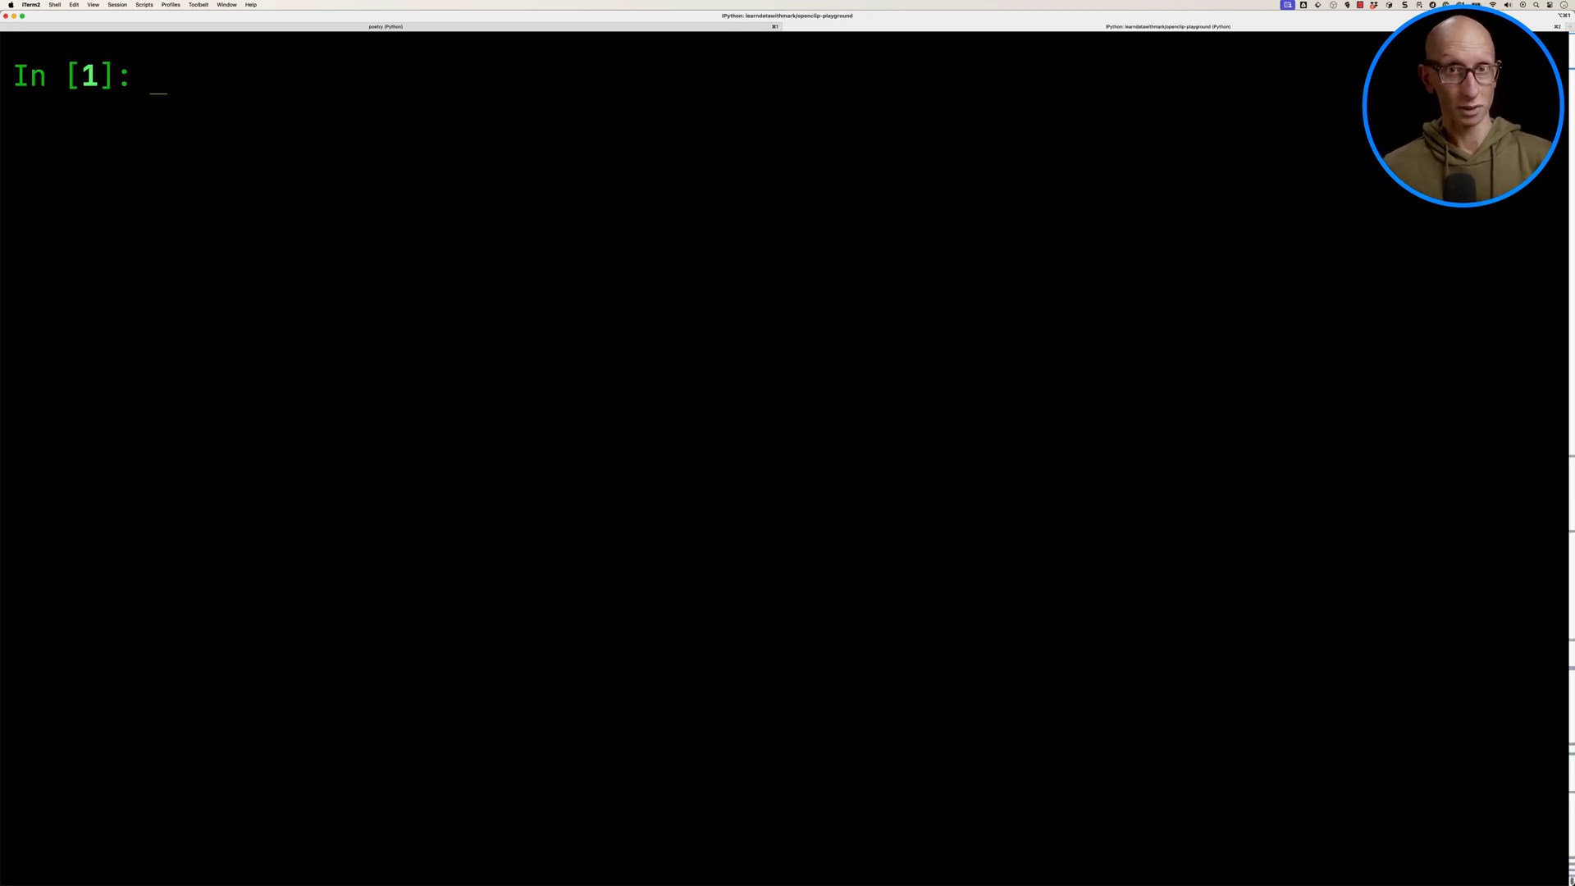
text(import llm)
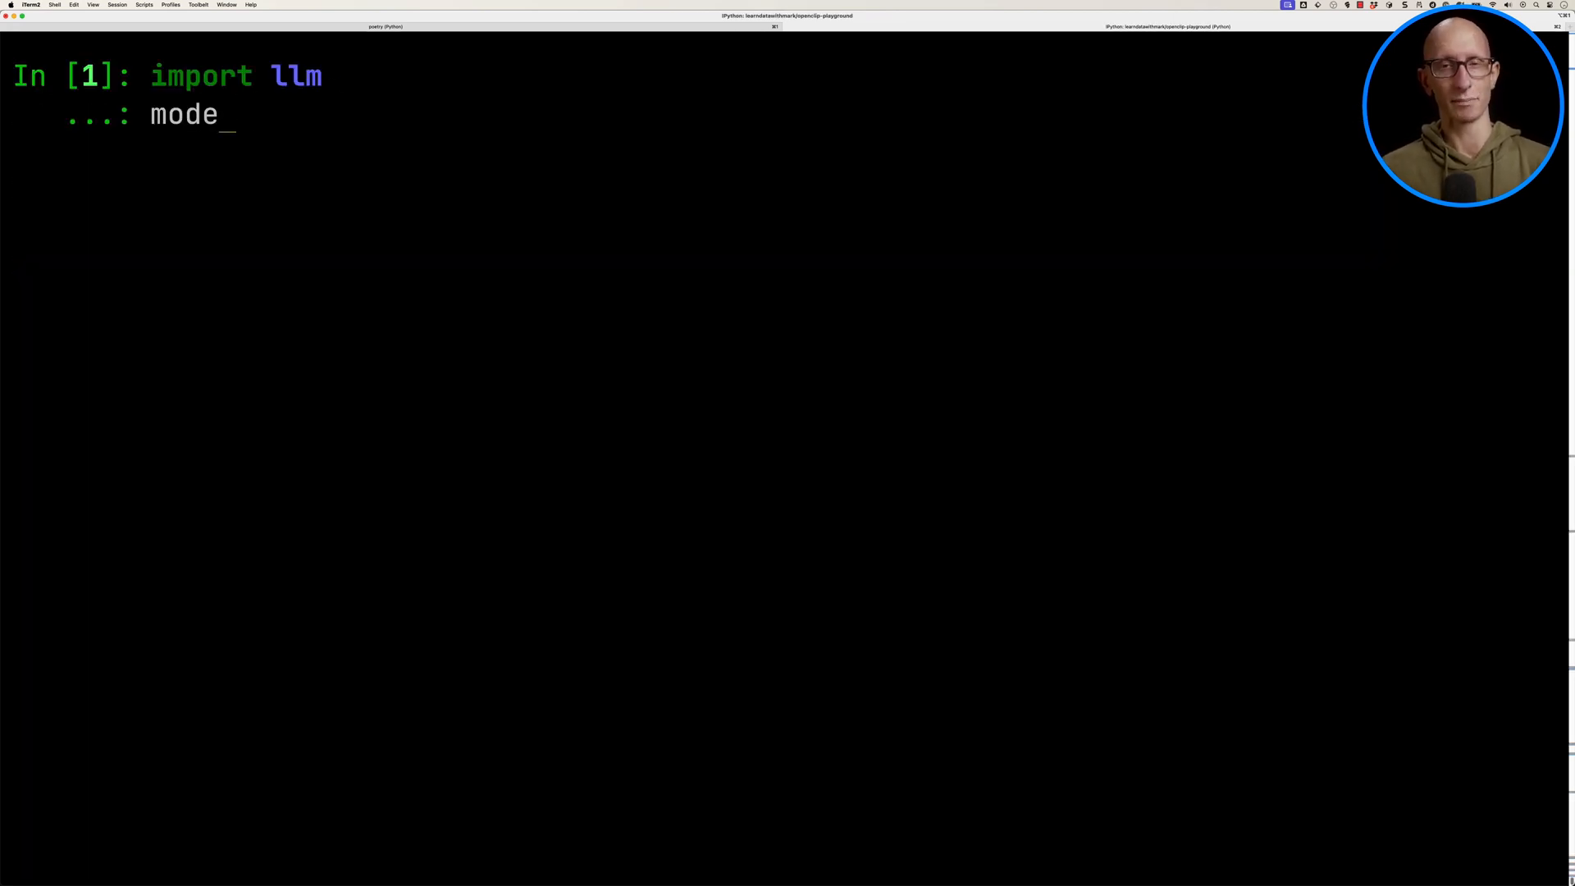
text(l = llm.get_embedding_model()
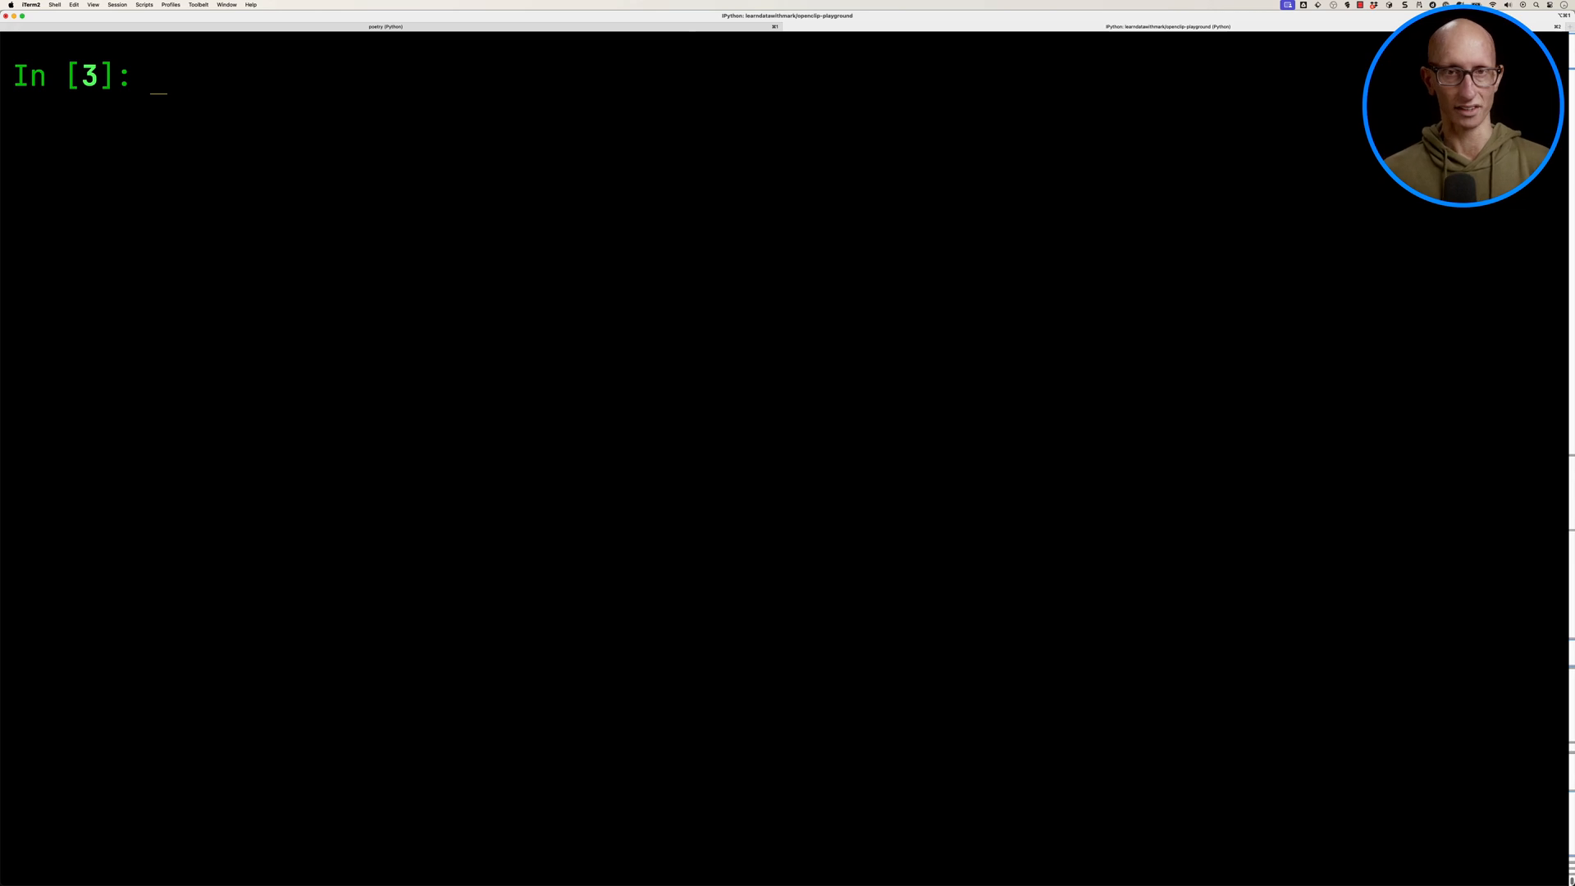
Embed the text 'cute dog' and view the resulting number vector in the pager.
text(with c.p)
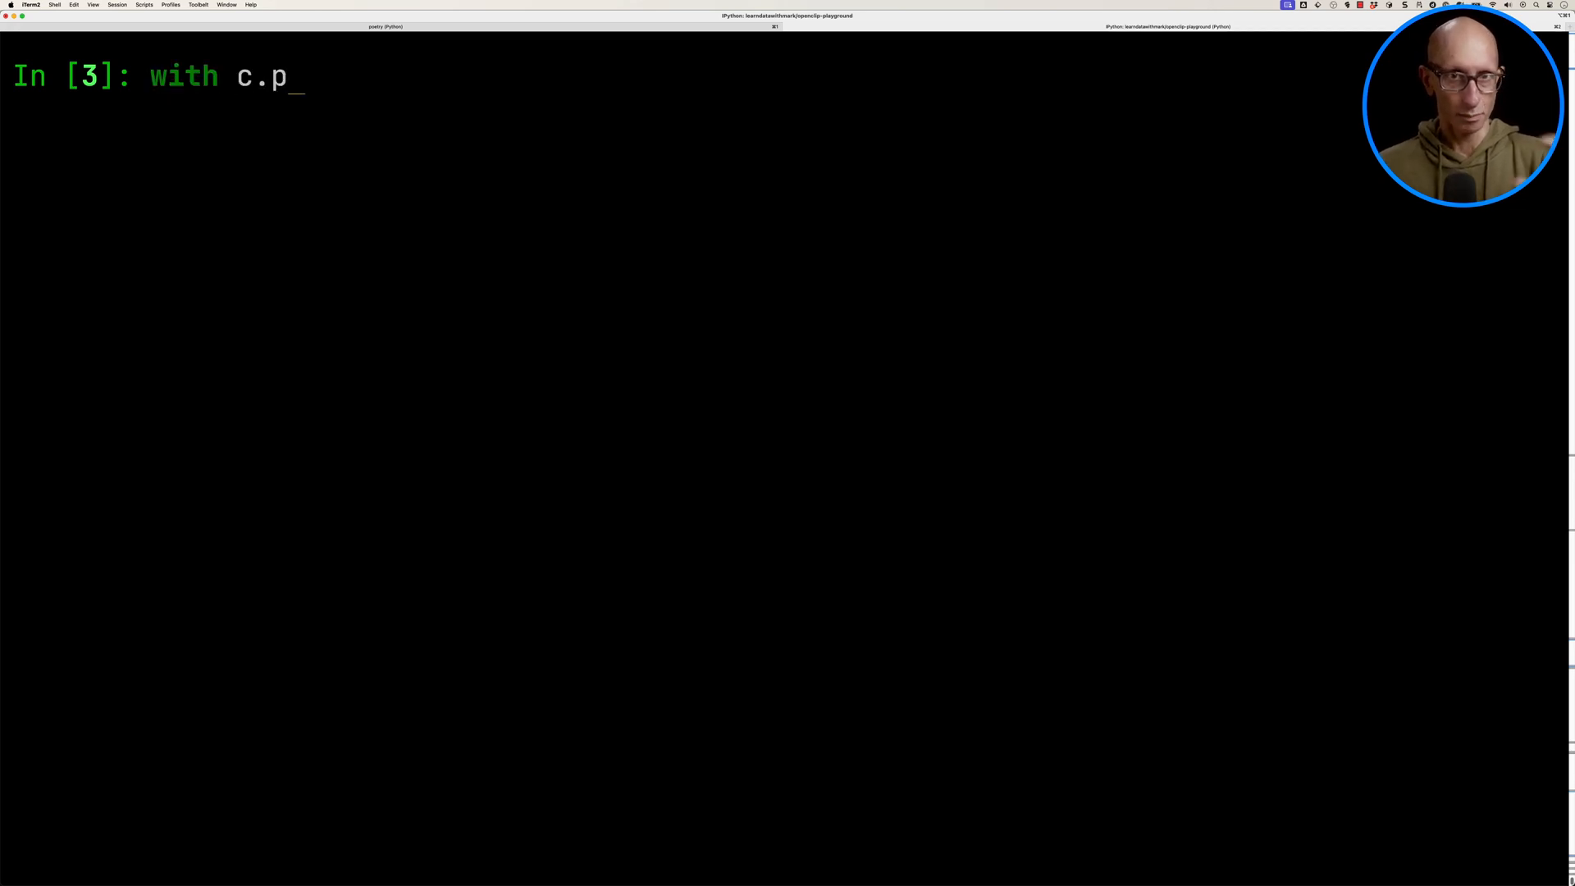
text(ager():)
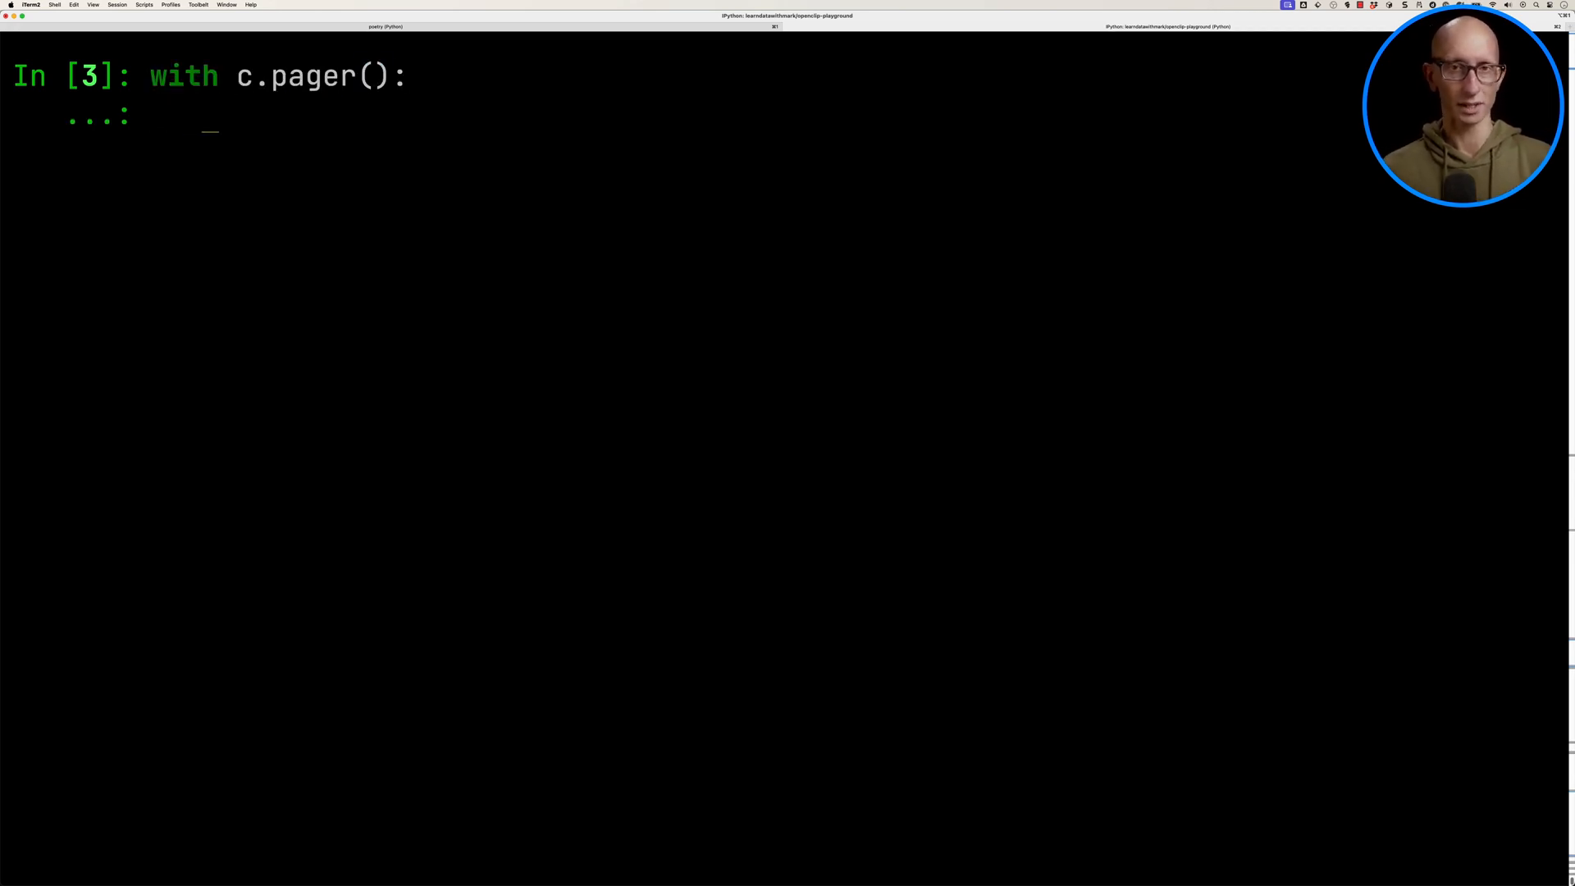
text(c.out(model.embed(")
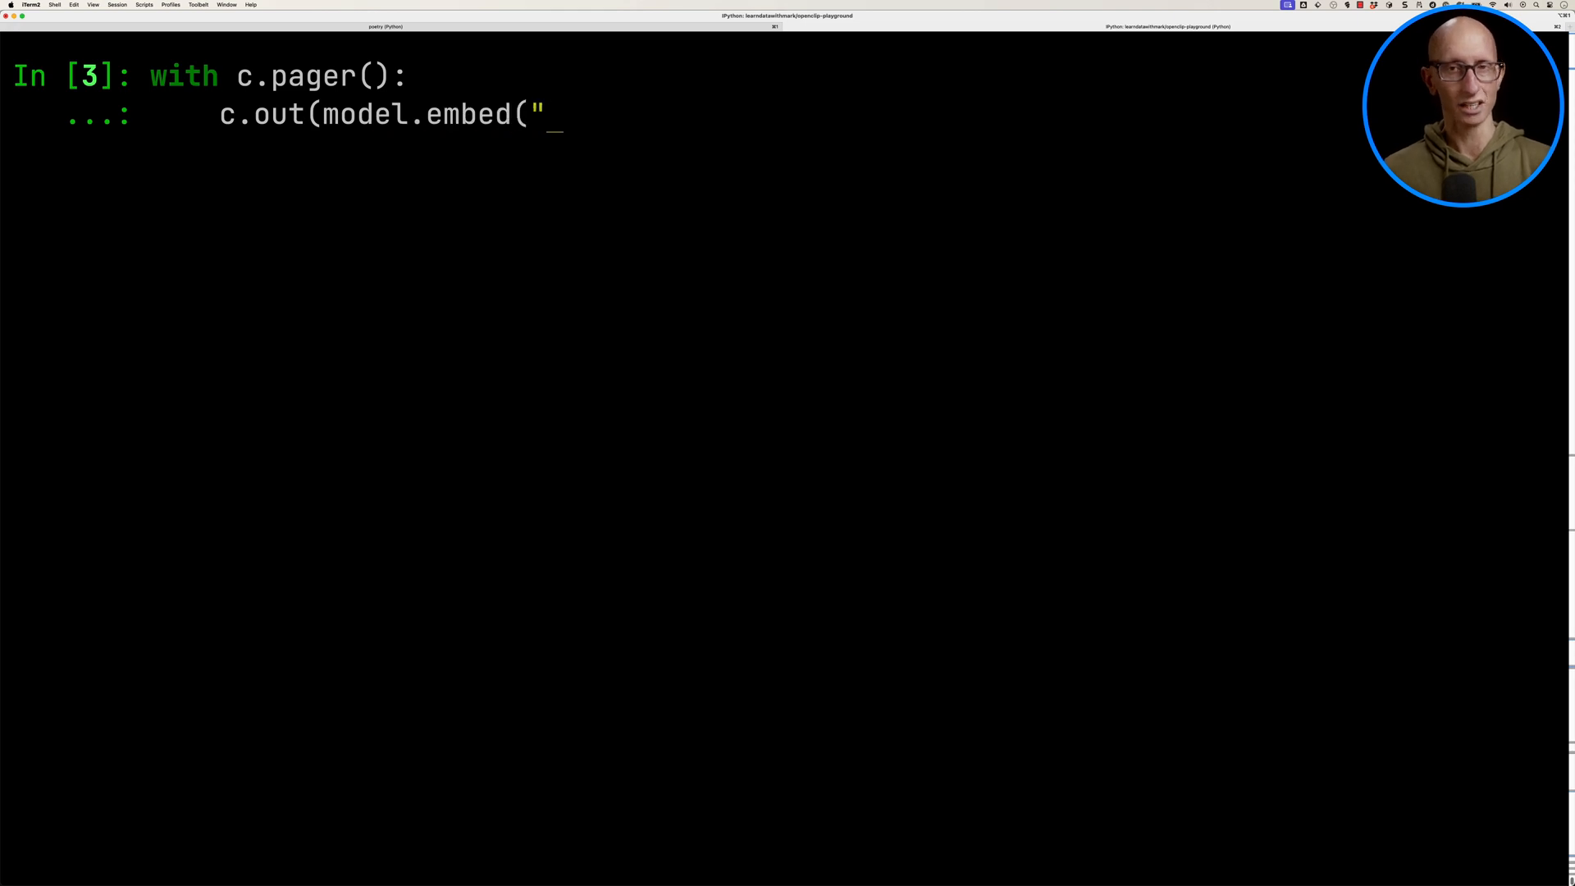
text(cute dog")))
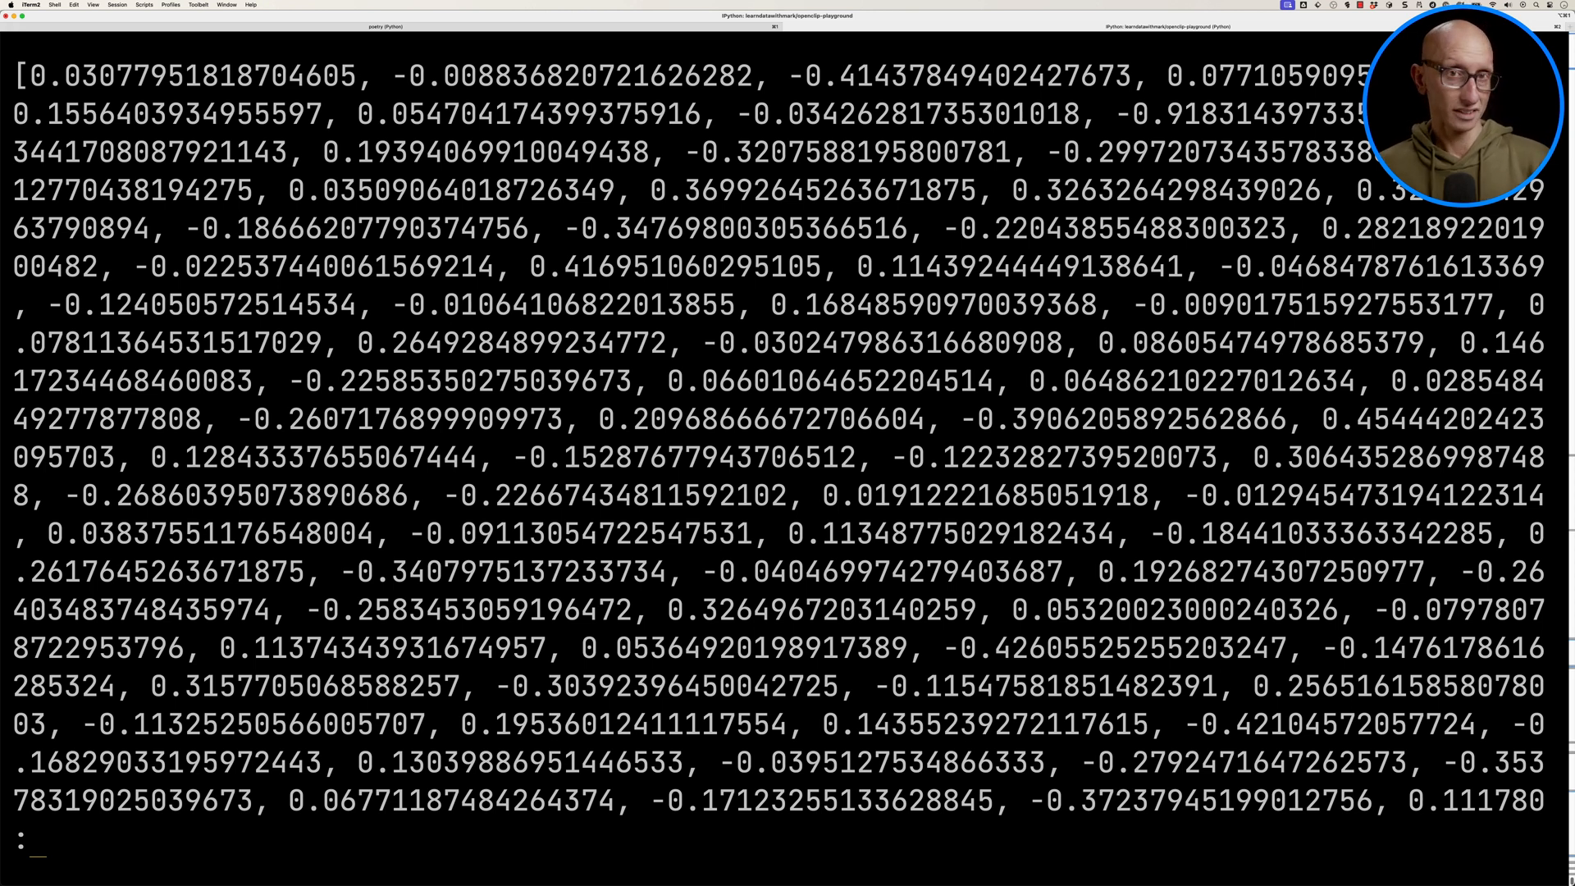
key(q)
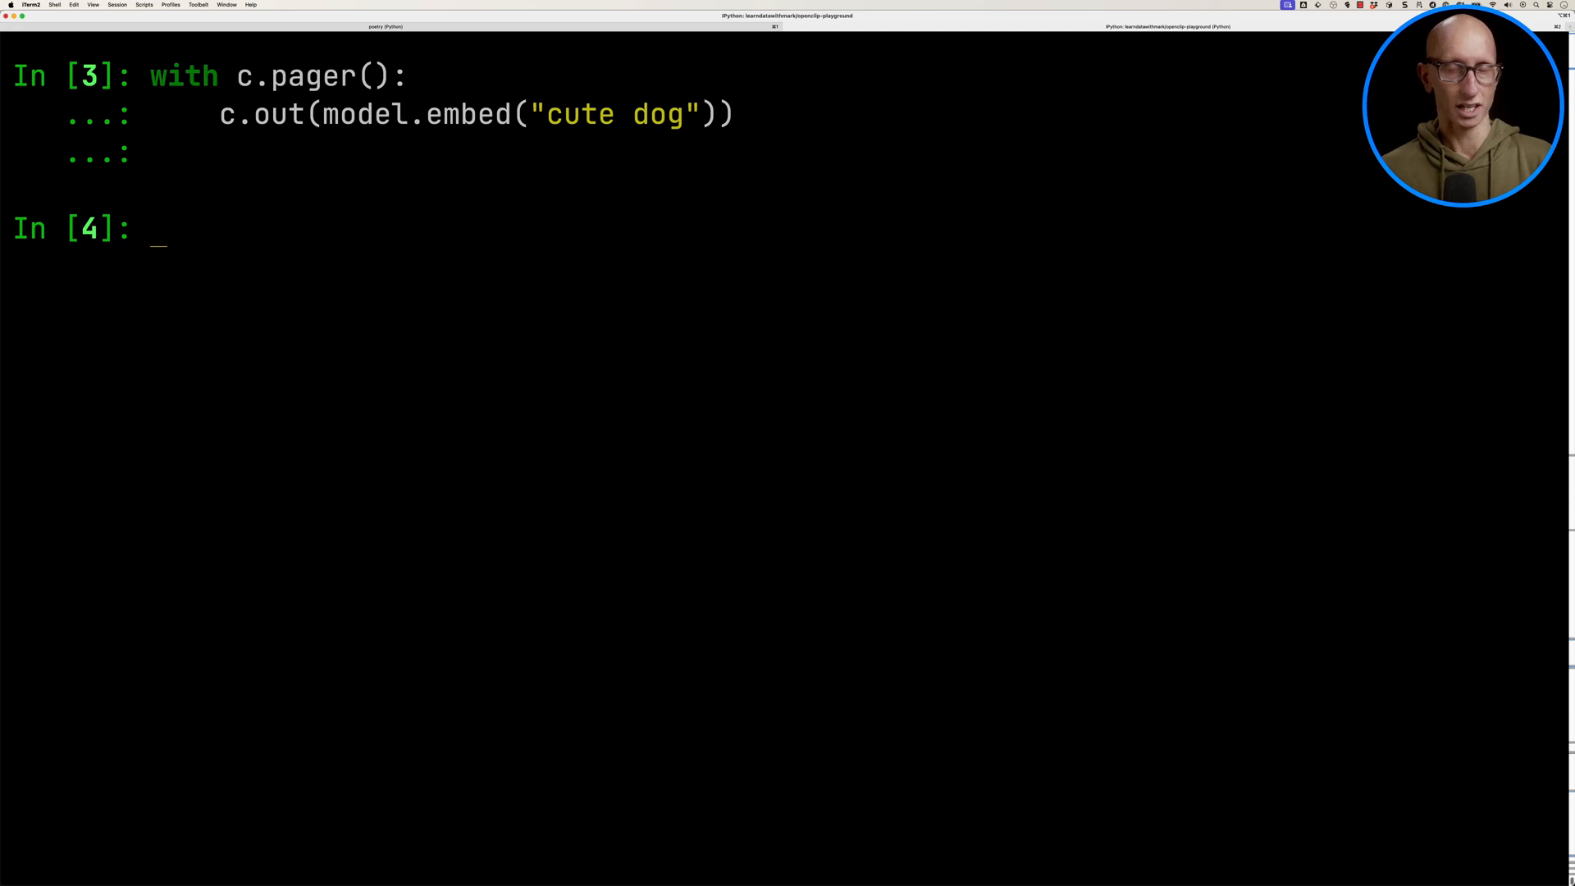
Display the DALL·E Santa-outfit dog image with display_image and embed its file bytes.
text(from iterm_u)
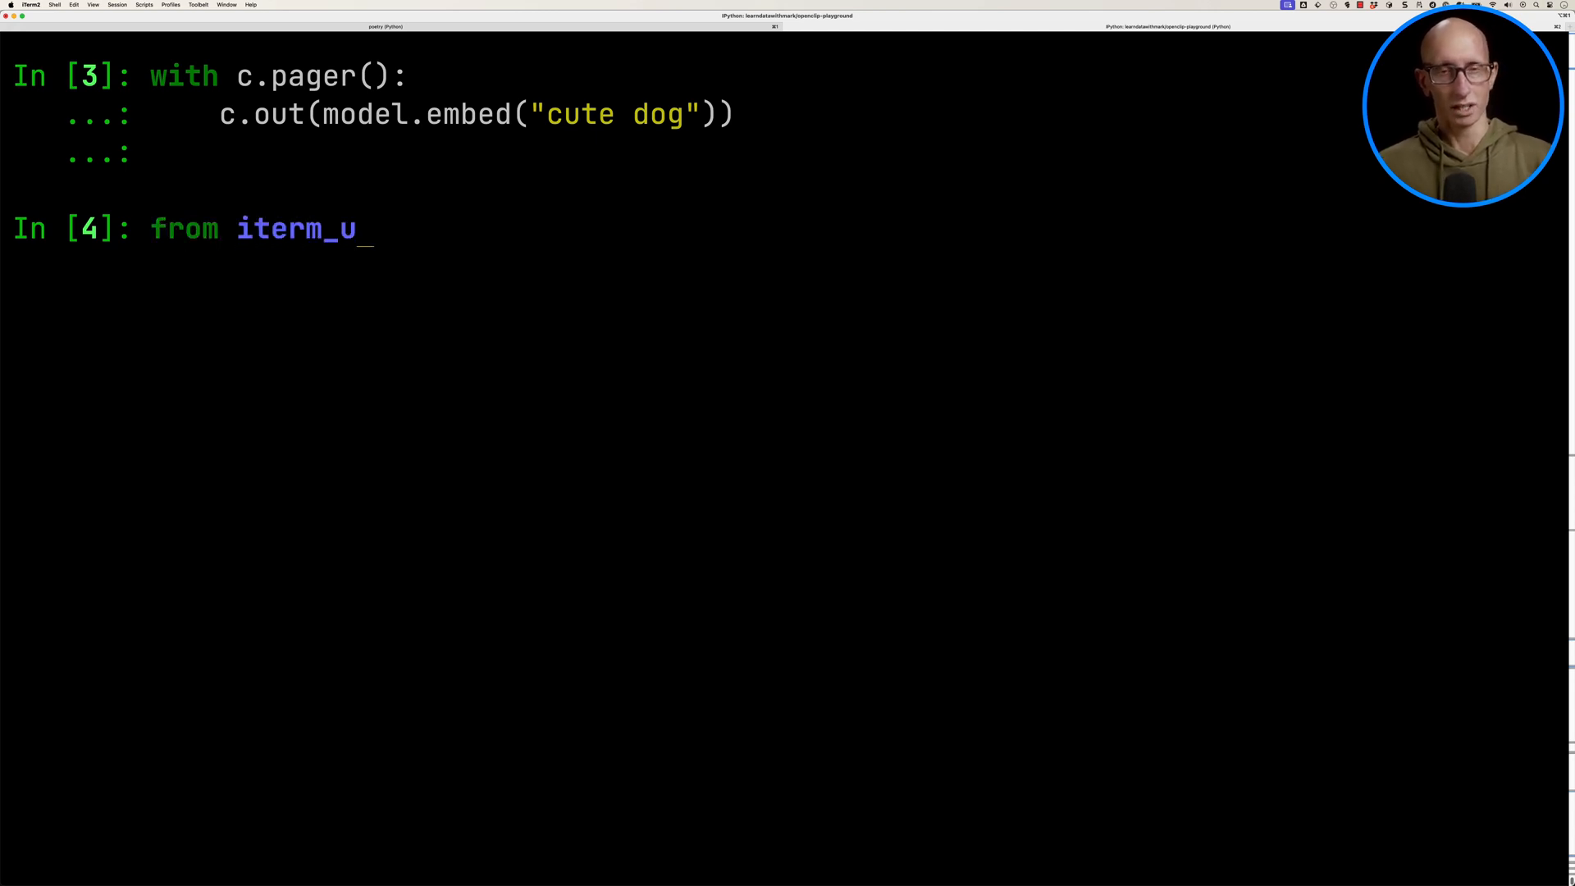
text(tils import display_image)
text(display_image(image)
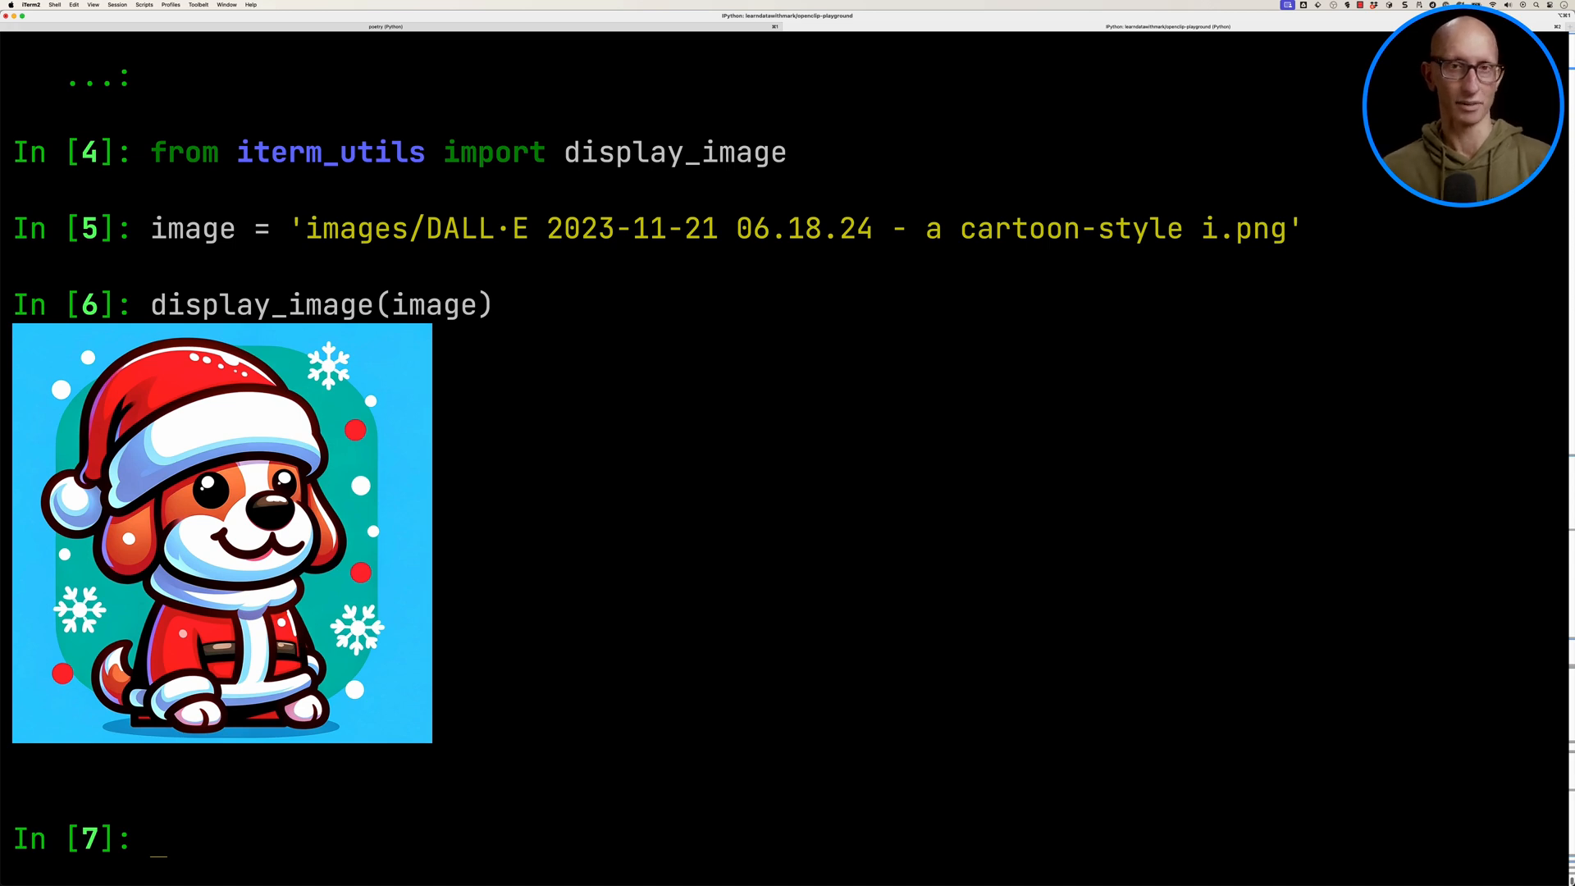
text(with c.pager(), open(image, 'rb') as image_file:)
text(c.out(model.embed(image_file.read()
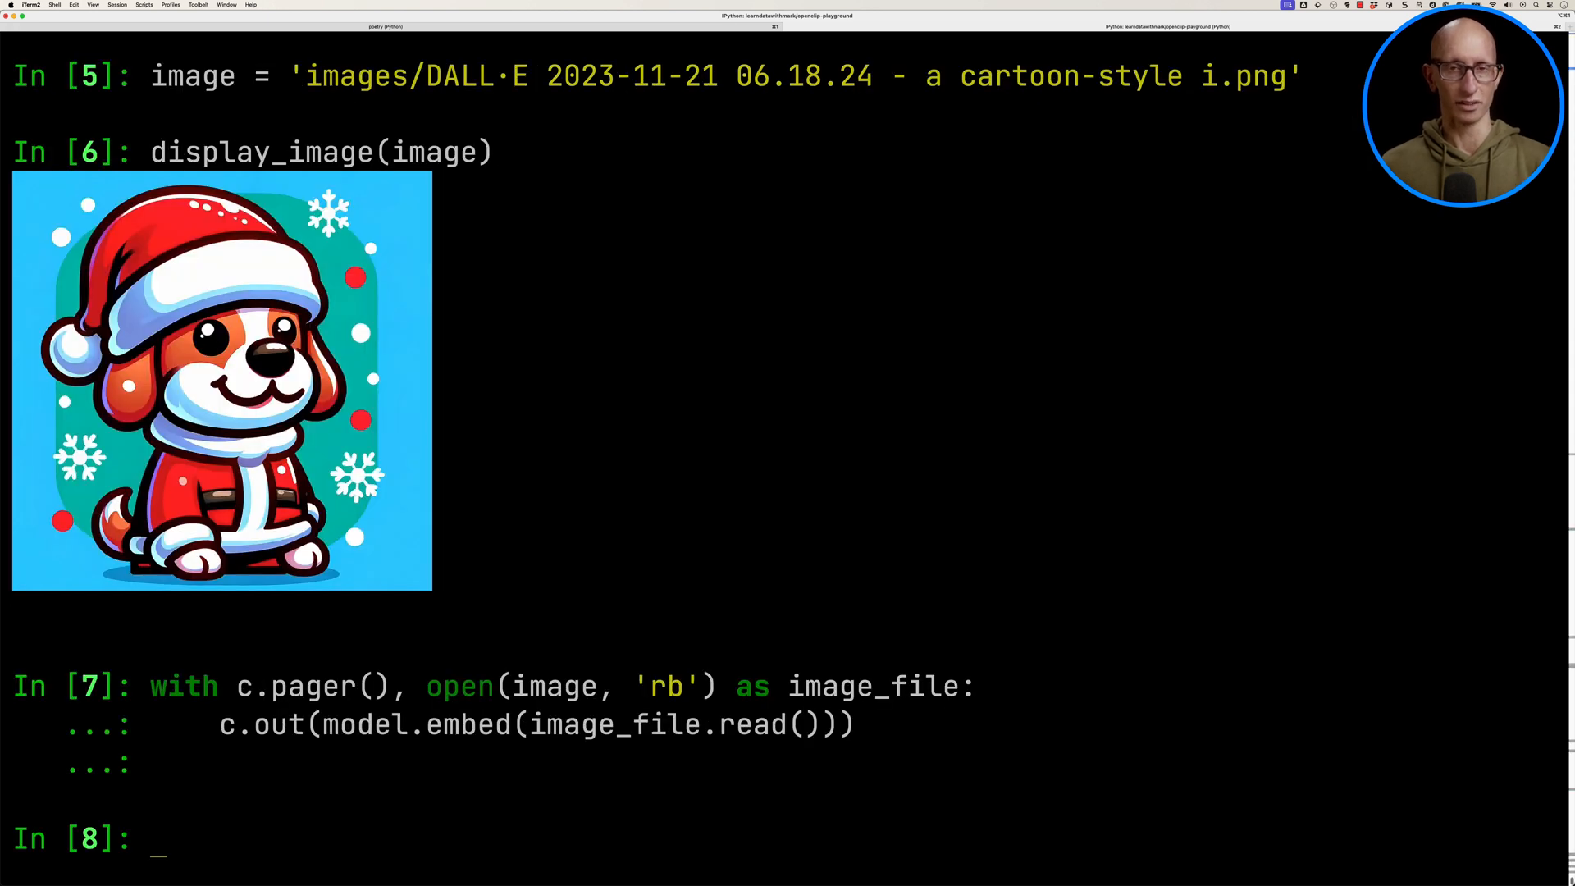
Glob images/*.png into an images list and review the printed file paths.
text(import glob^)
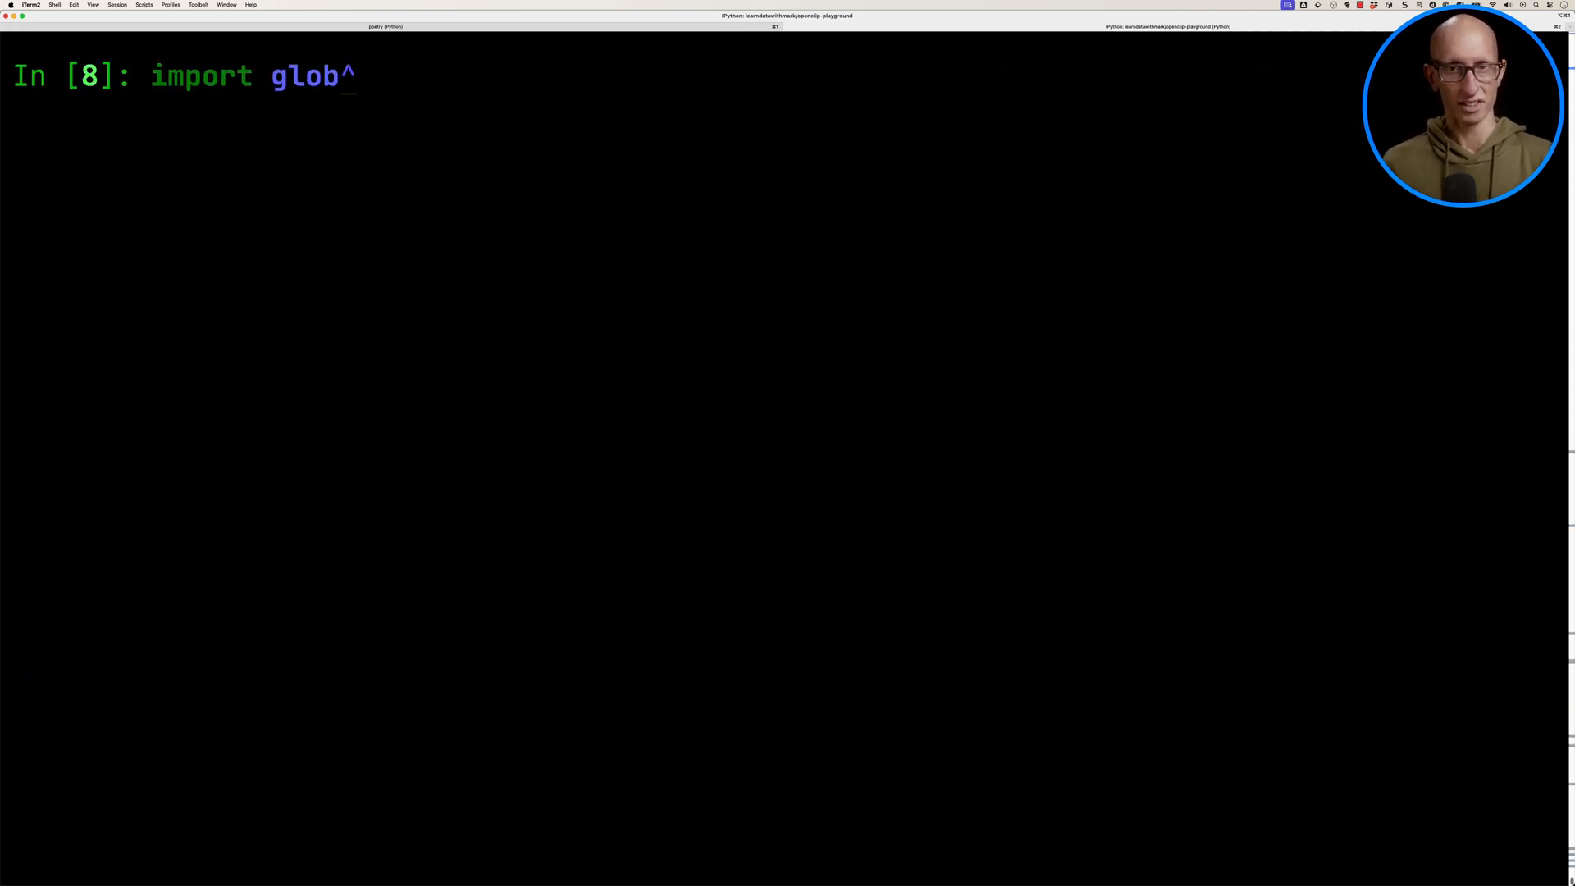
text(images = glob.glob("images/*.png"))
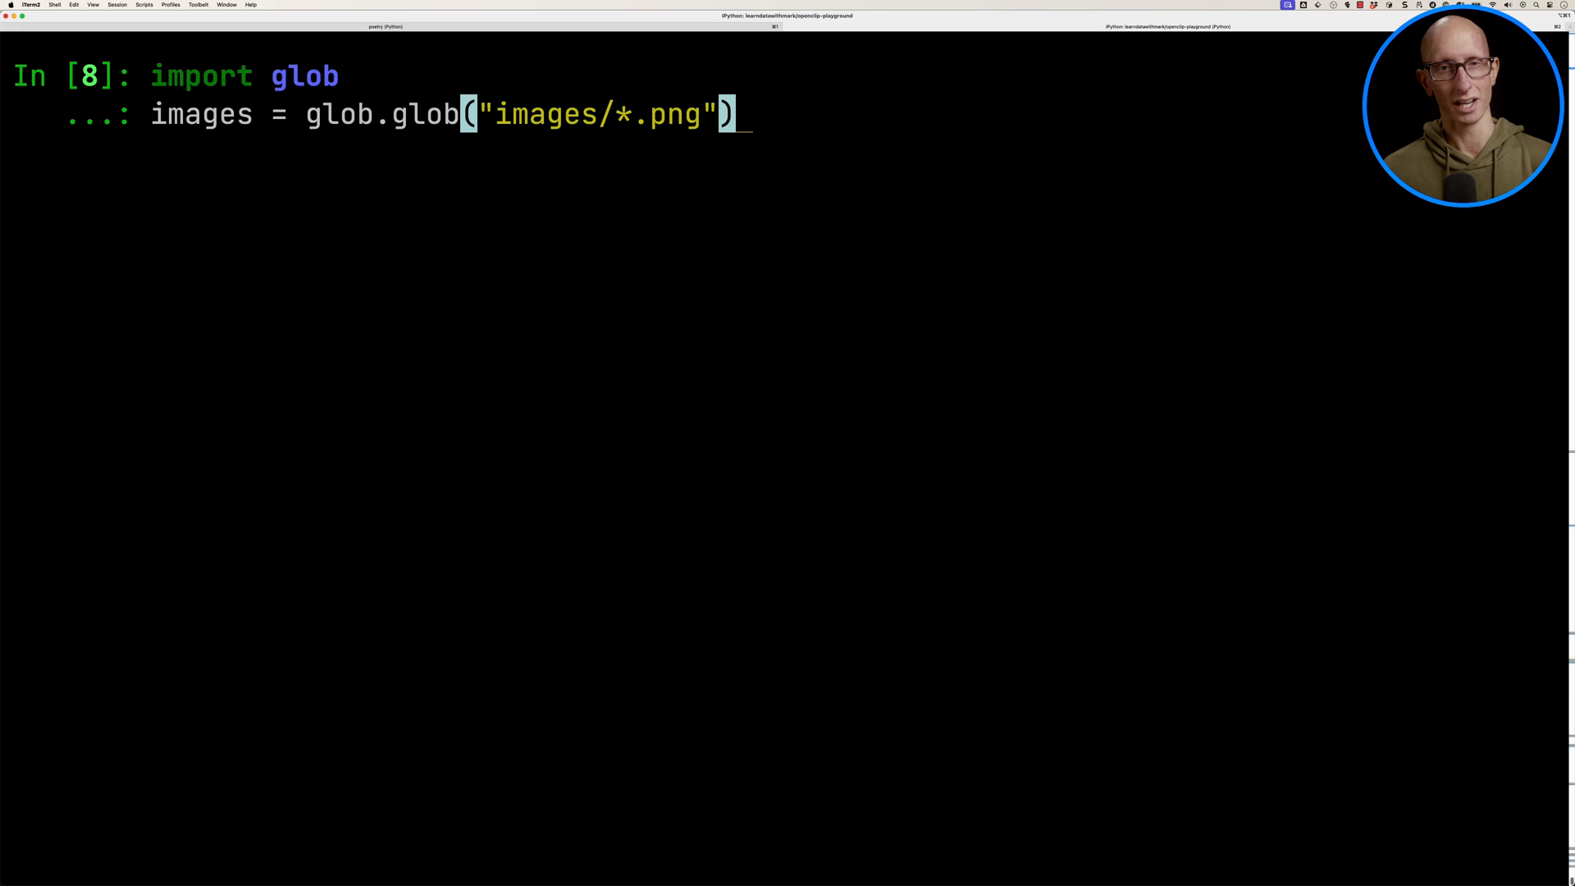
text(i)
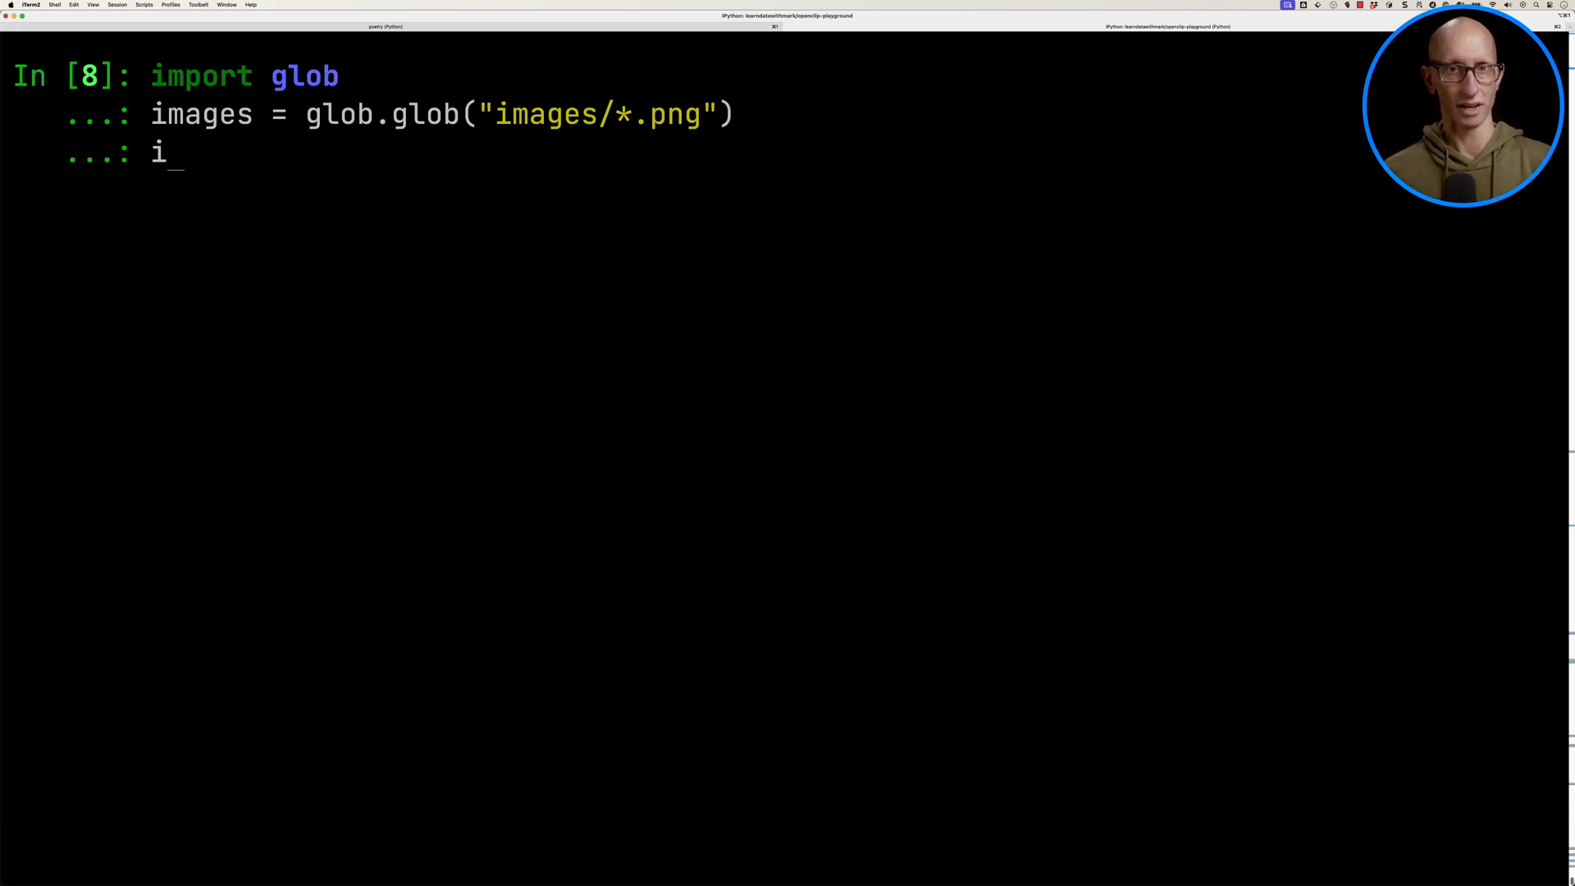
key(Return)
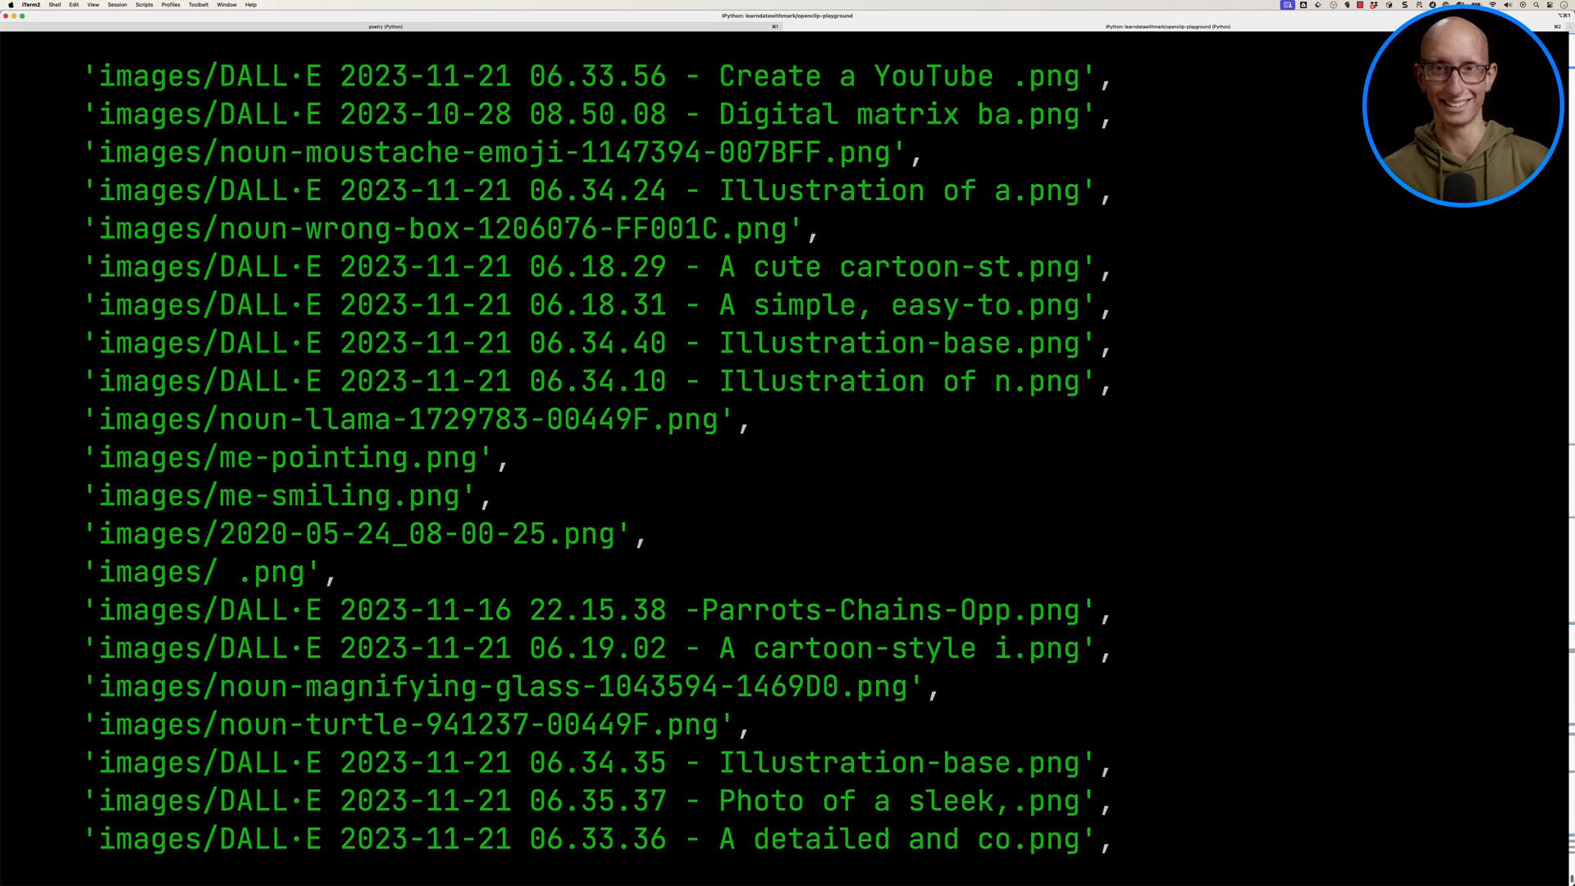
scroll(up, 3)
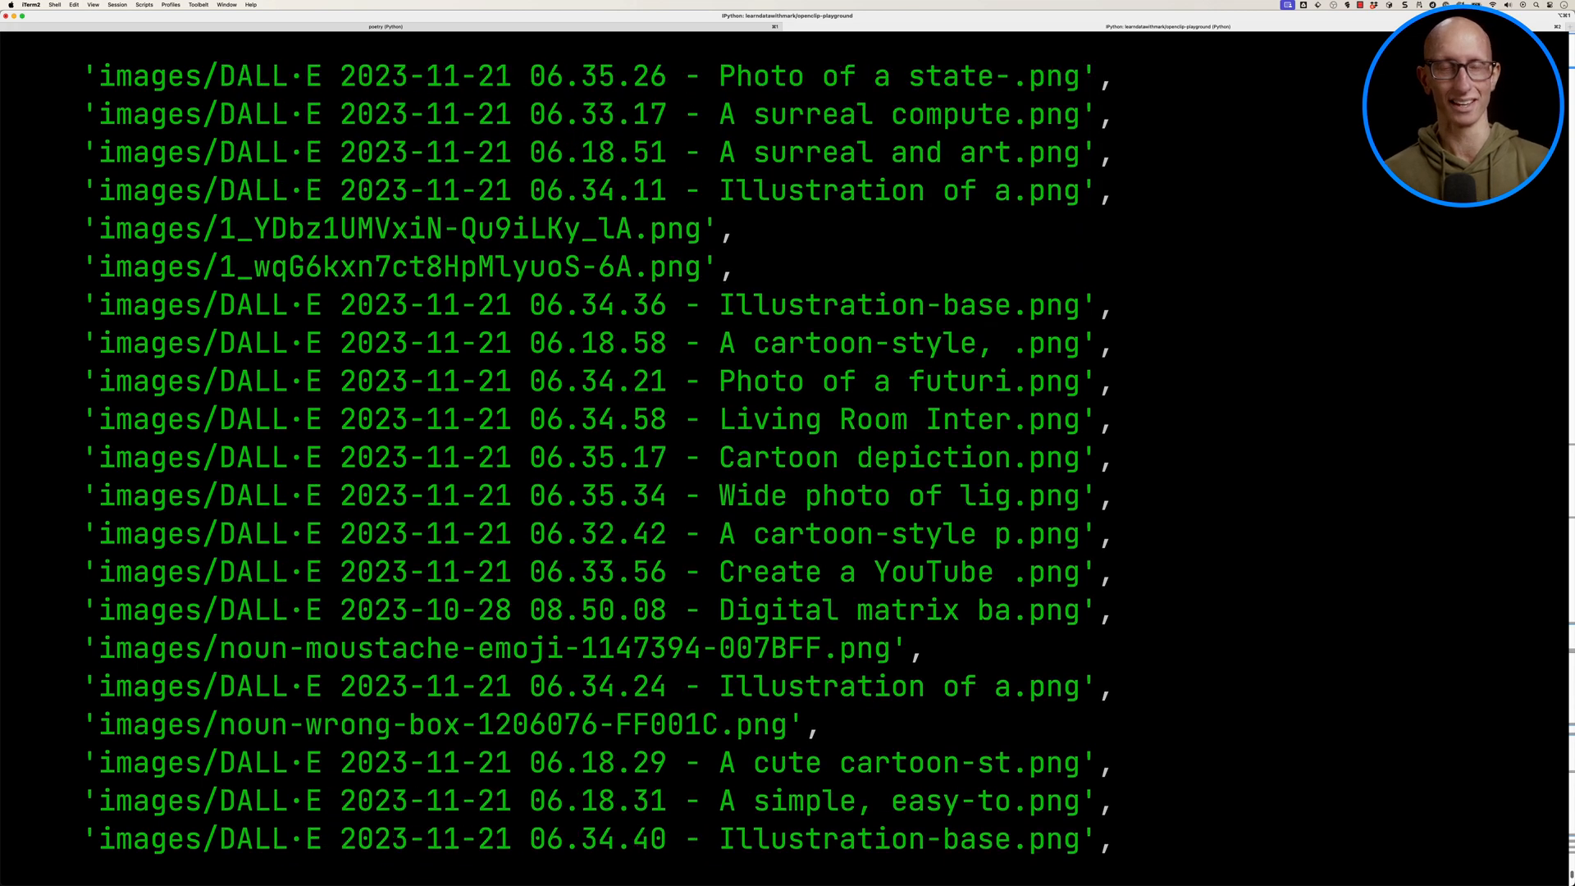
scroll(up, 3)
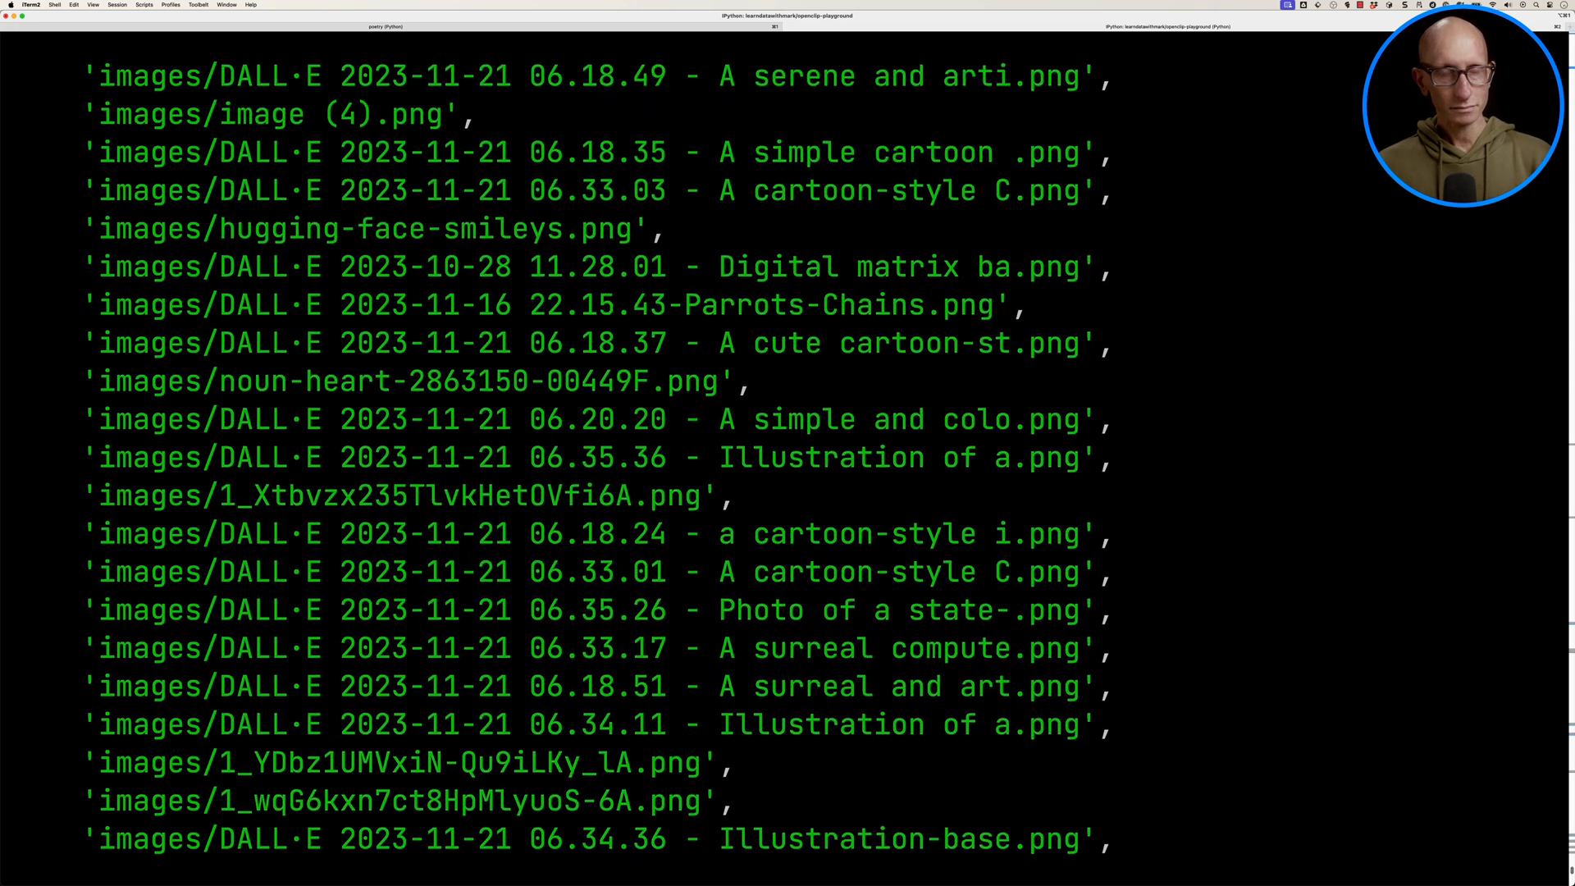
text(import base64)
text(embeddin)
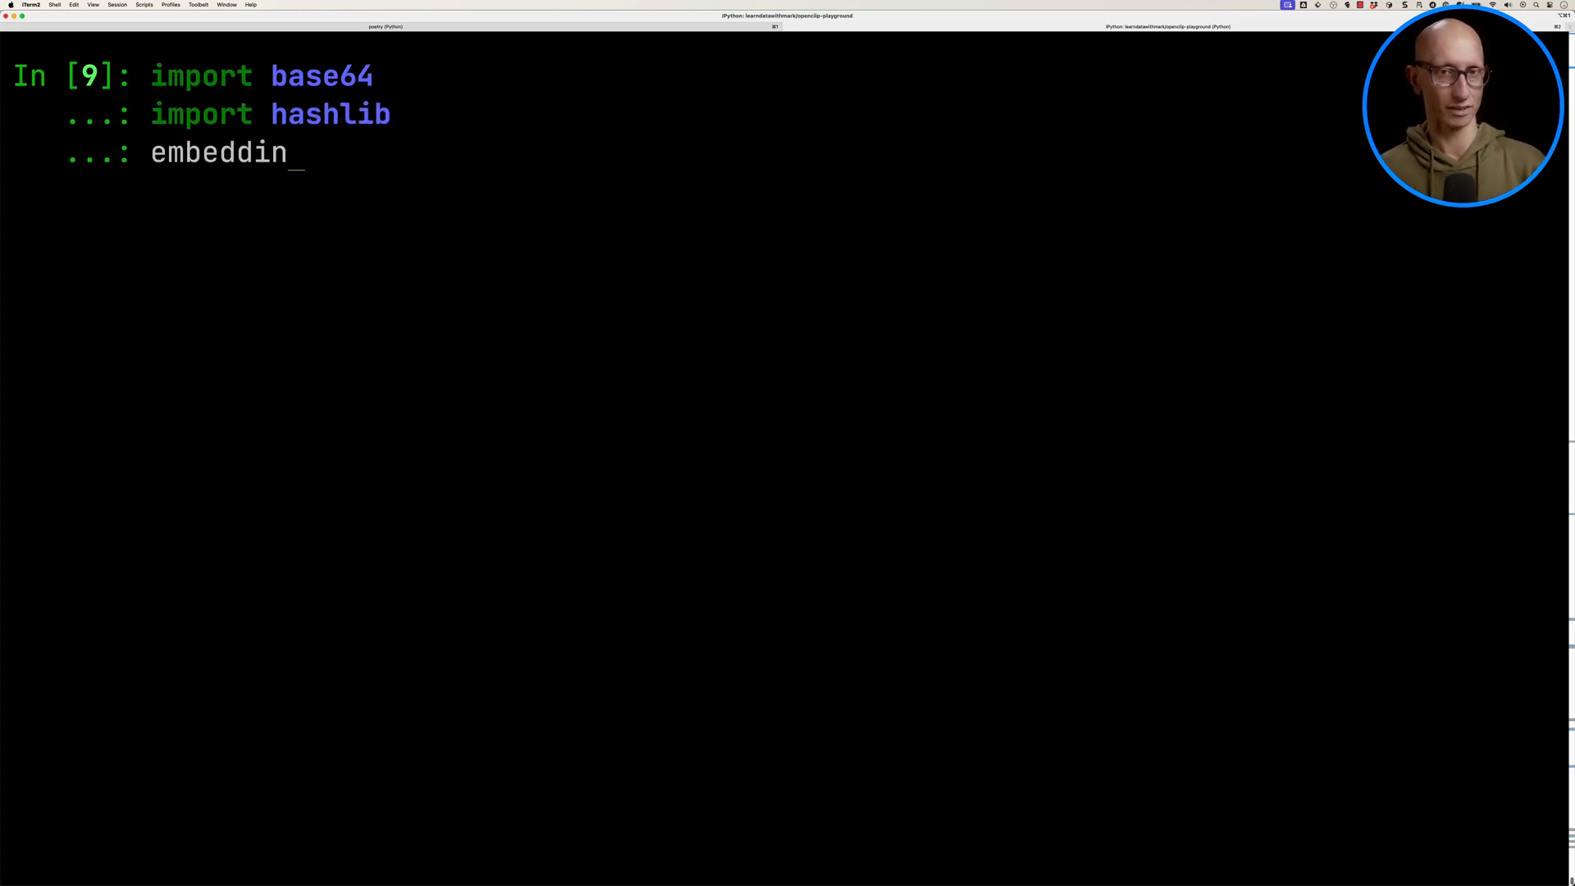
Loop over the images, appending each embedding with its filePath and base64 sha256 id.
text(gs = [])
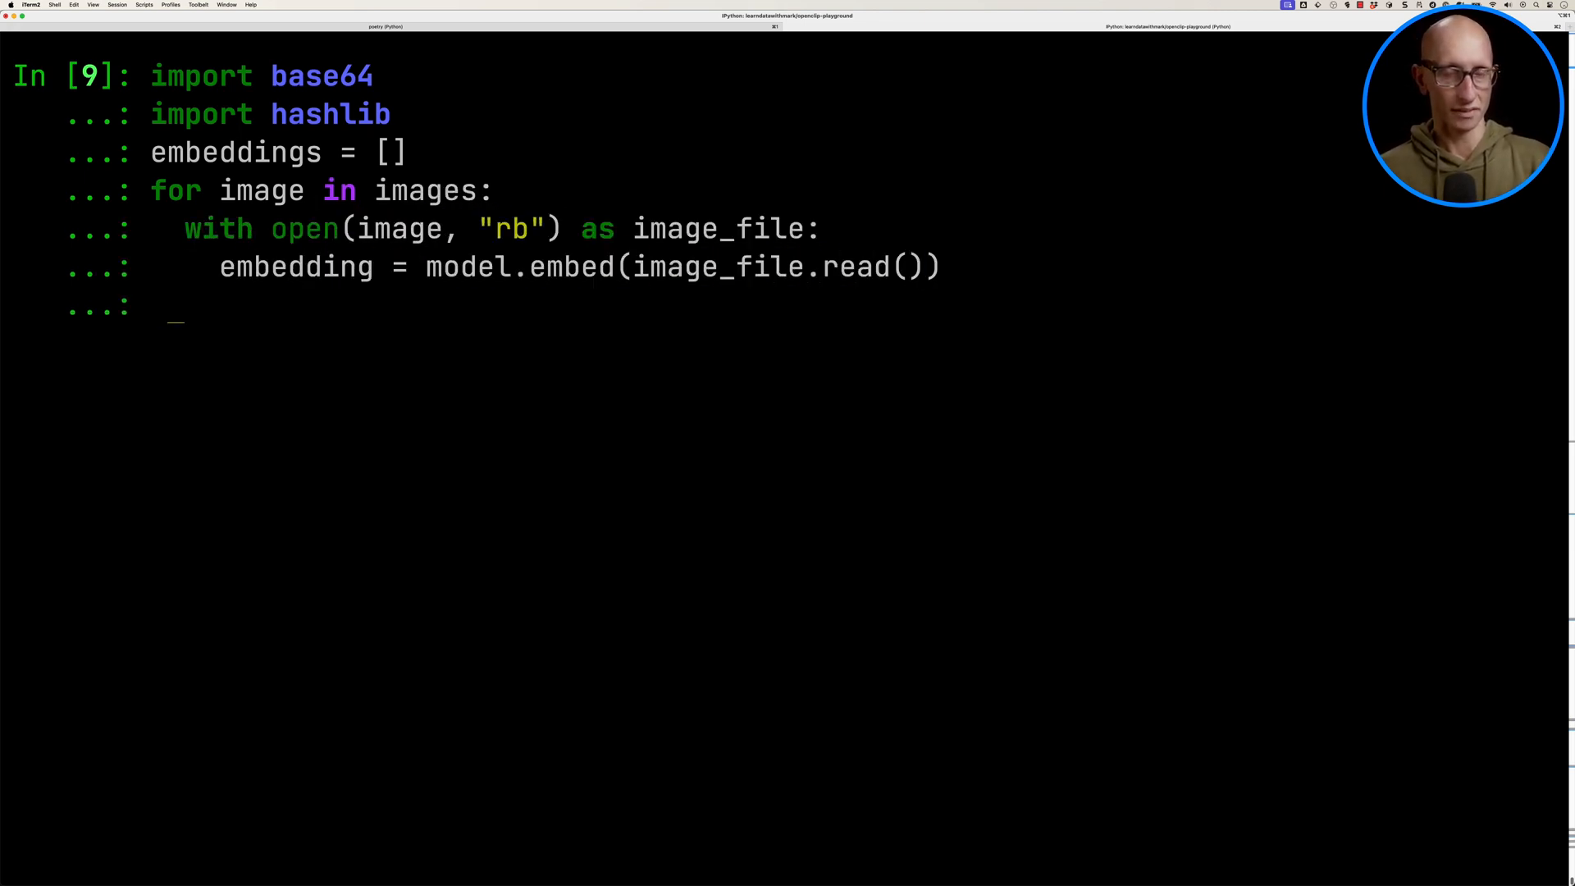
text(embeddings.appen)
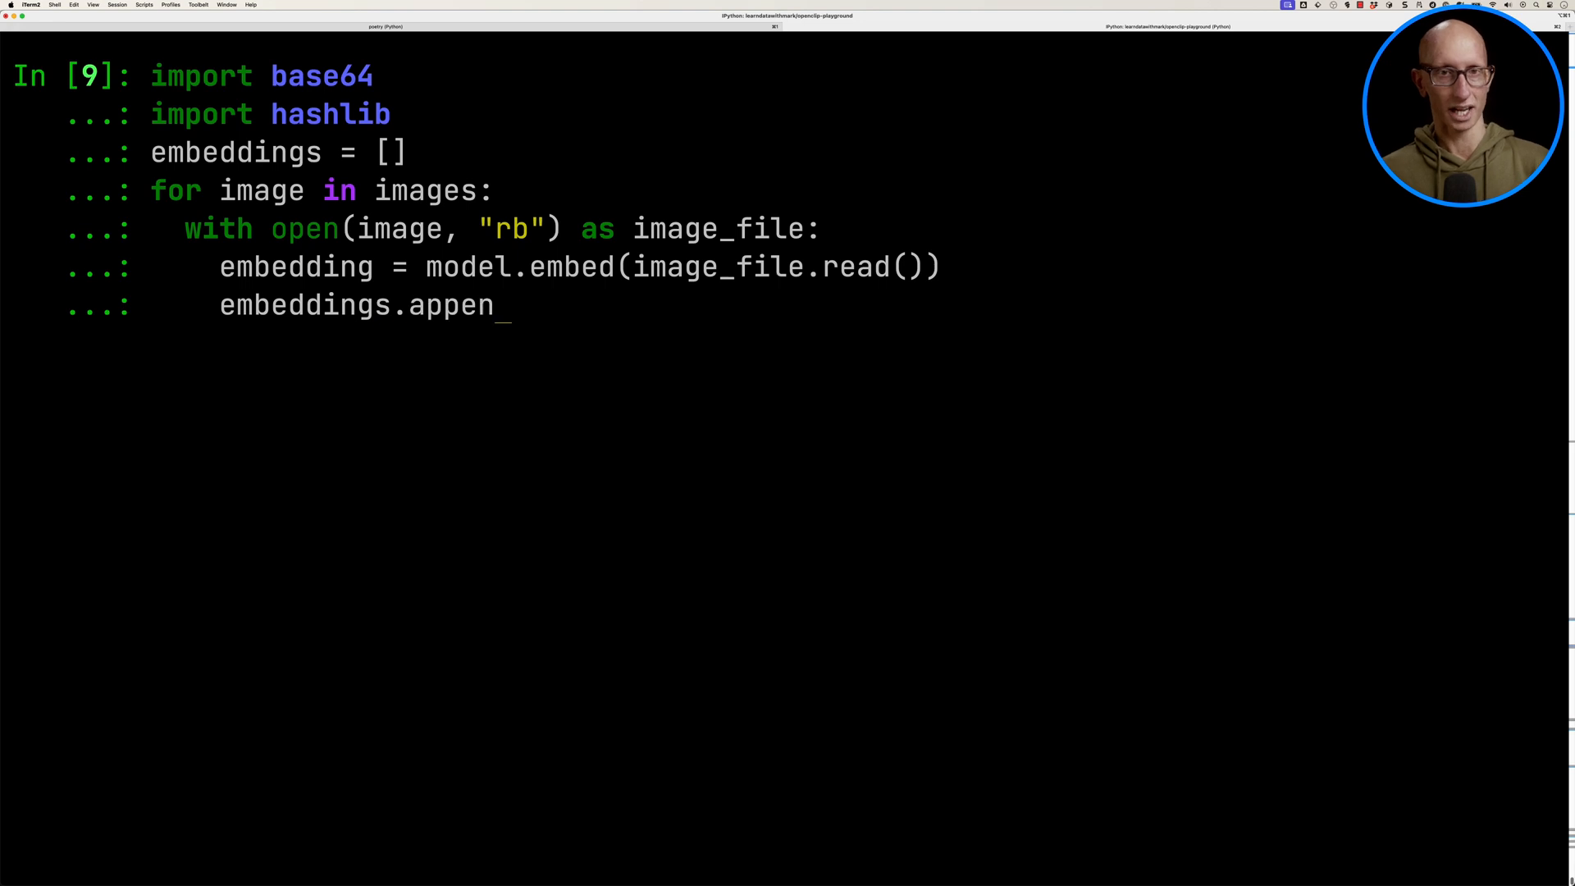
text(d({)
text("filePath": image,)
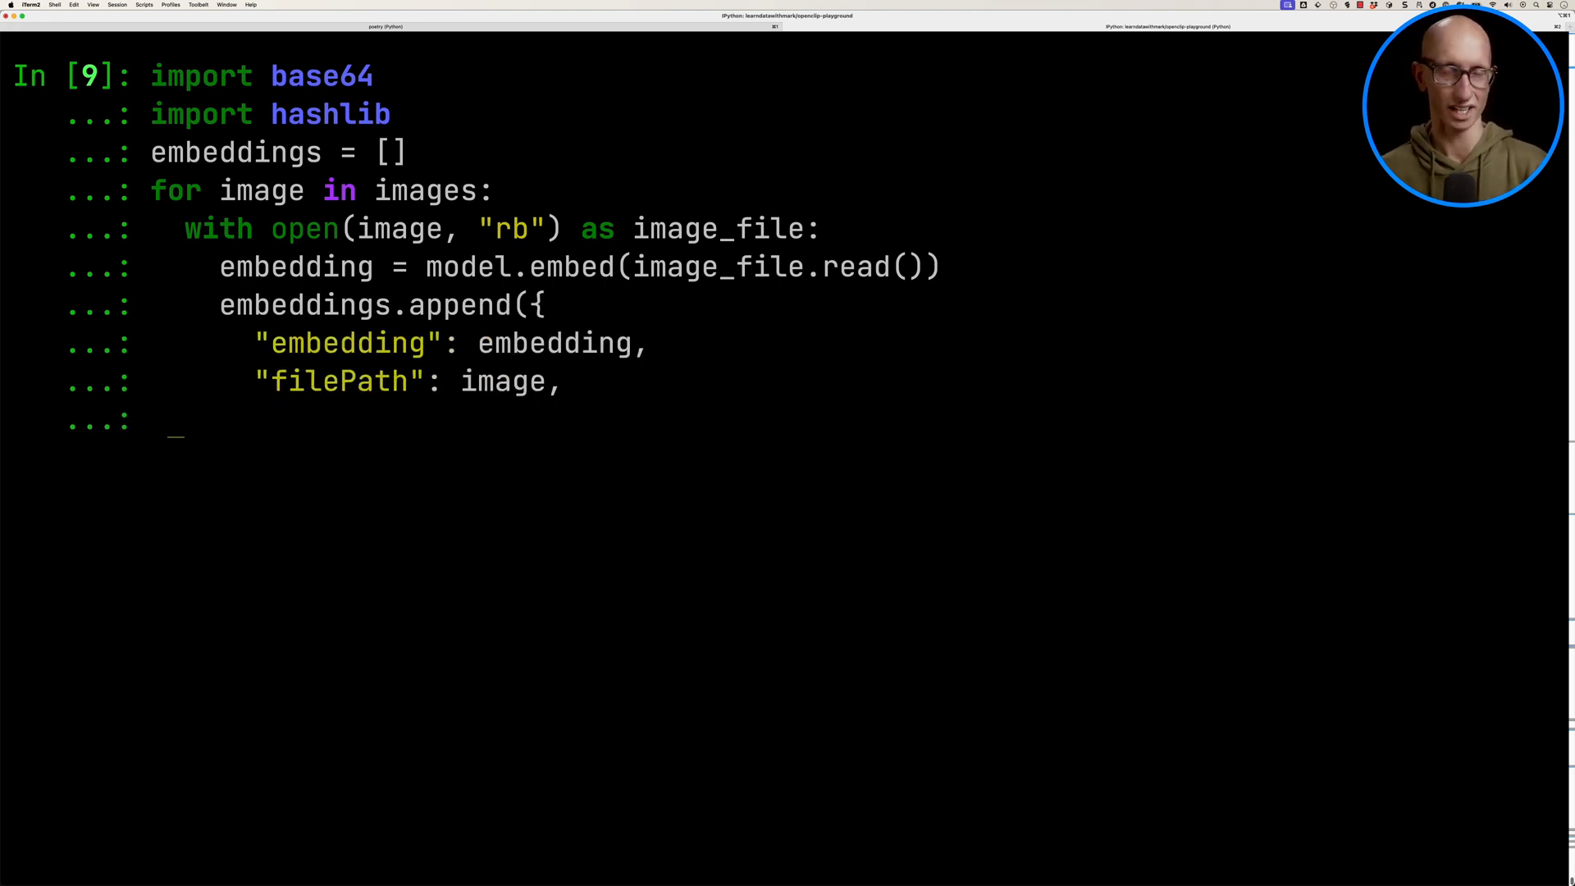
text("id": base64.b64encode(h)
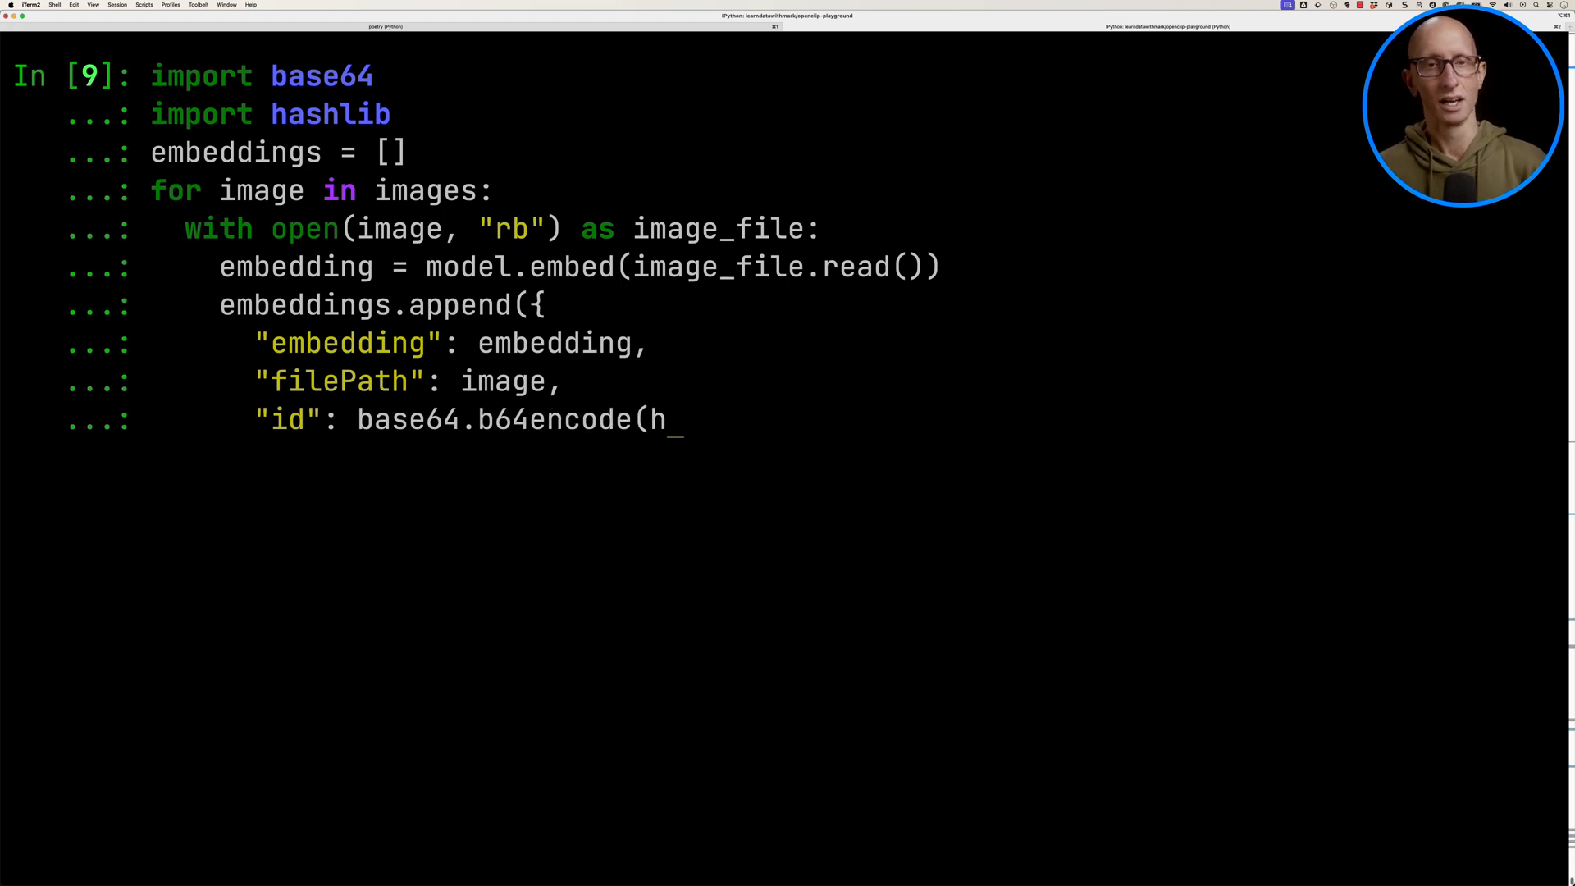
text(ashlib.sha256(image.encode()).digest()).decode()
text(}))
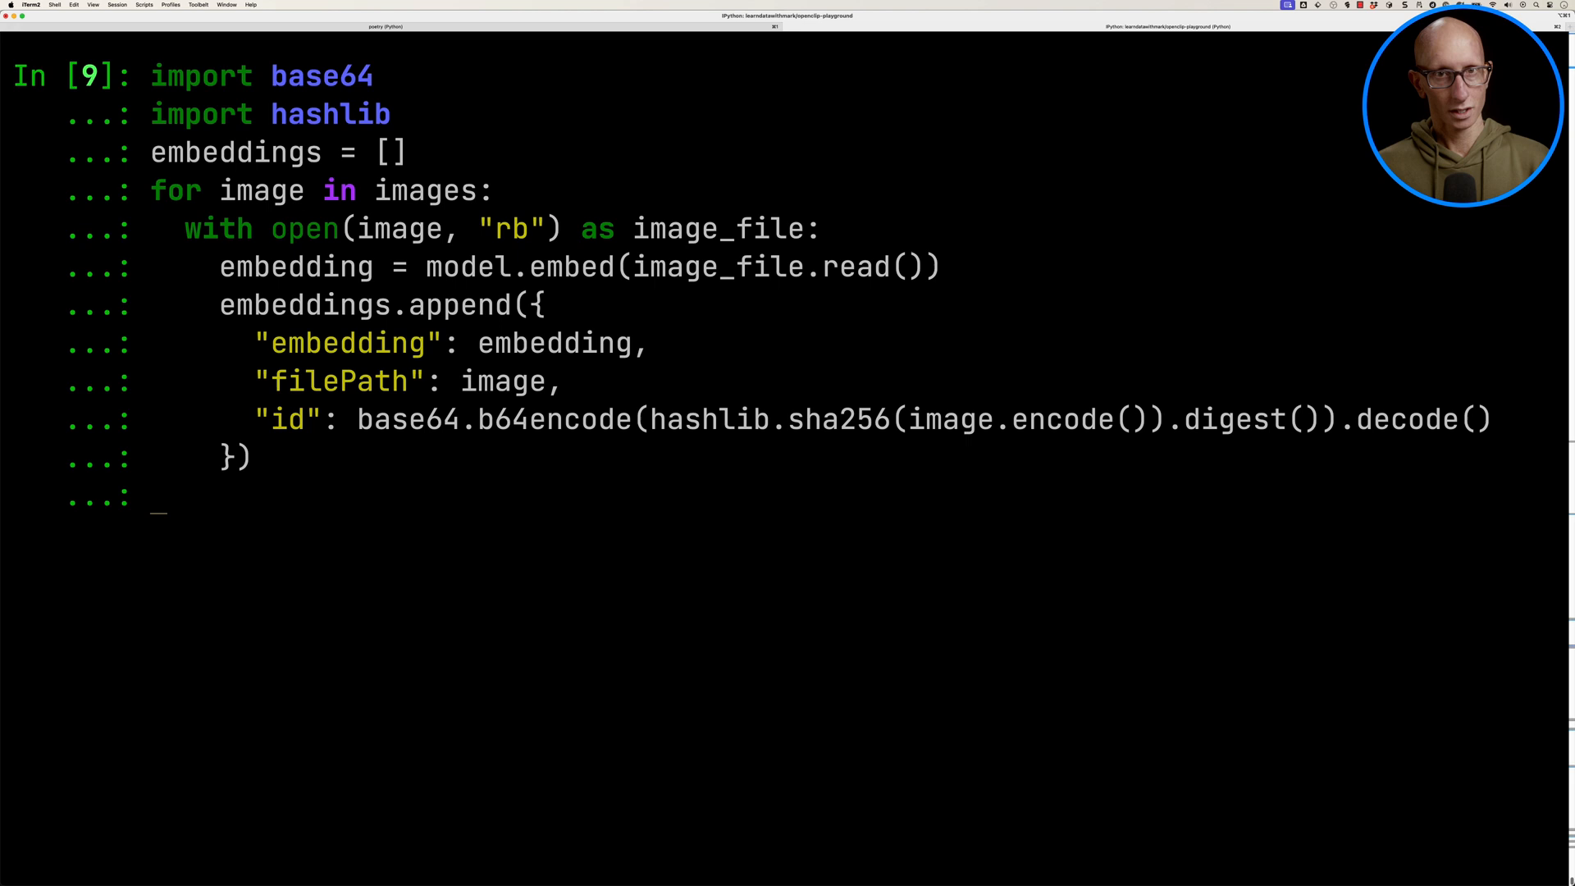
key(Return)
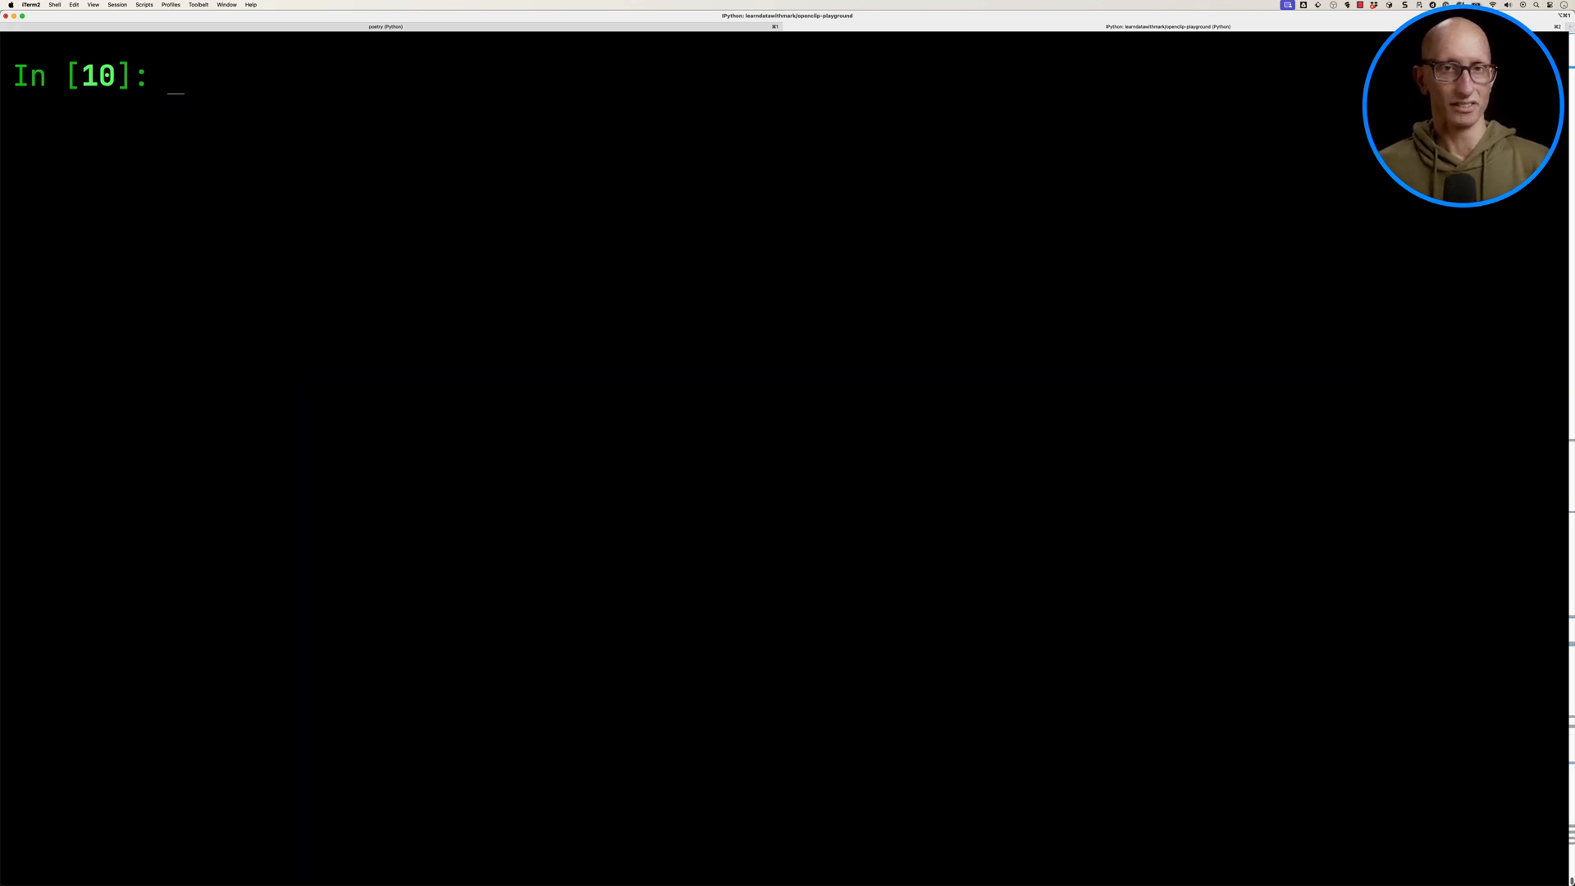
Create a ChromaDB PersistentClient at images.chromadb with an 'images' collection.
text(import chromadb)
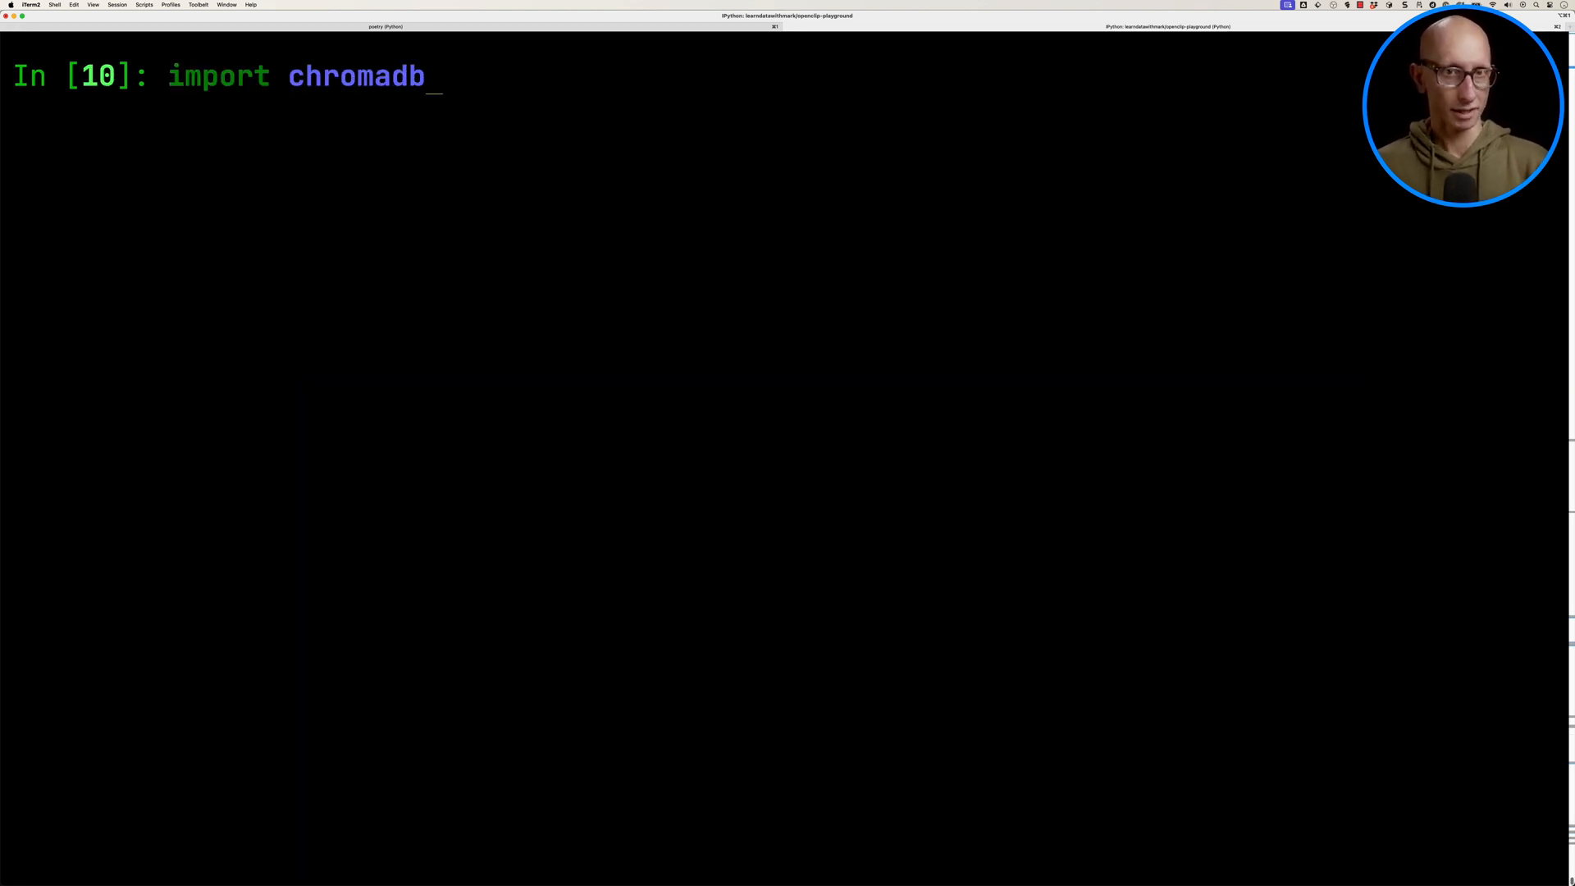
text(chroma_client = chromadb.PersistentClient(path="images.chromadb"))
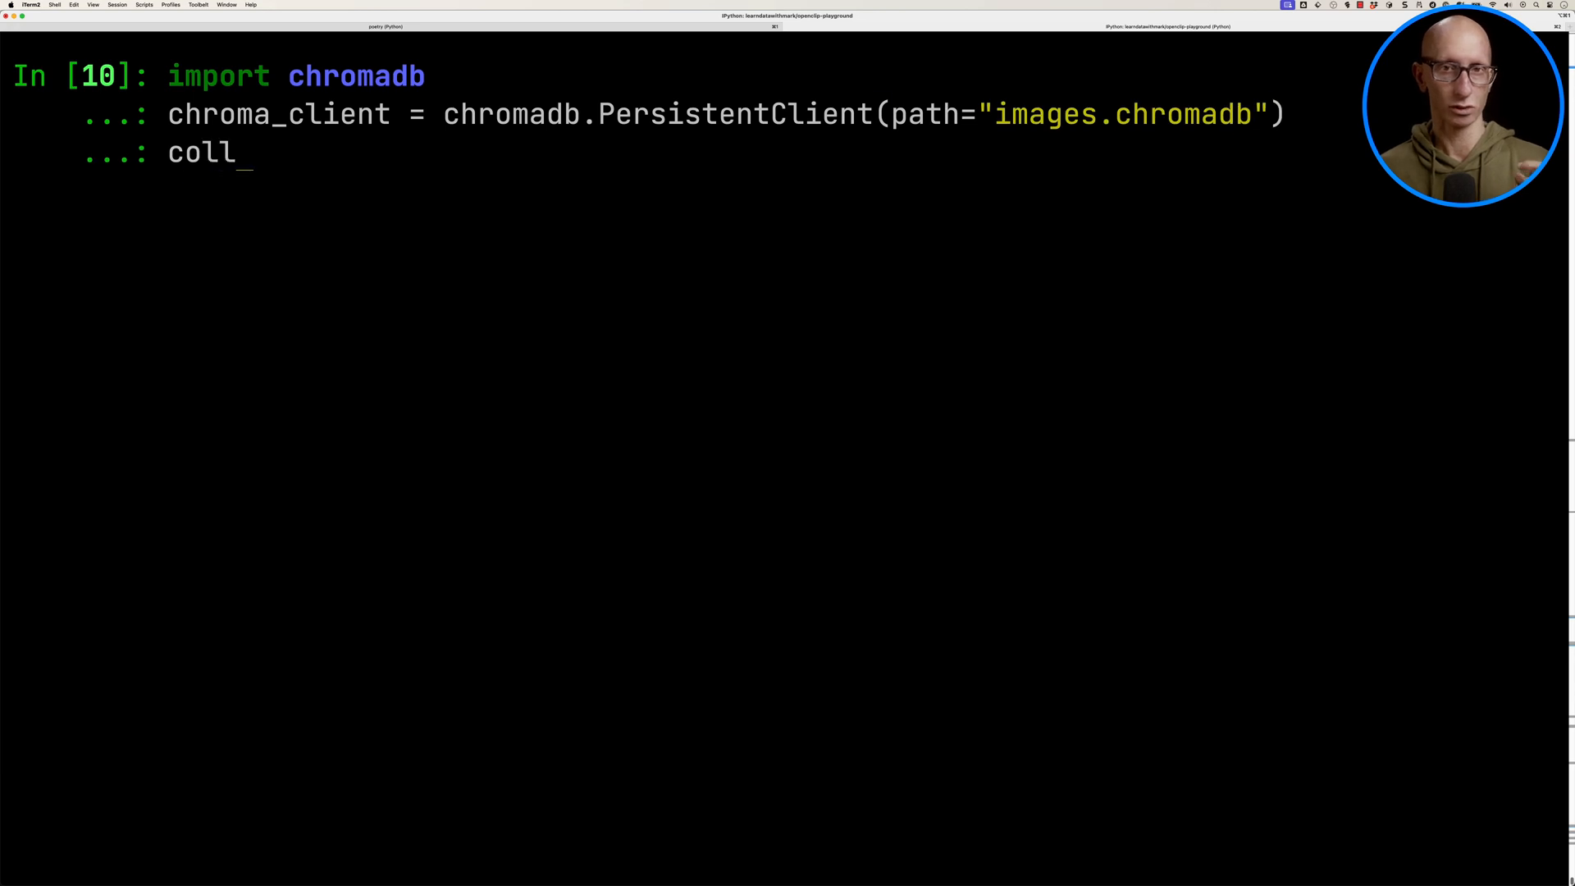
text(ection = chroma_client.create_collection(name="images)
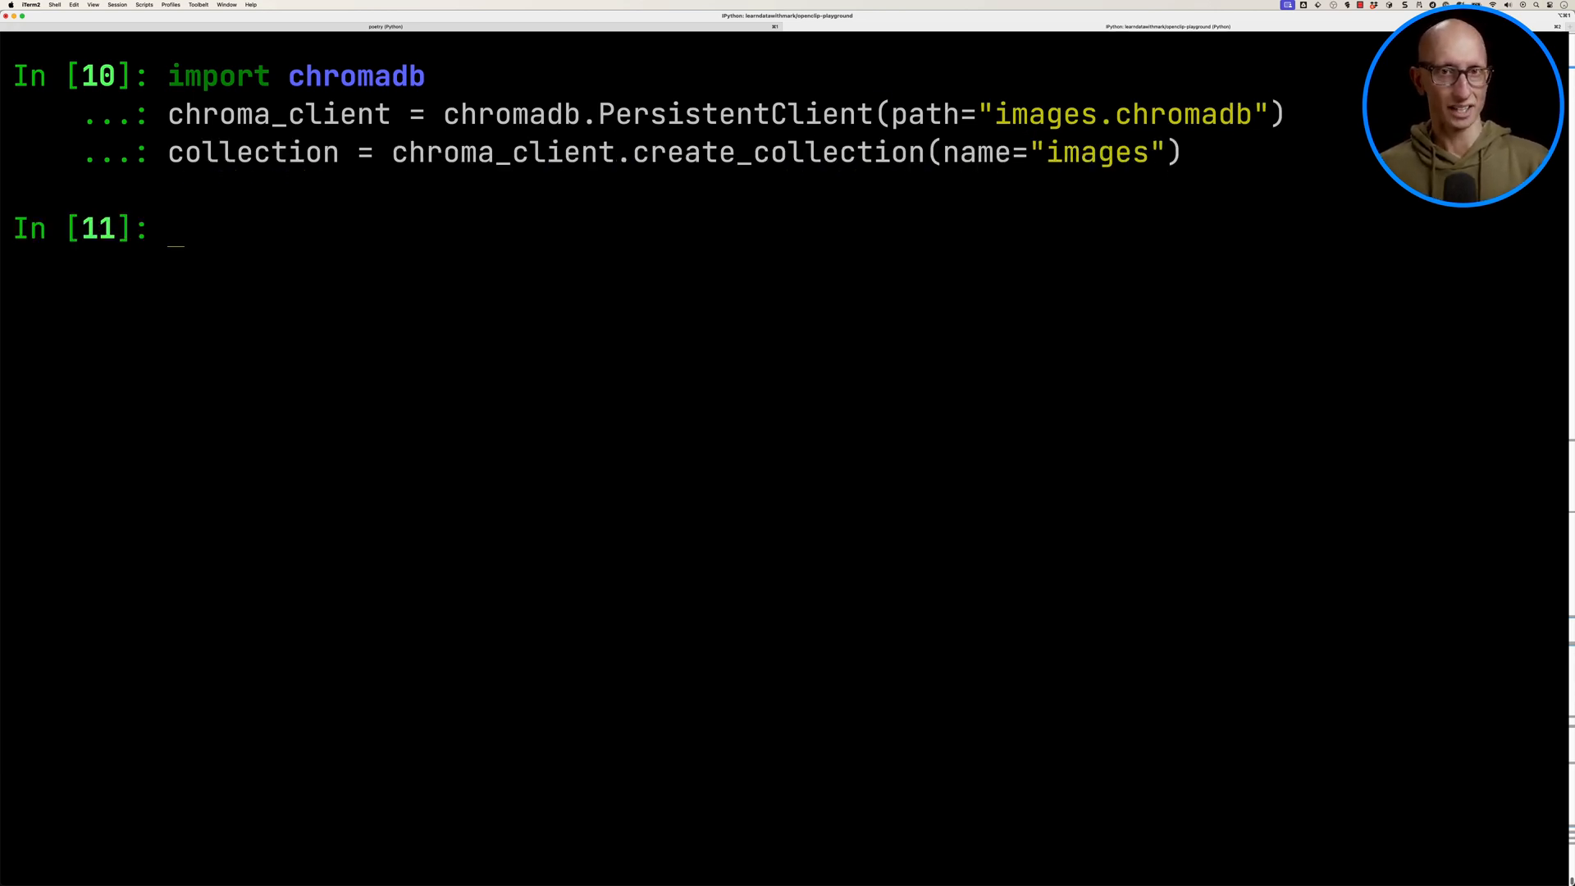
Add all image embeddings to the collection with filePath metadata and ids.
text(collection.add()
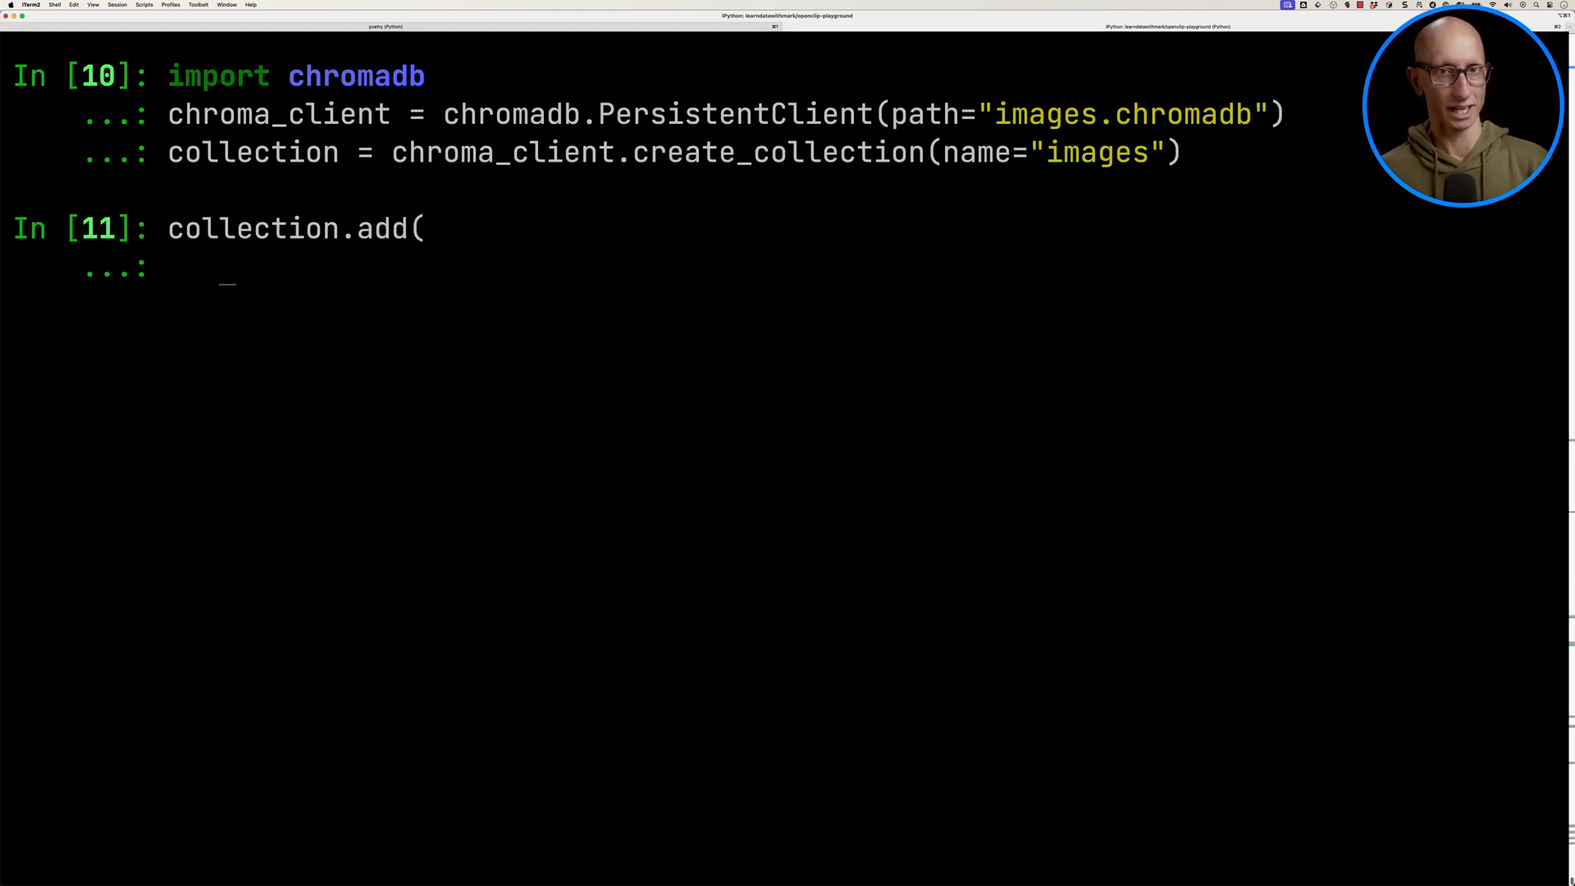
text(embeddings=[e["embedding"] for e in embeddings],)
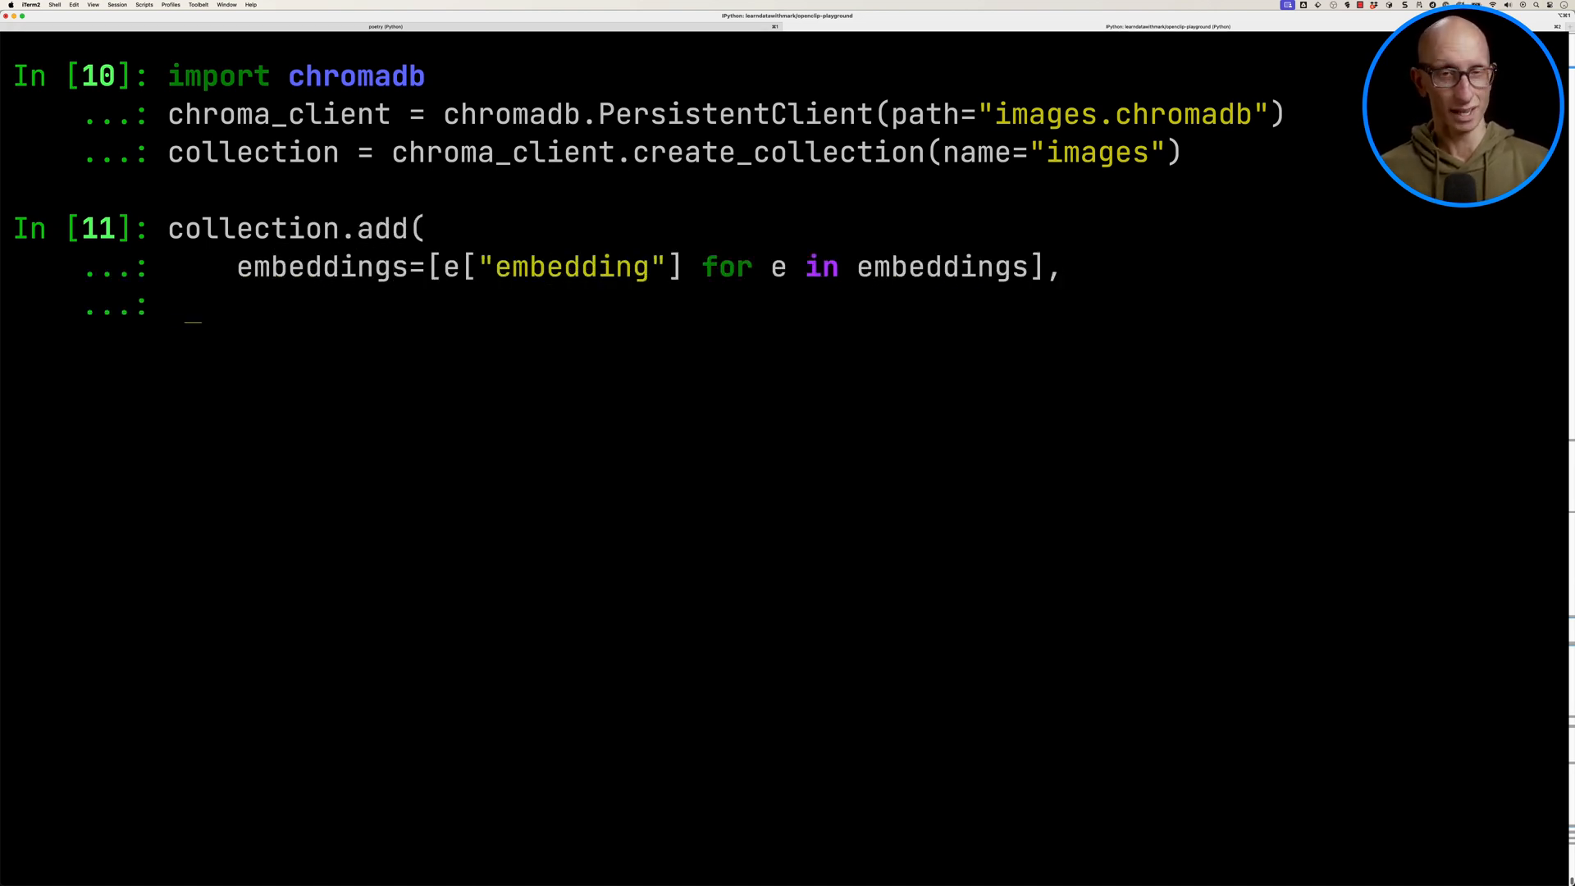
text(metadatas=[{k: e[k] for k in ["filePath"]} for e in embeddings],)
text(ids=[e["id"] for e in embeddings],)
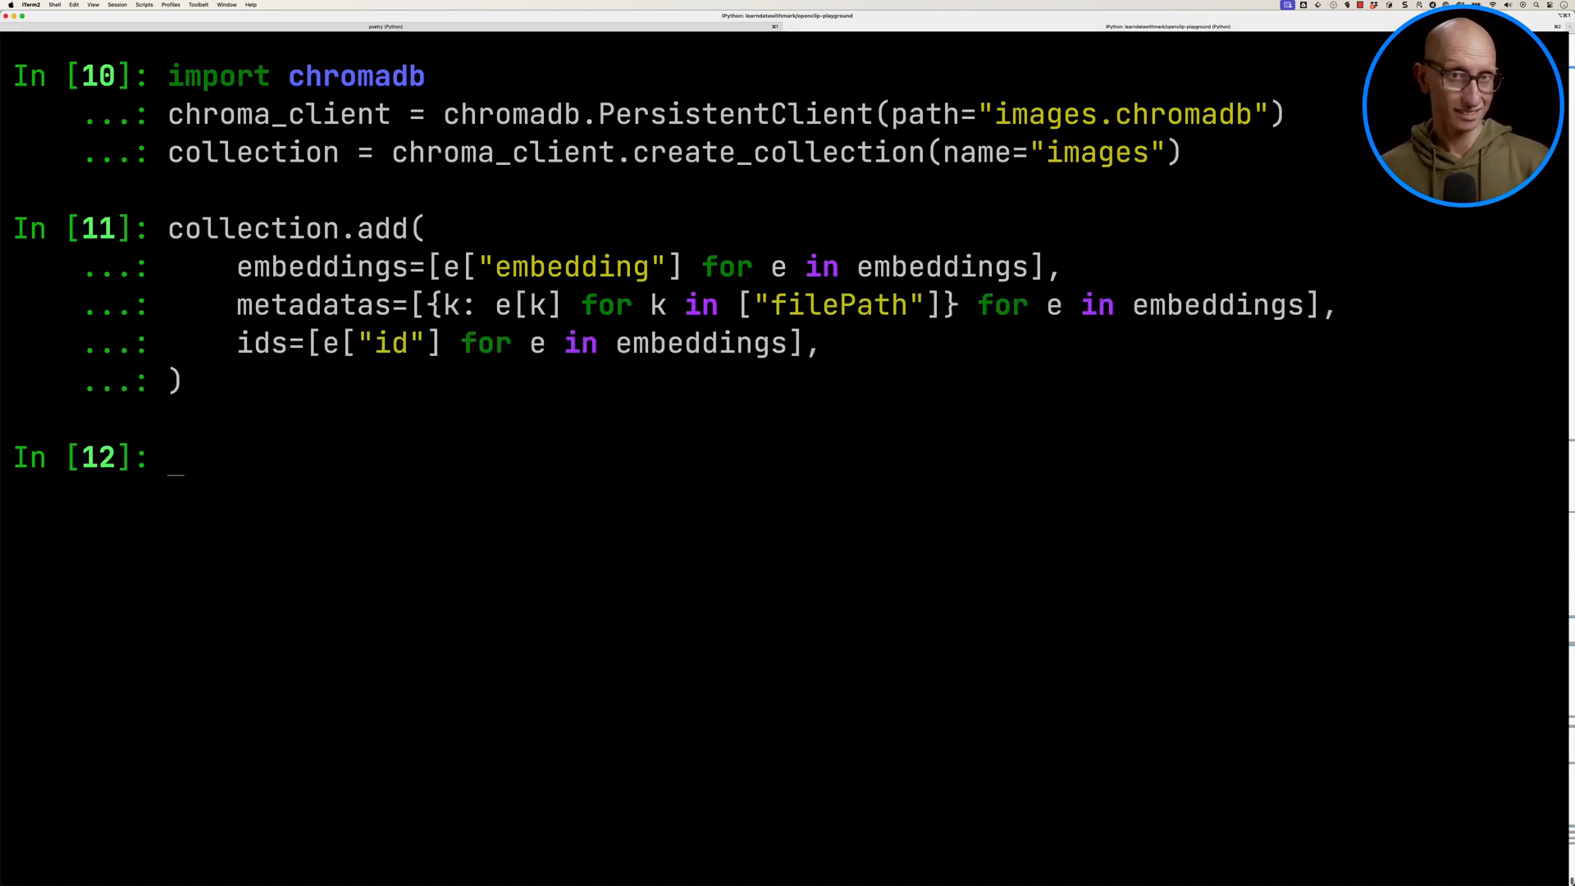
text(query_embeddi)
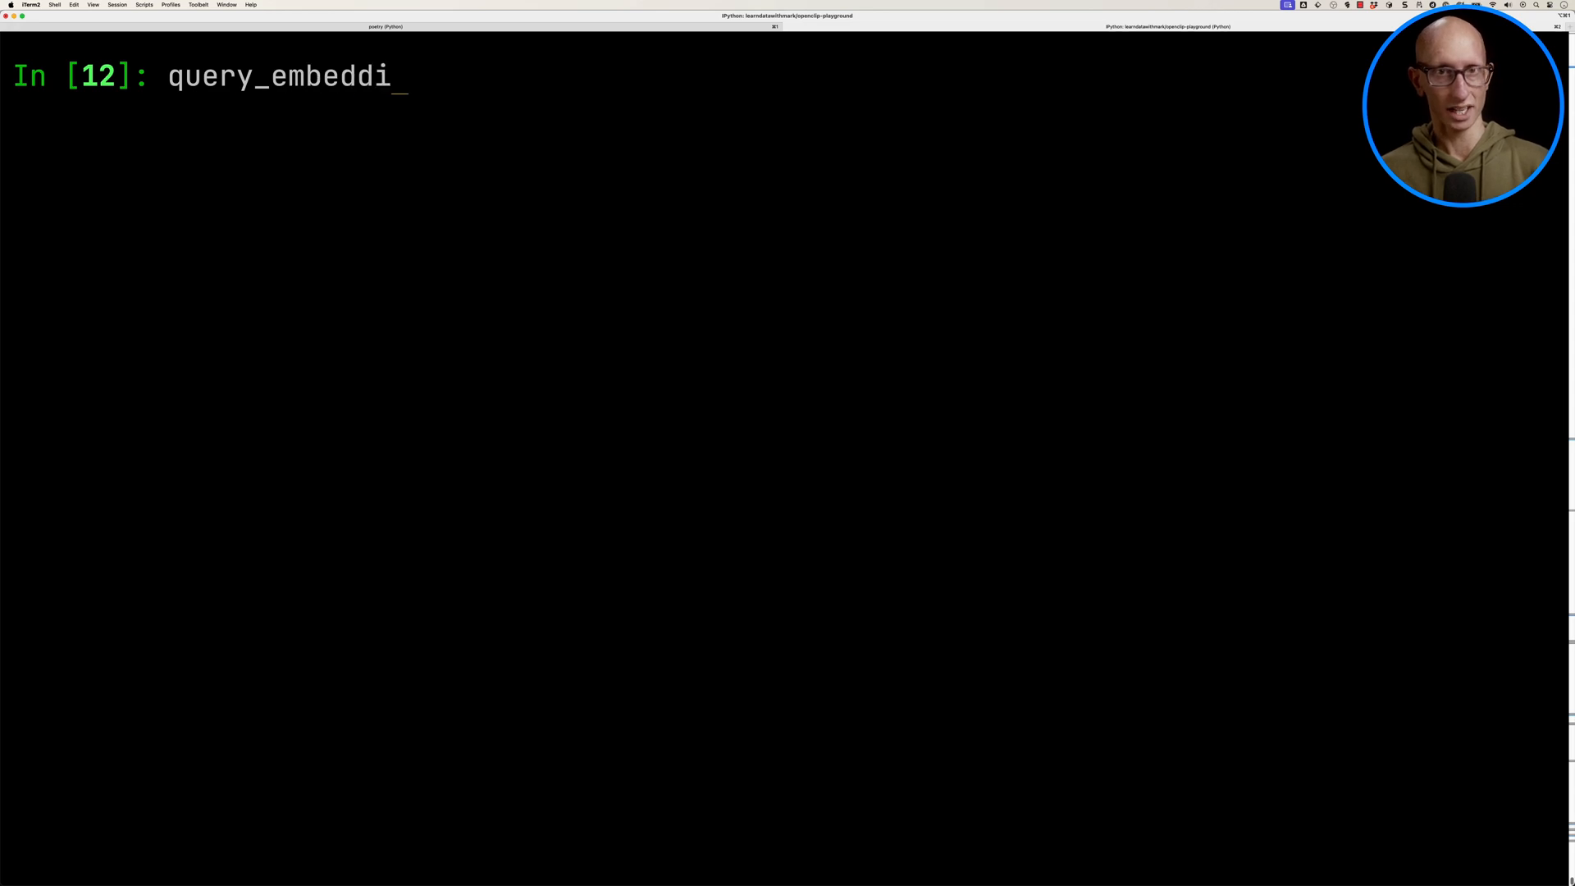
Query the collection with the 'cute dog' embedding and inspect the three nearest images.
text(ngs = model.embed("cute dog"))
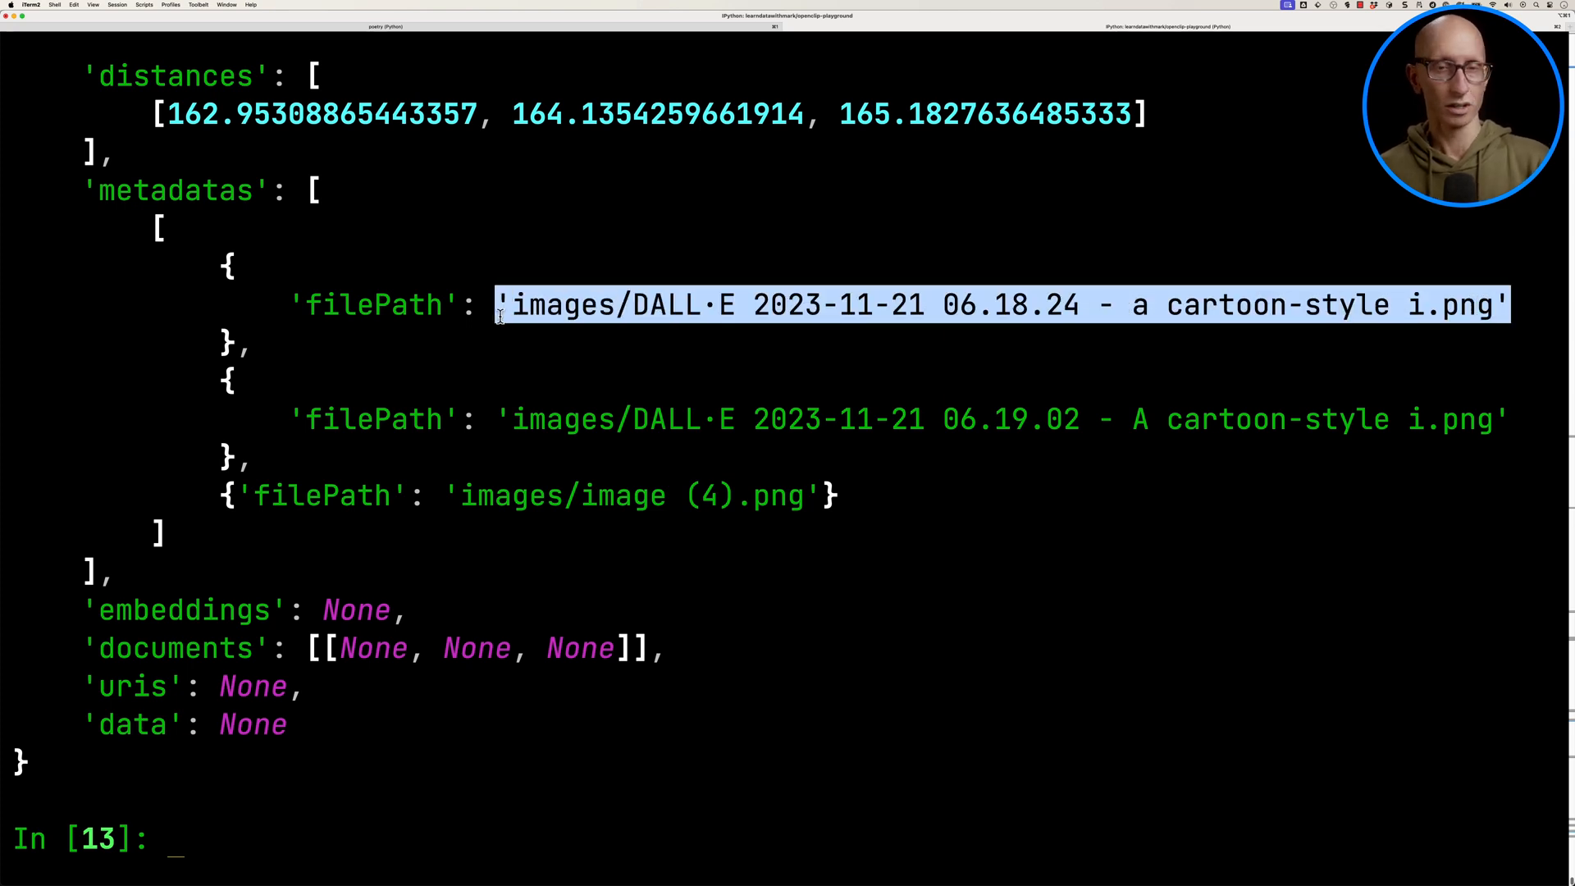
text(display_image()
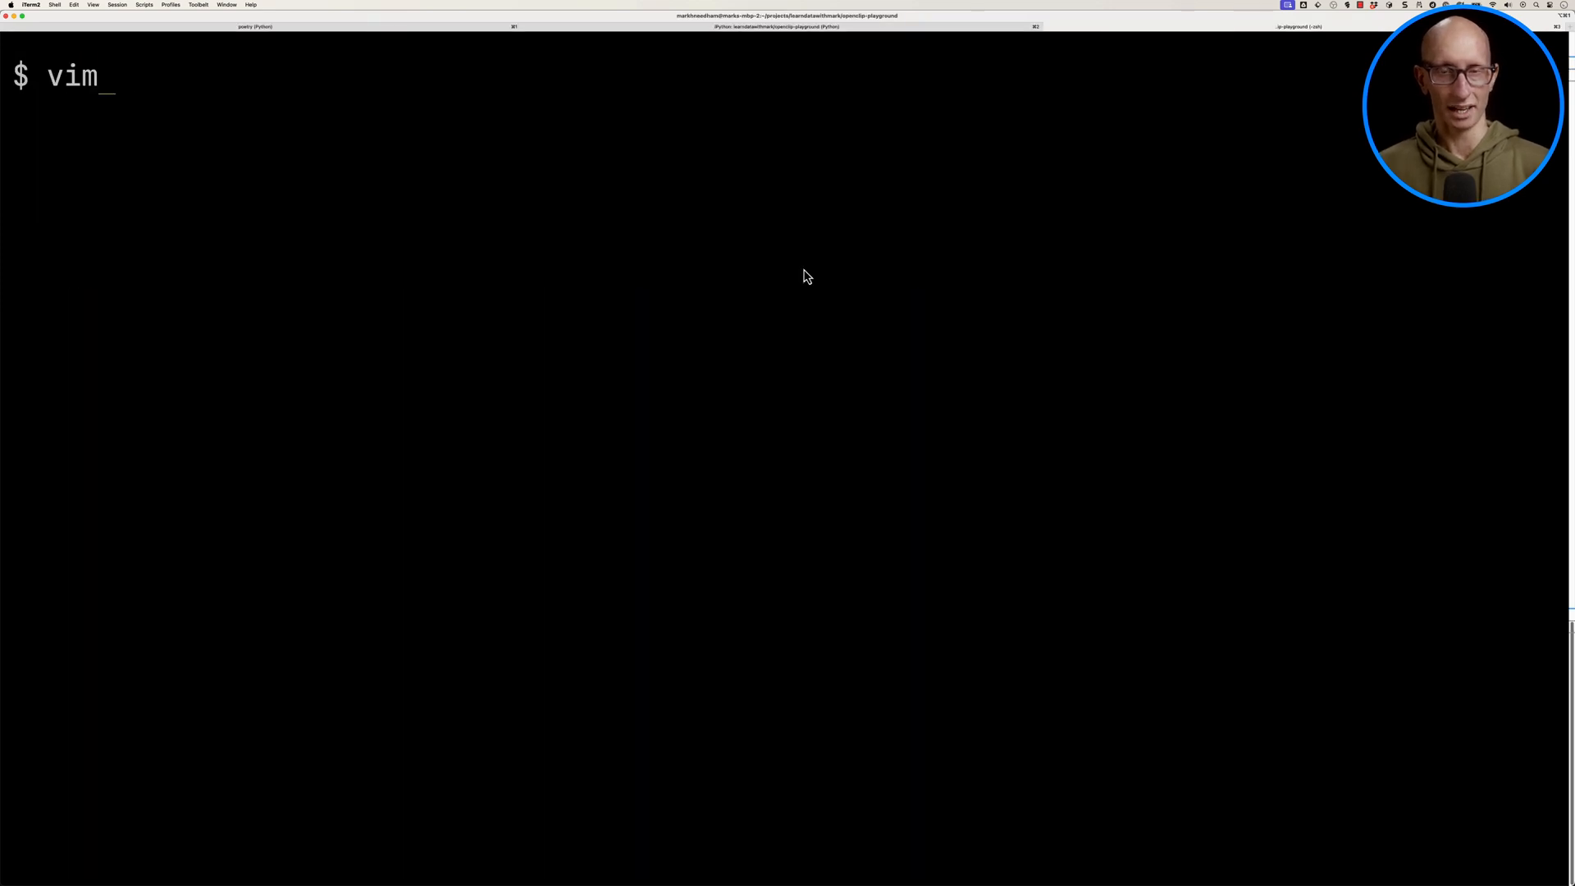
Open app.py in vim and scroll down to the collection.query code.
text(app.py)
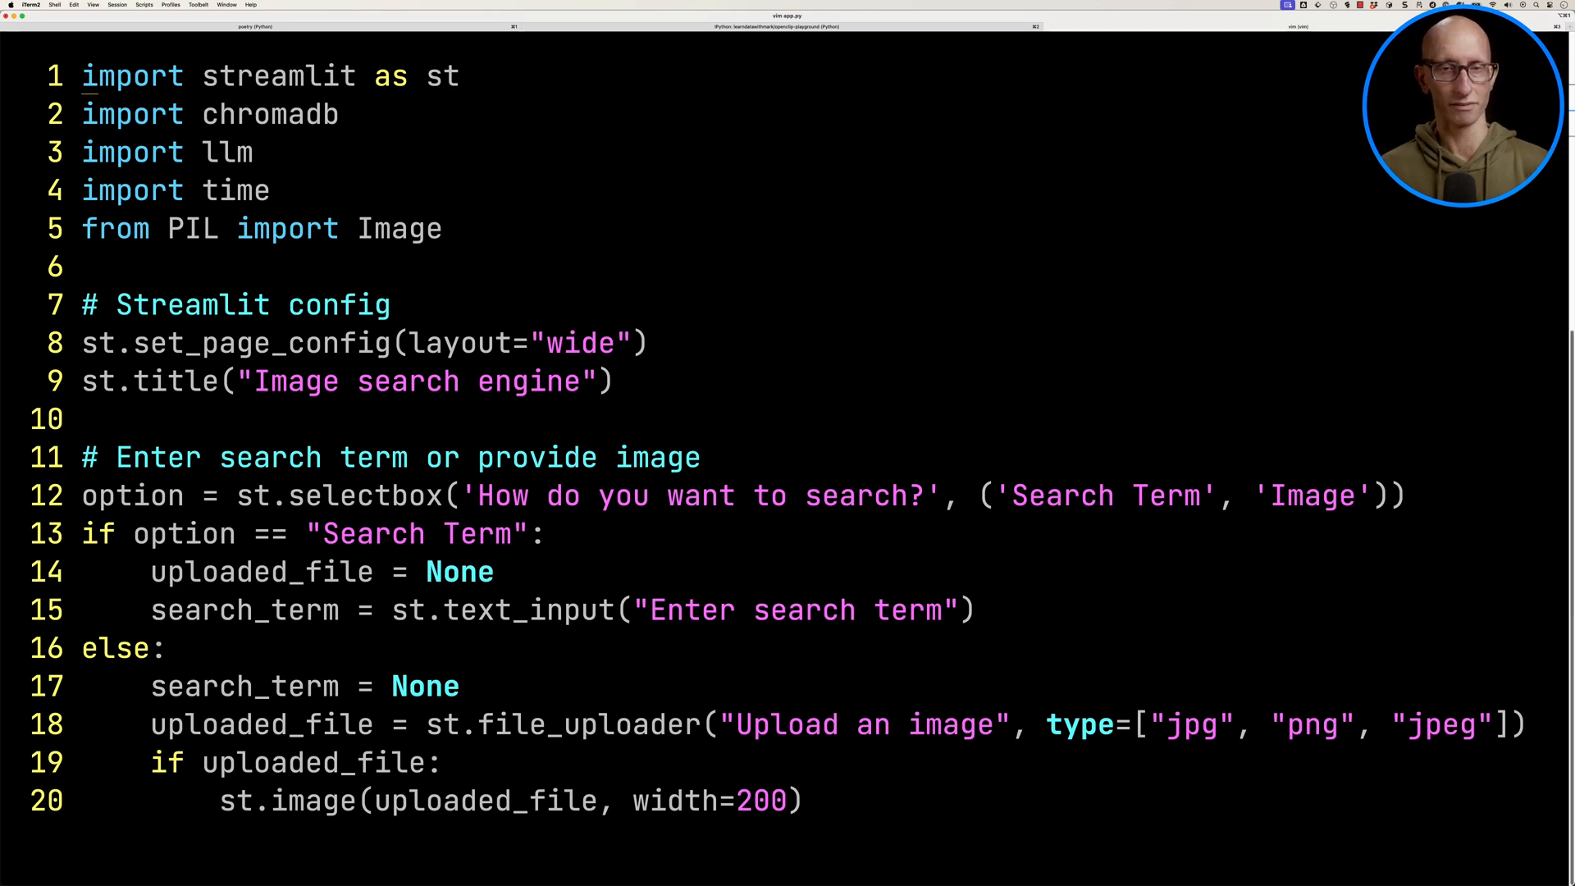
scroll(down, 3)
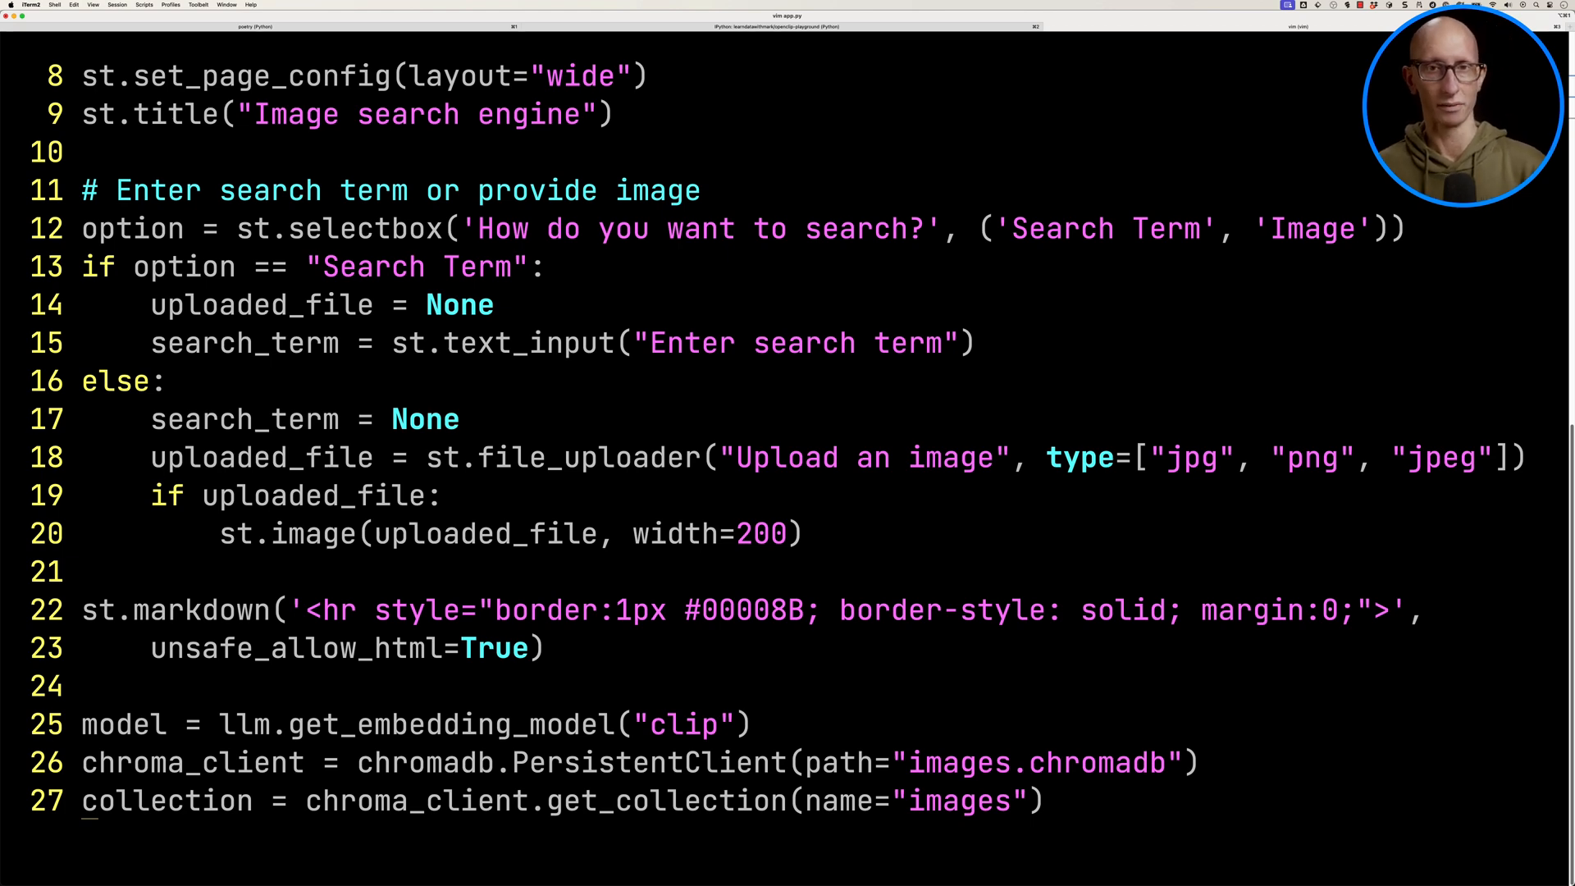
scroll(down, 3)
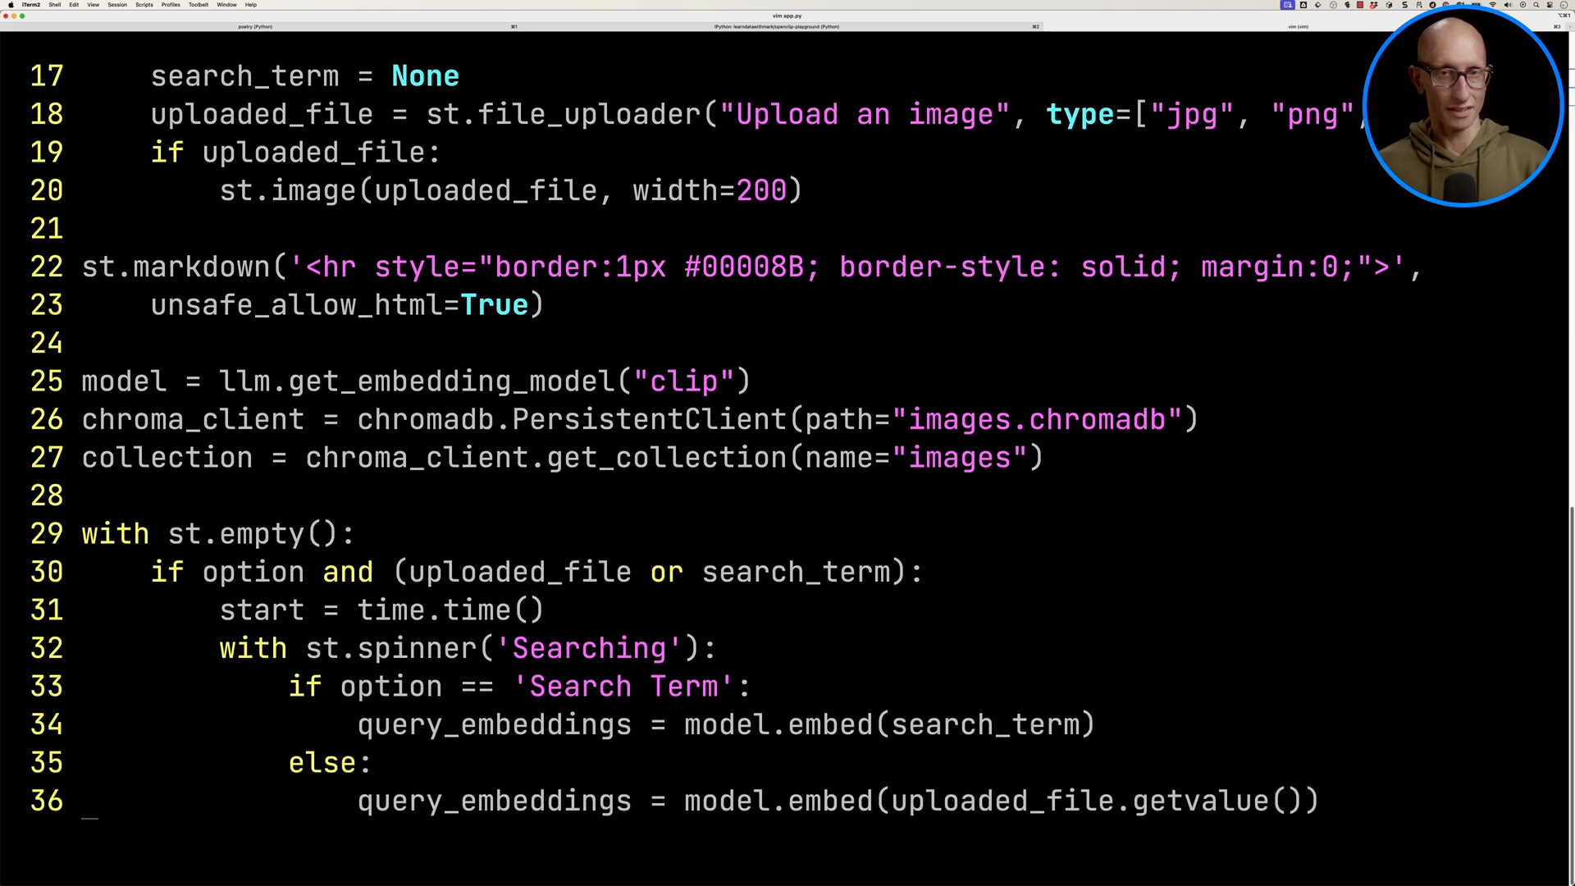
scroll(down, 3)
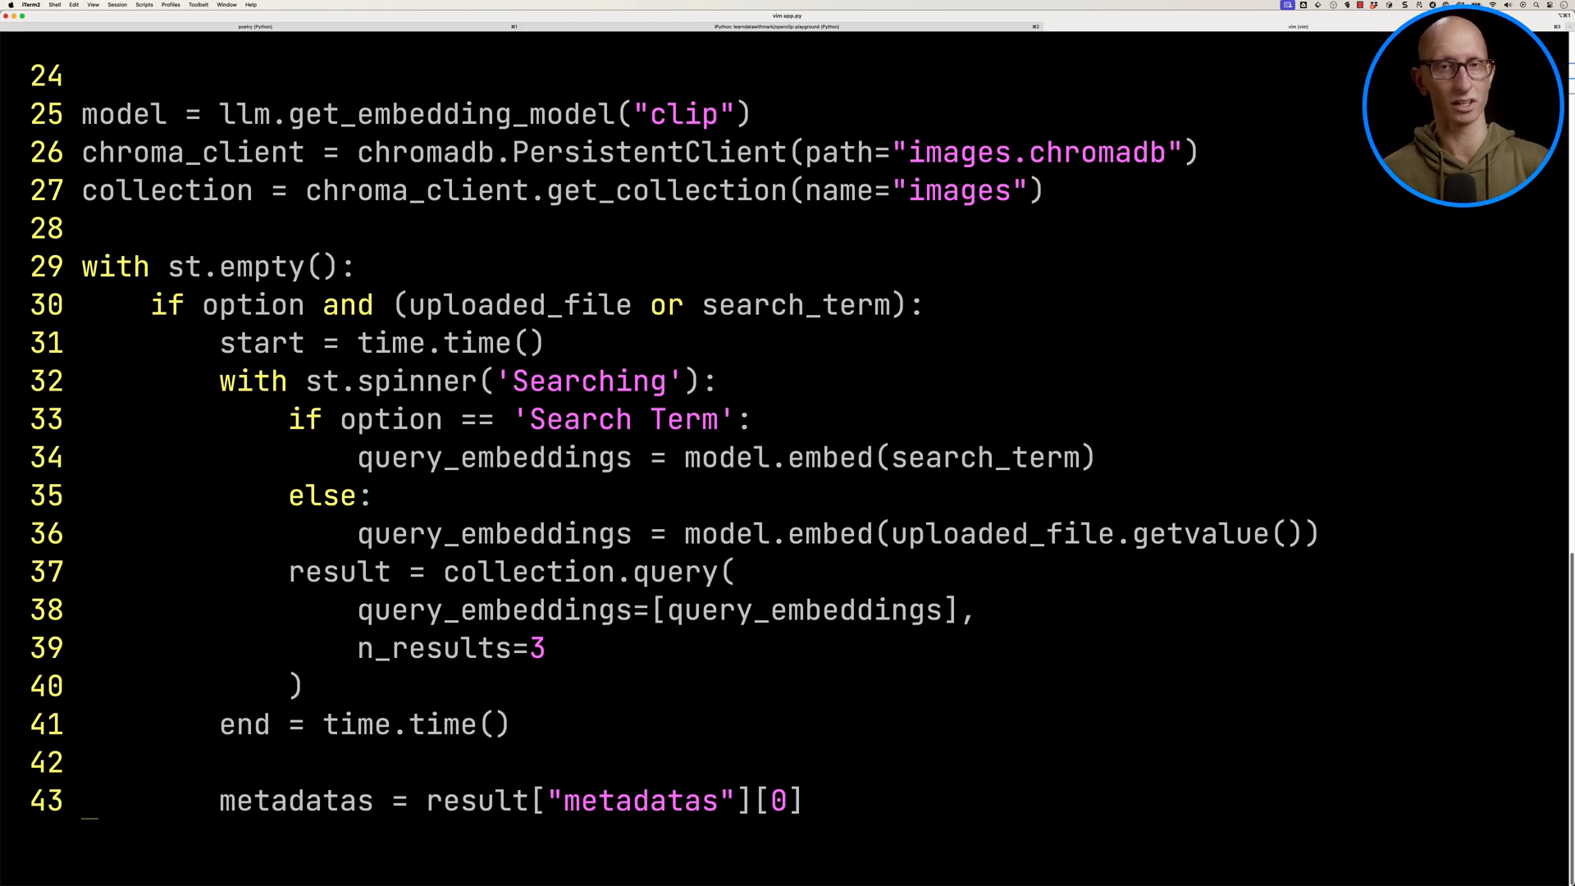
scroll(down, 3)
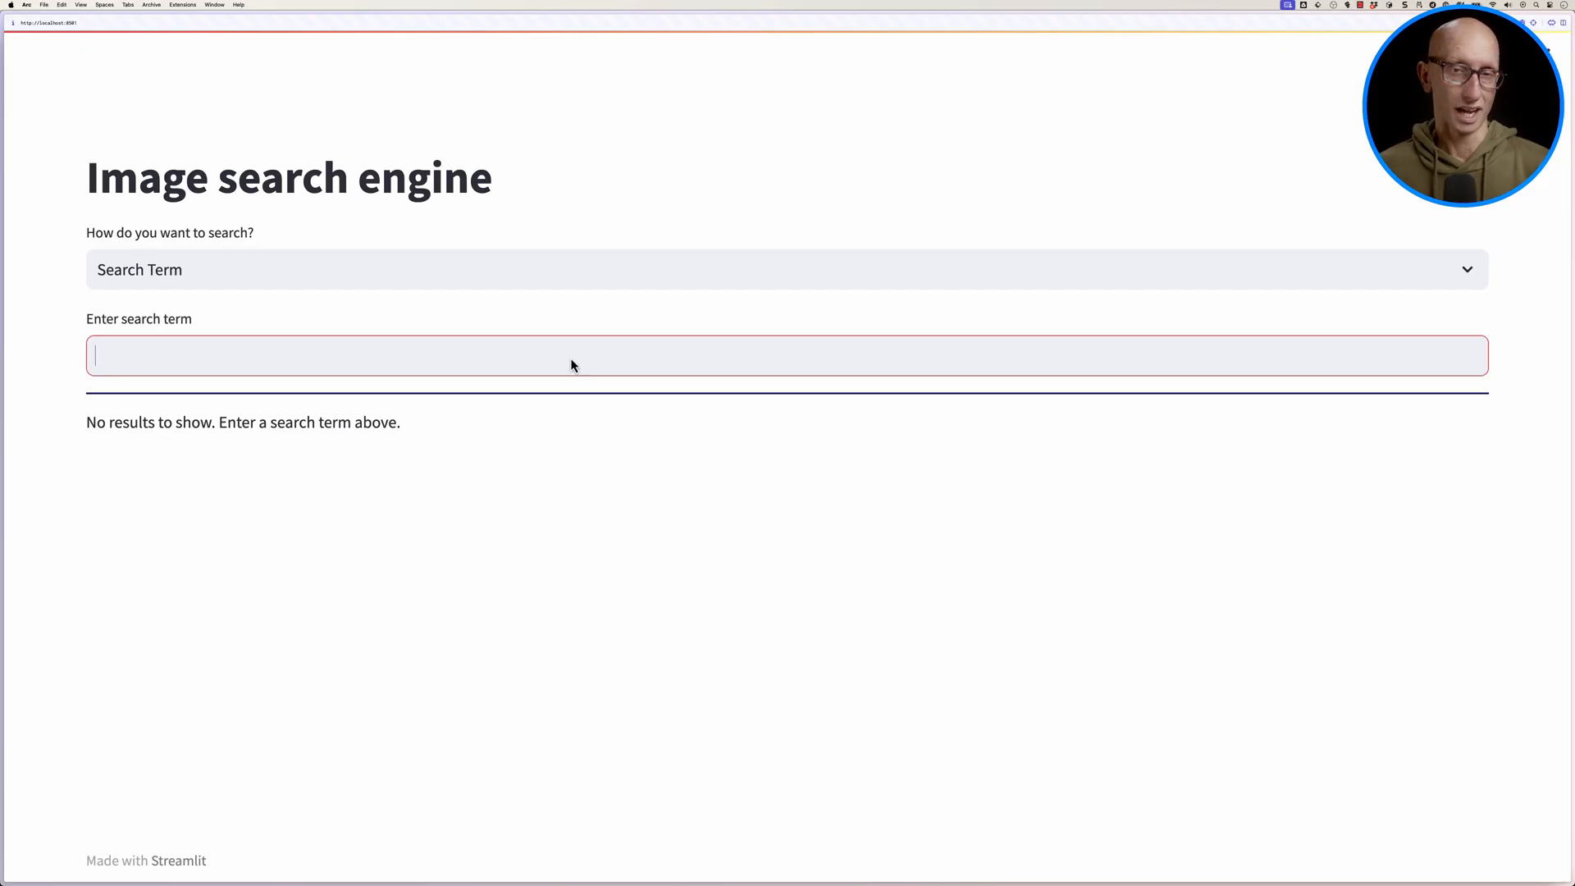
Search 'cute dog' and scroll through the cartoon dog results with ids and distances.
text(cute)
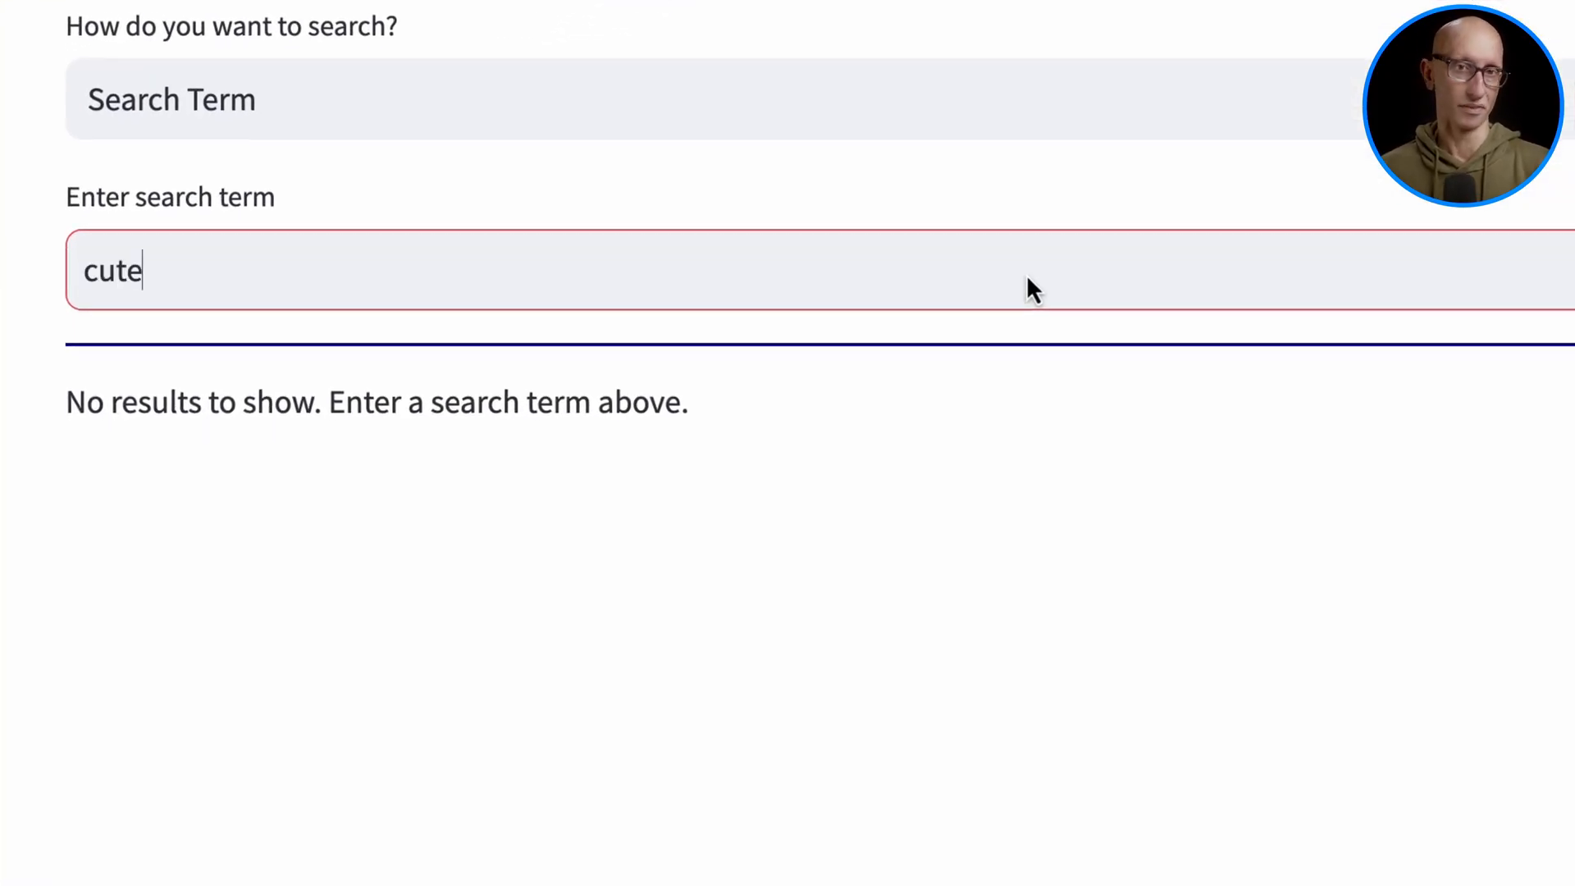
text(dog)
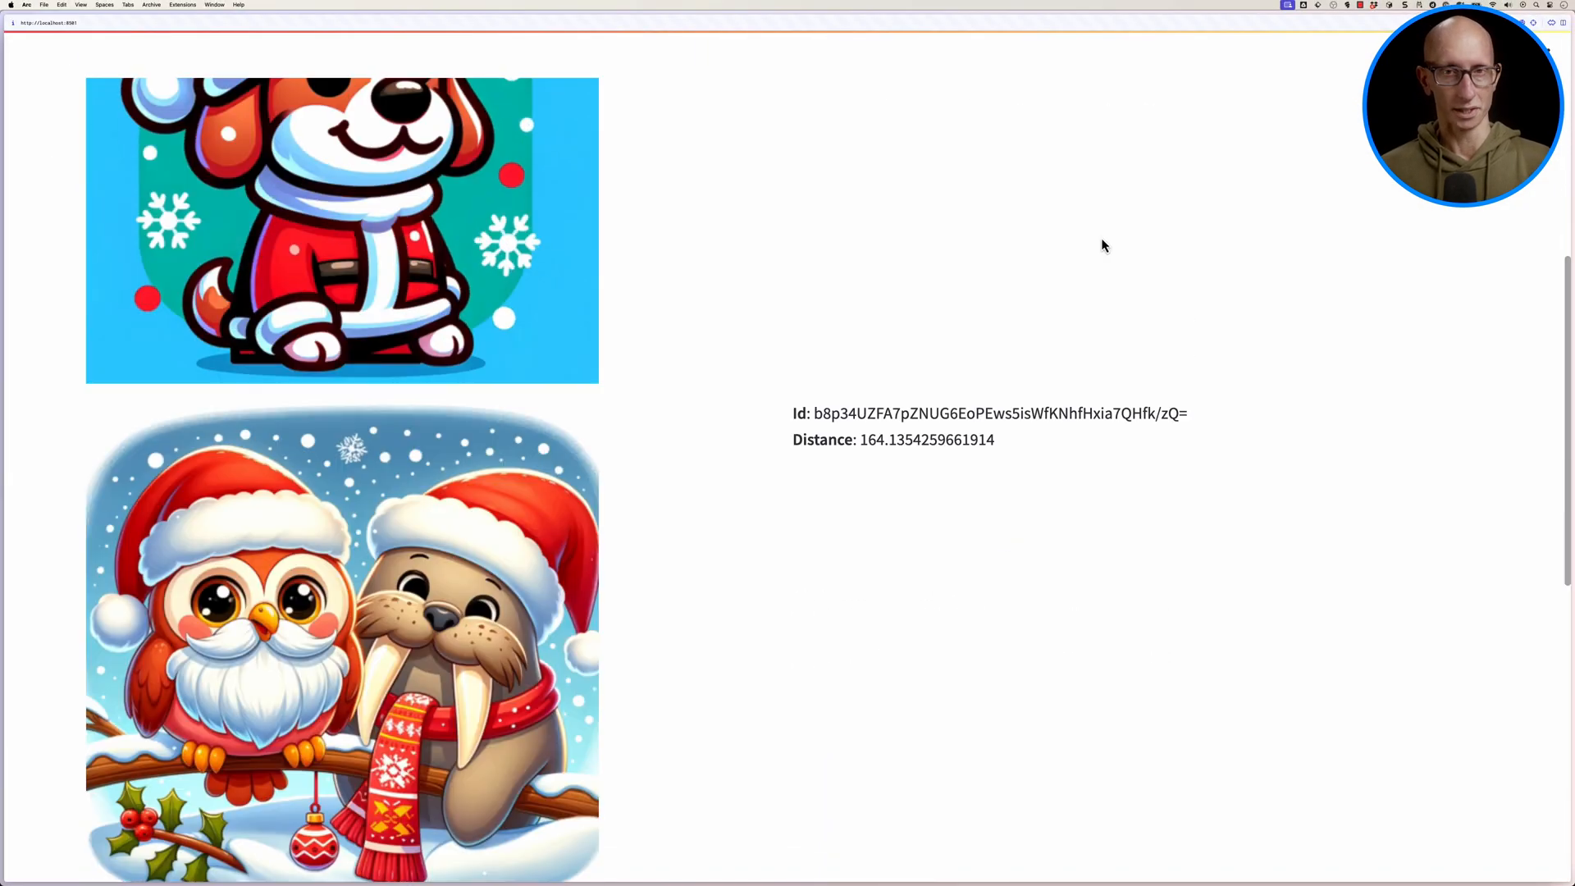
scroll(down, 3)
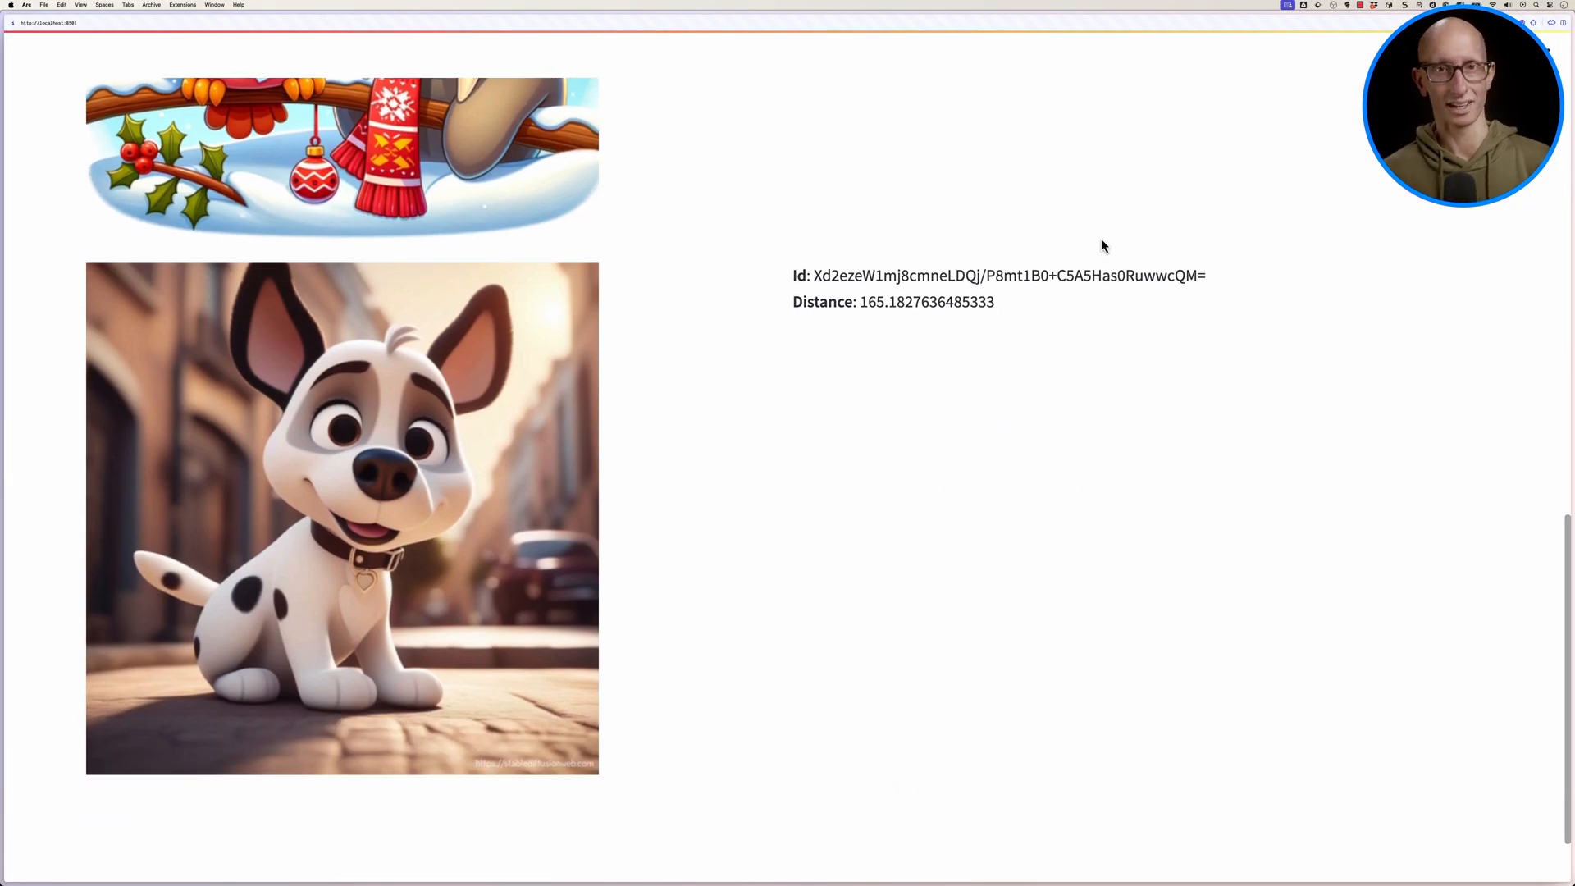
scroll(up, 3)
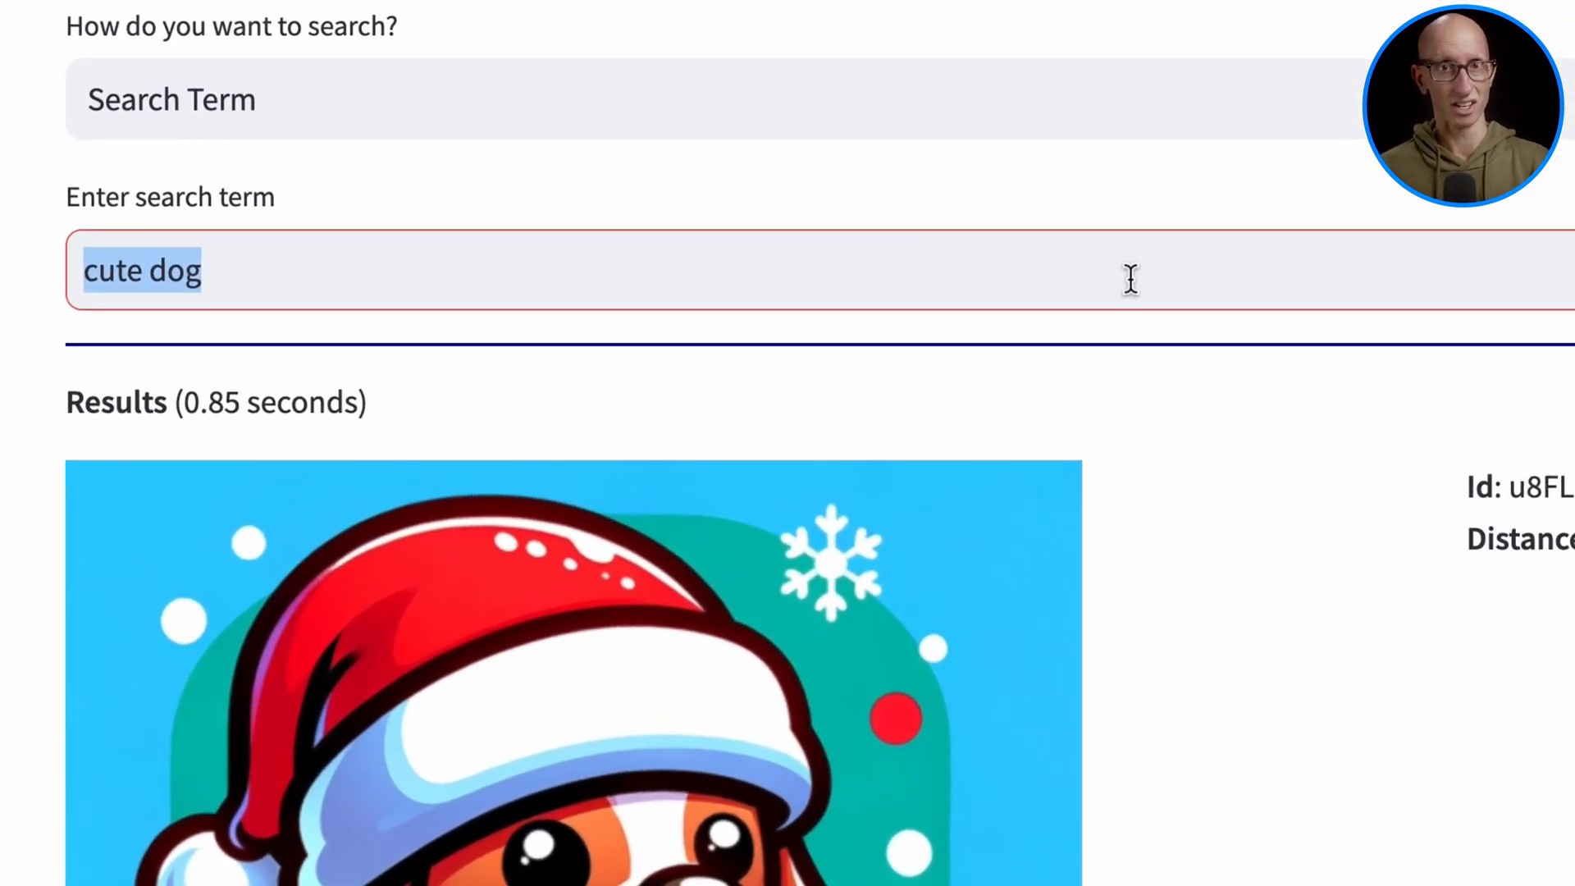
Search 'green jumper', then 'green sweatshirt', scrolling through each set of results.
text(green jumper)
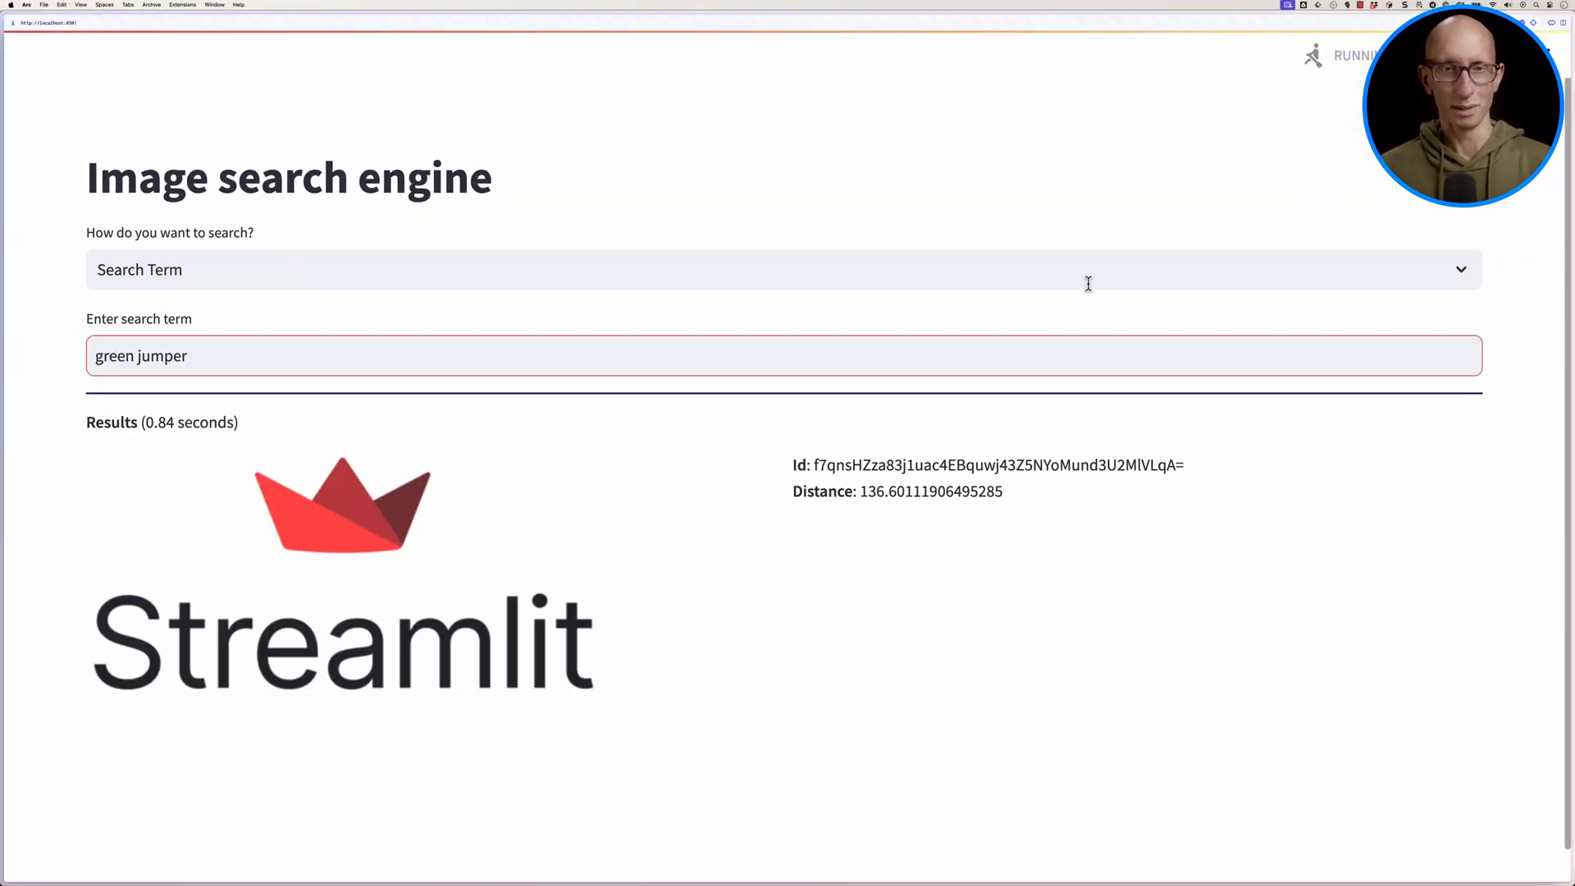
scroll(down, 3)
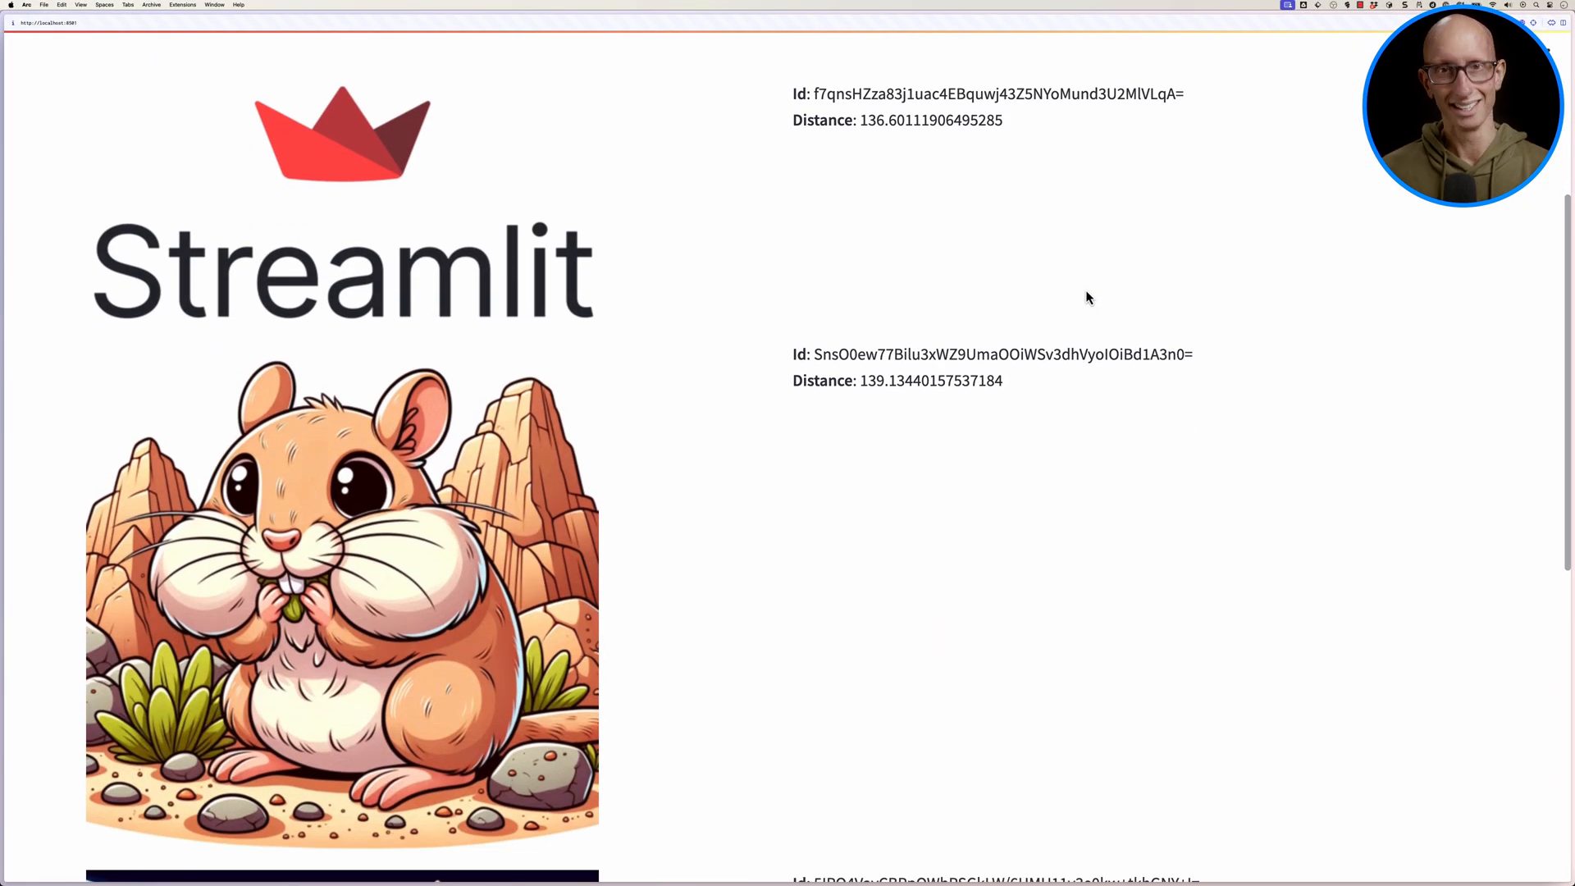
scroll(down, 3)
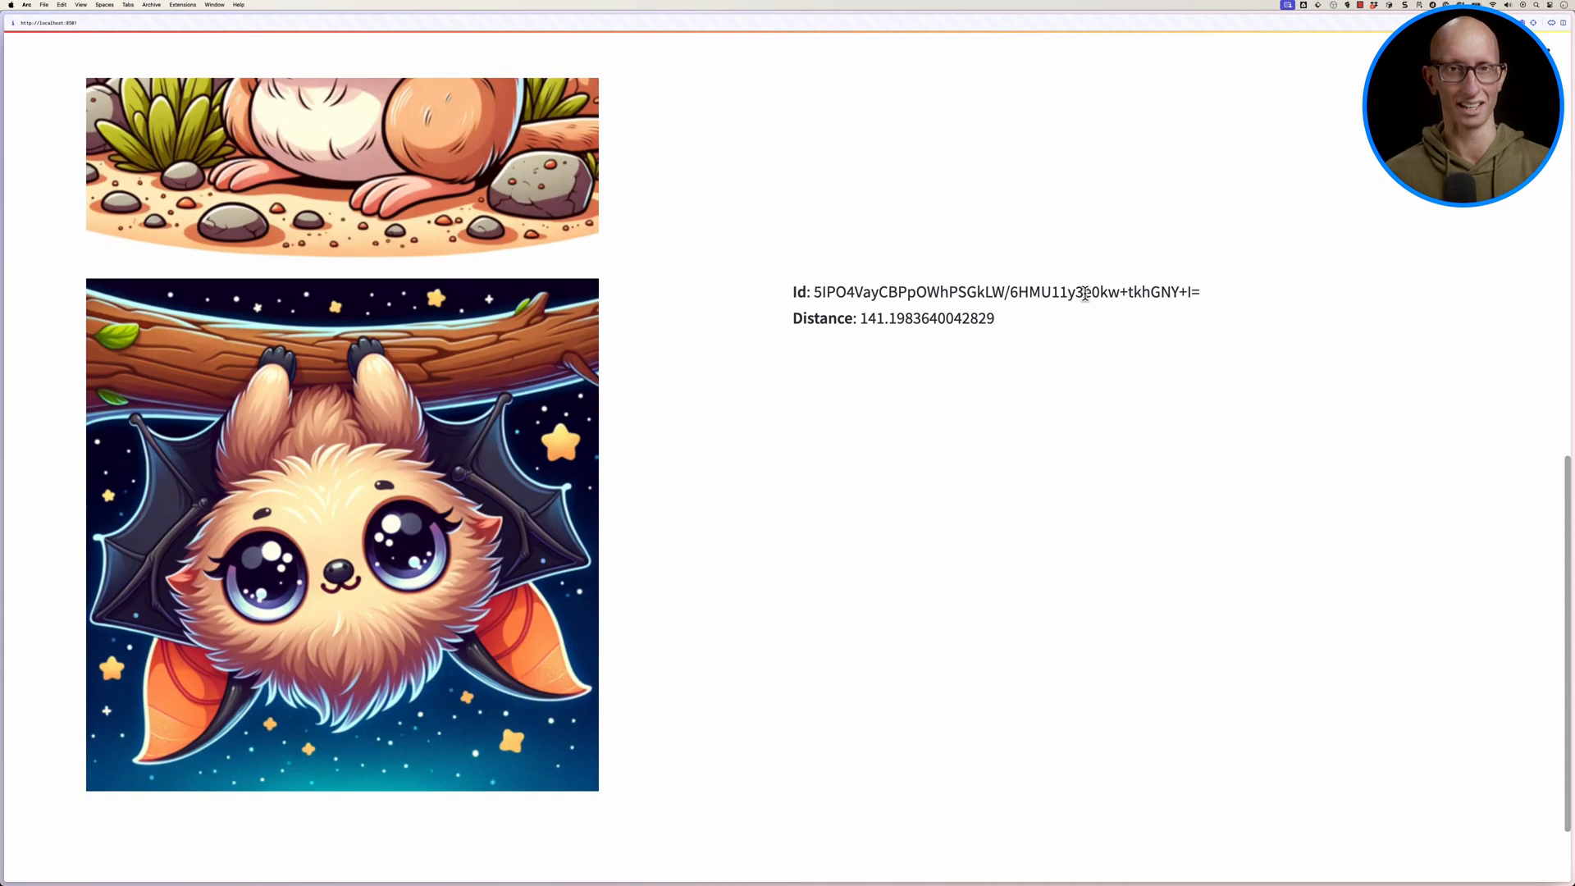
scroll(up, 3)
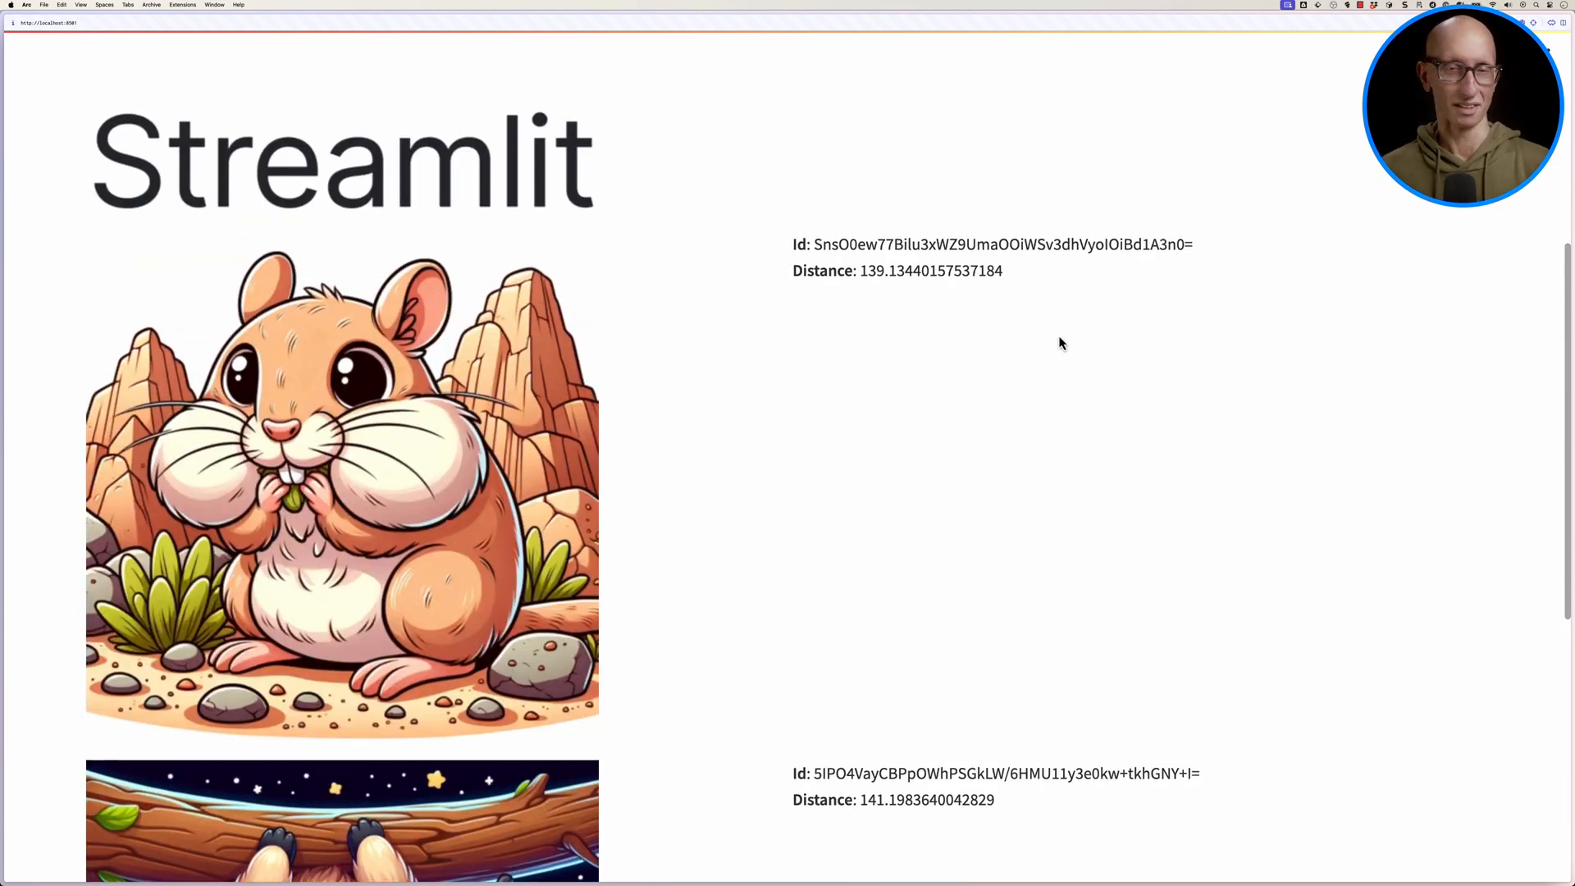
scroll(up, 3)
text(green sweatshirt)
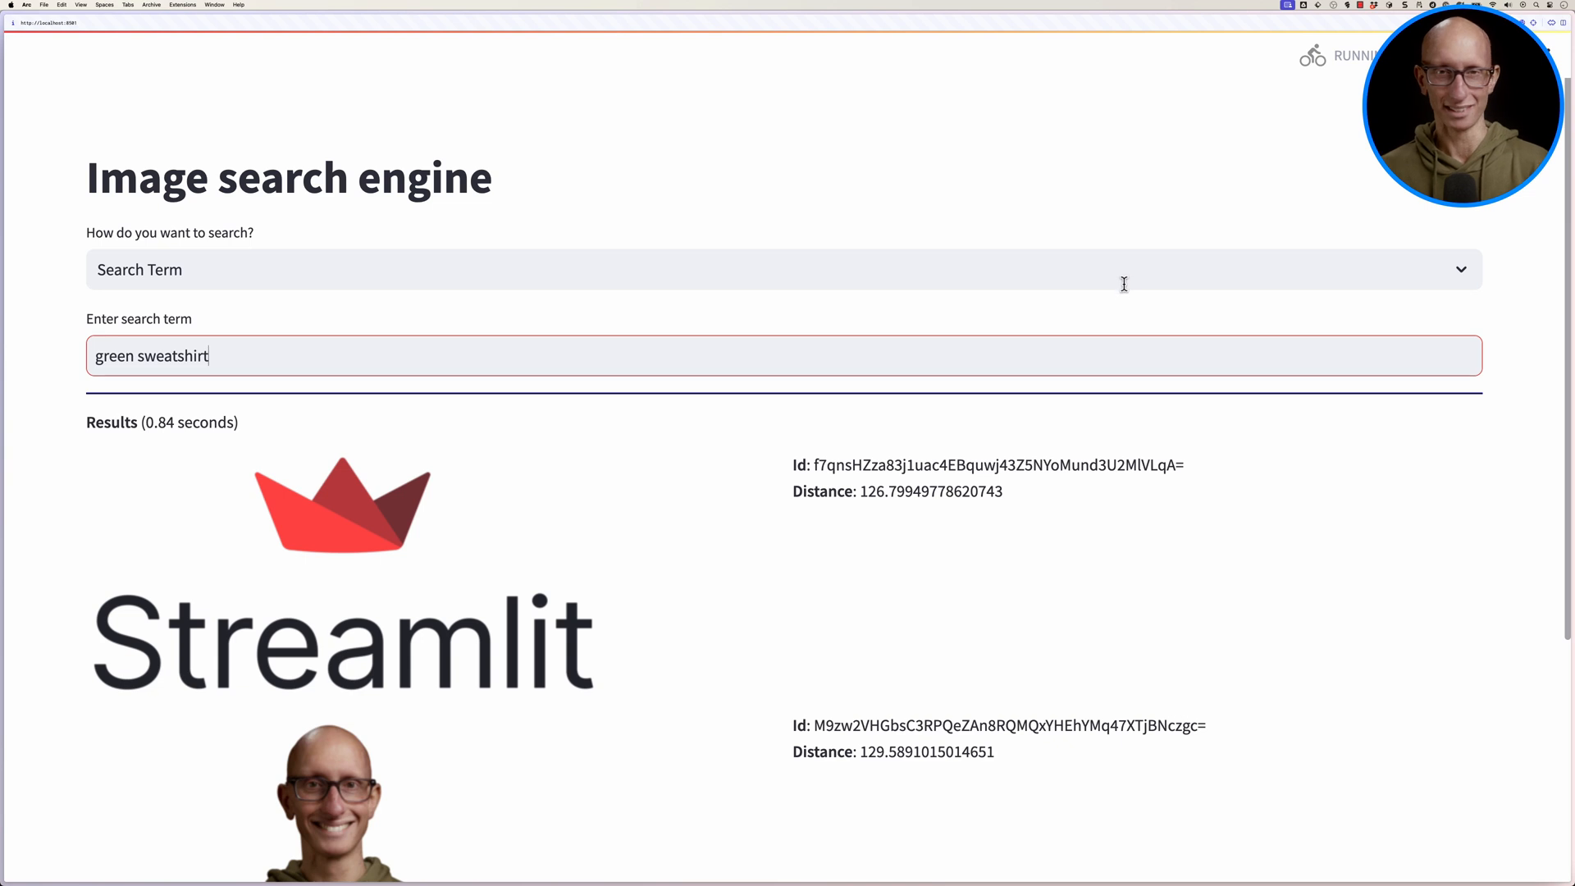
scroll(down, 3)
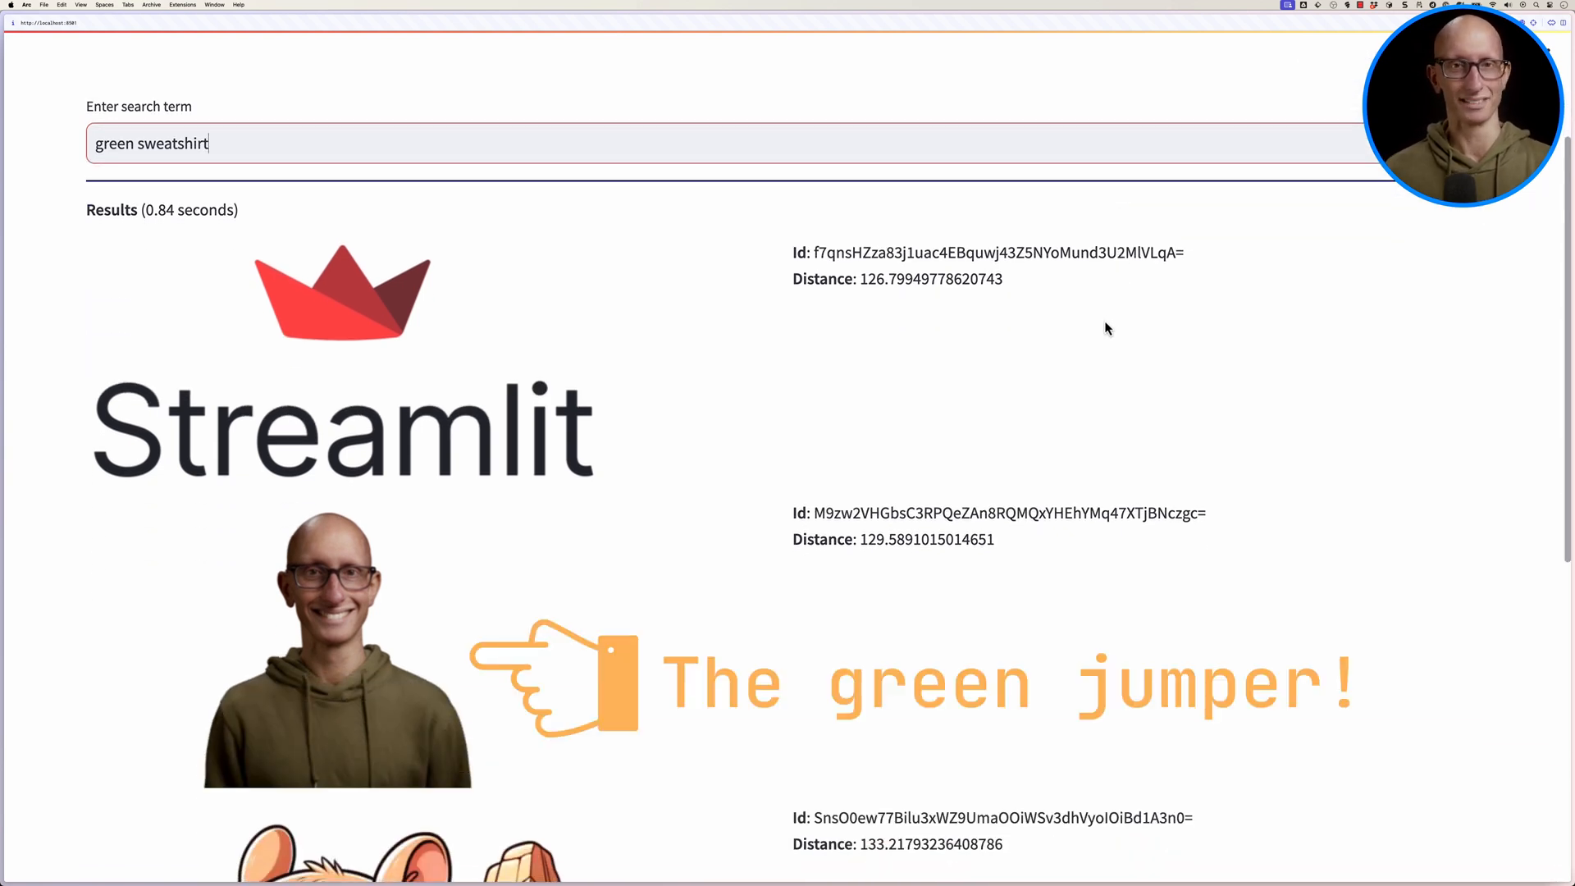
scroll(down, 3)
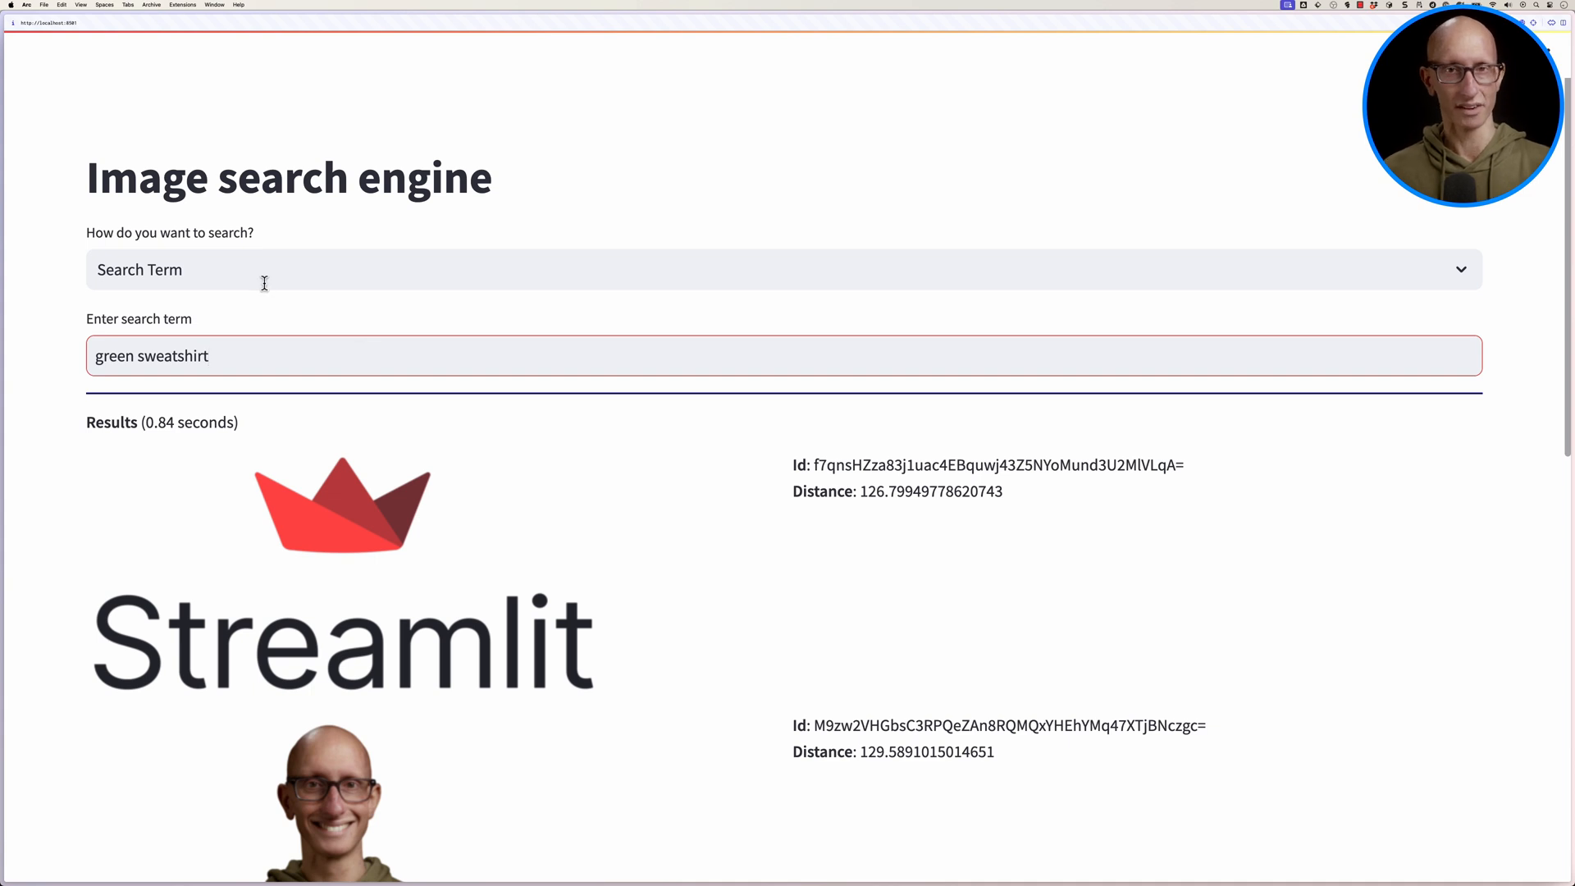
Search by image with a parrot, then a network graph picture, and scroll through similar network diagrams.
click(774, 269)
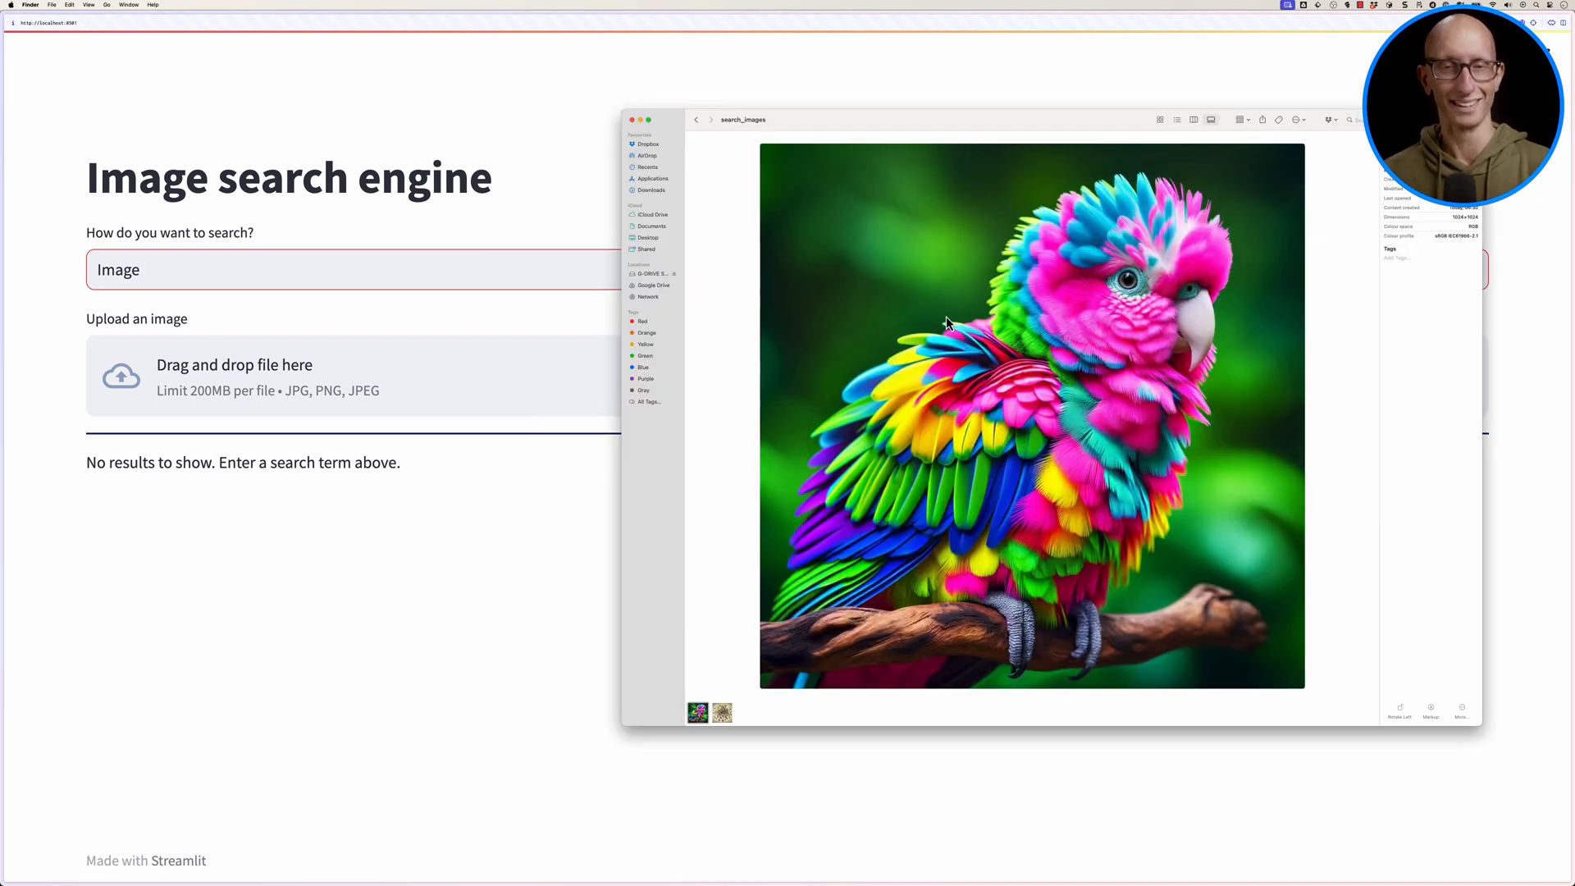
mouse_move(764, 685)
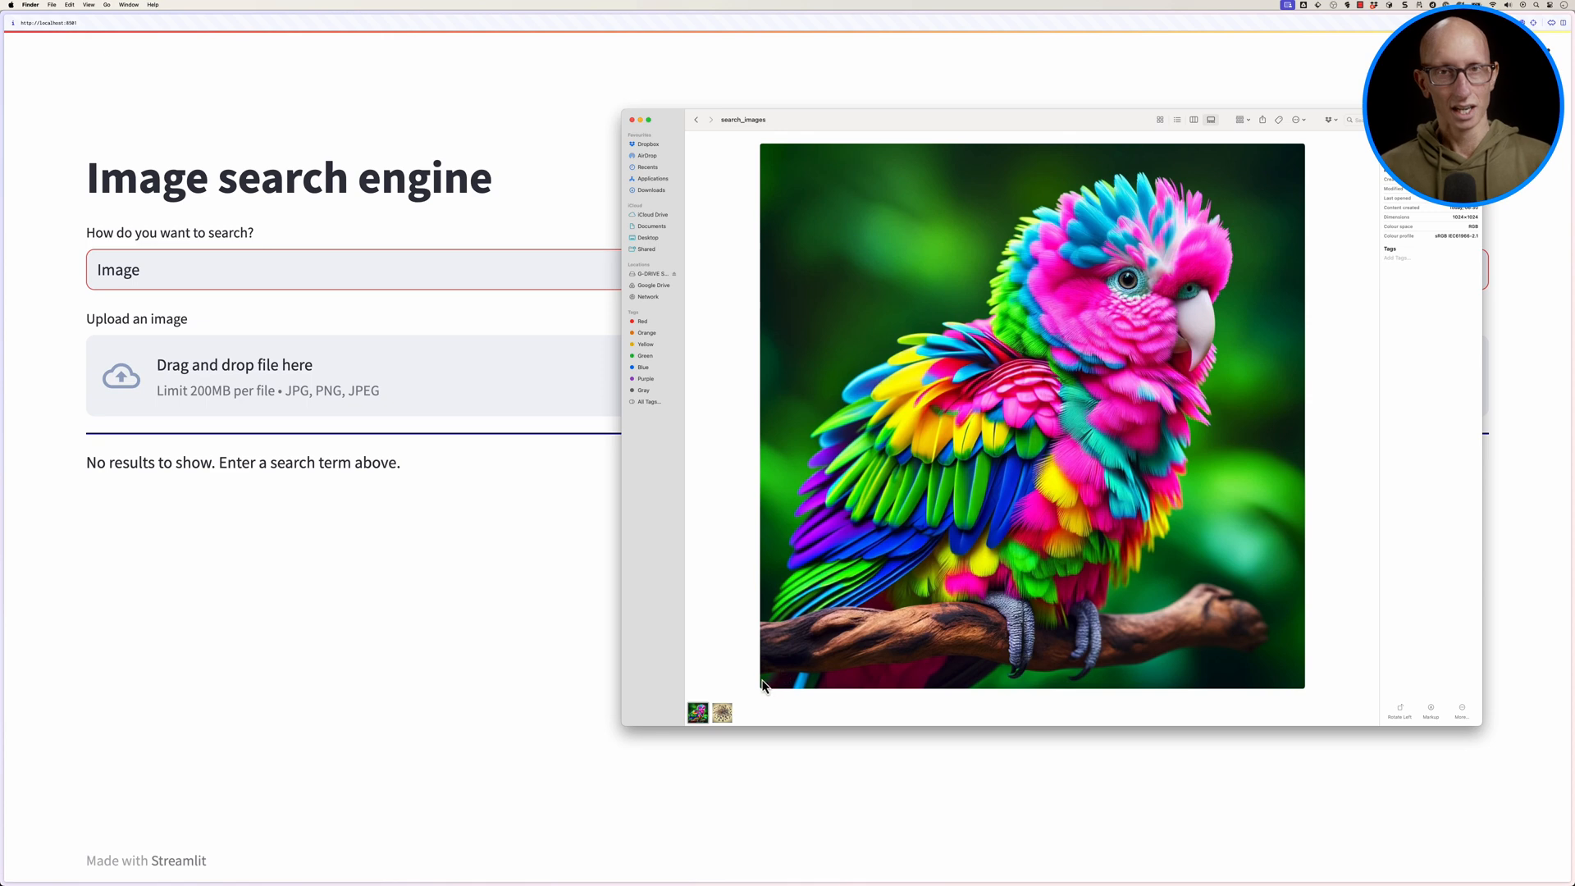
mouse_move(711, 705)
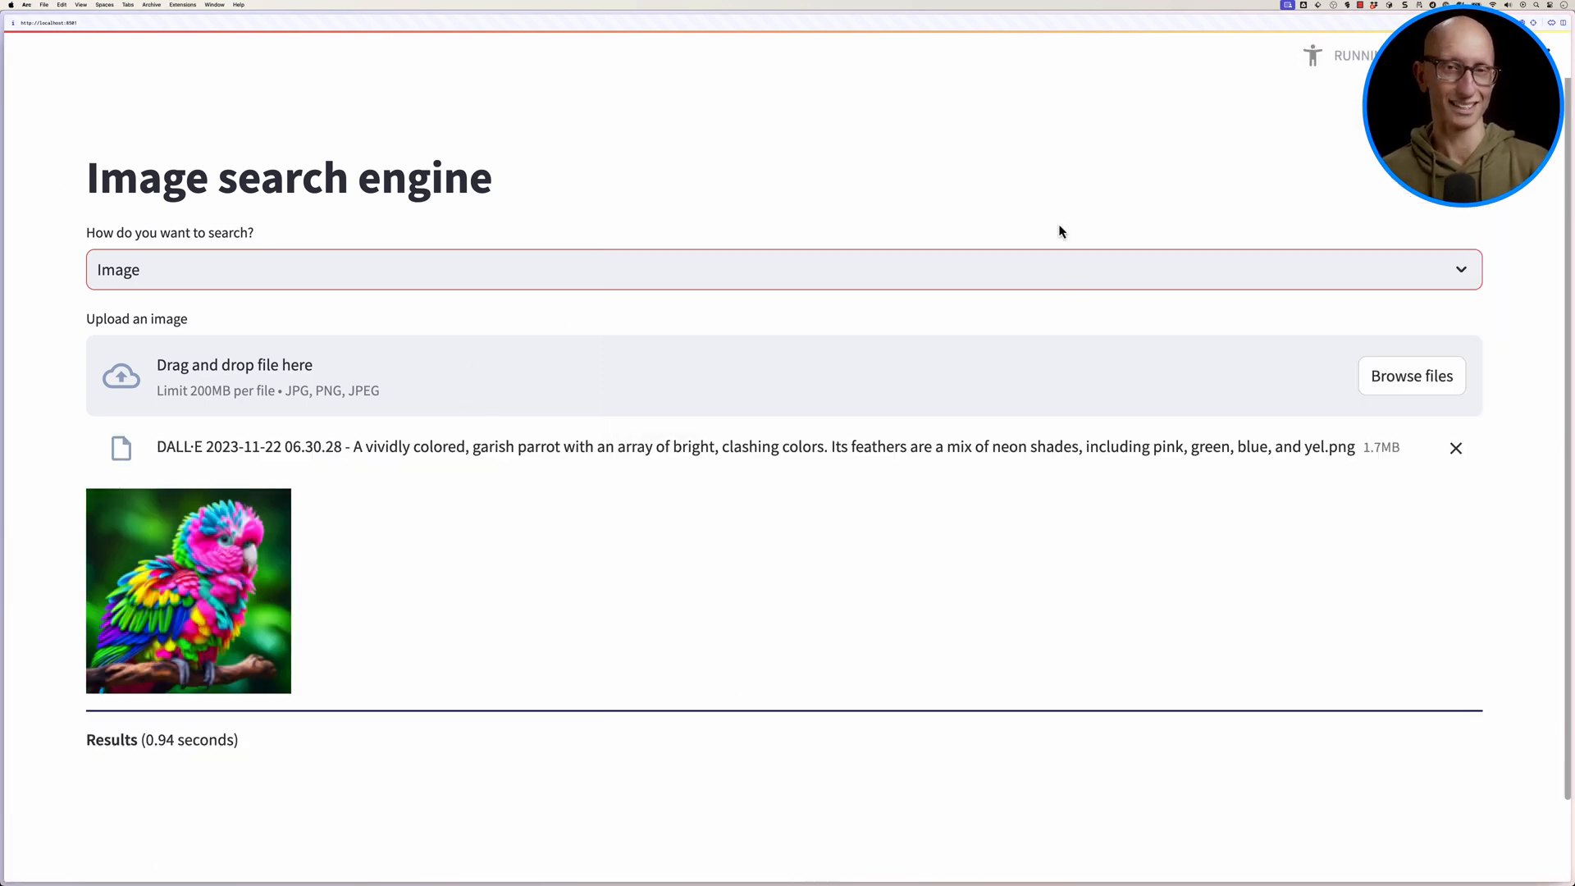
scroll(down, 3)
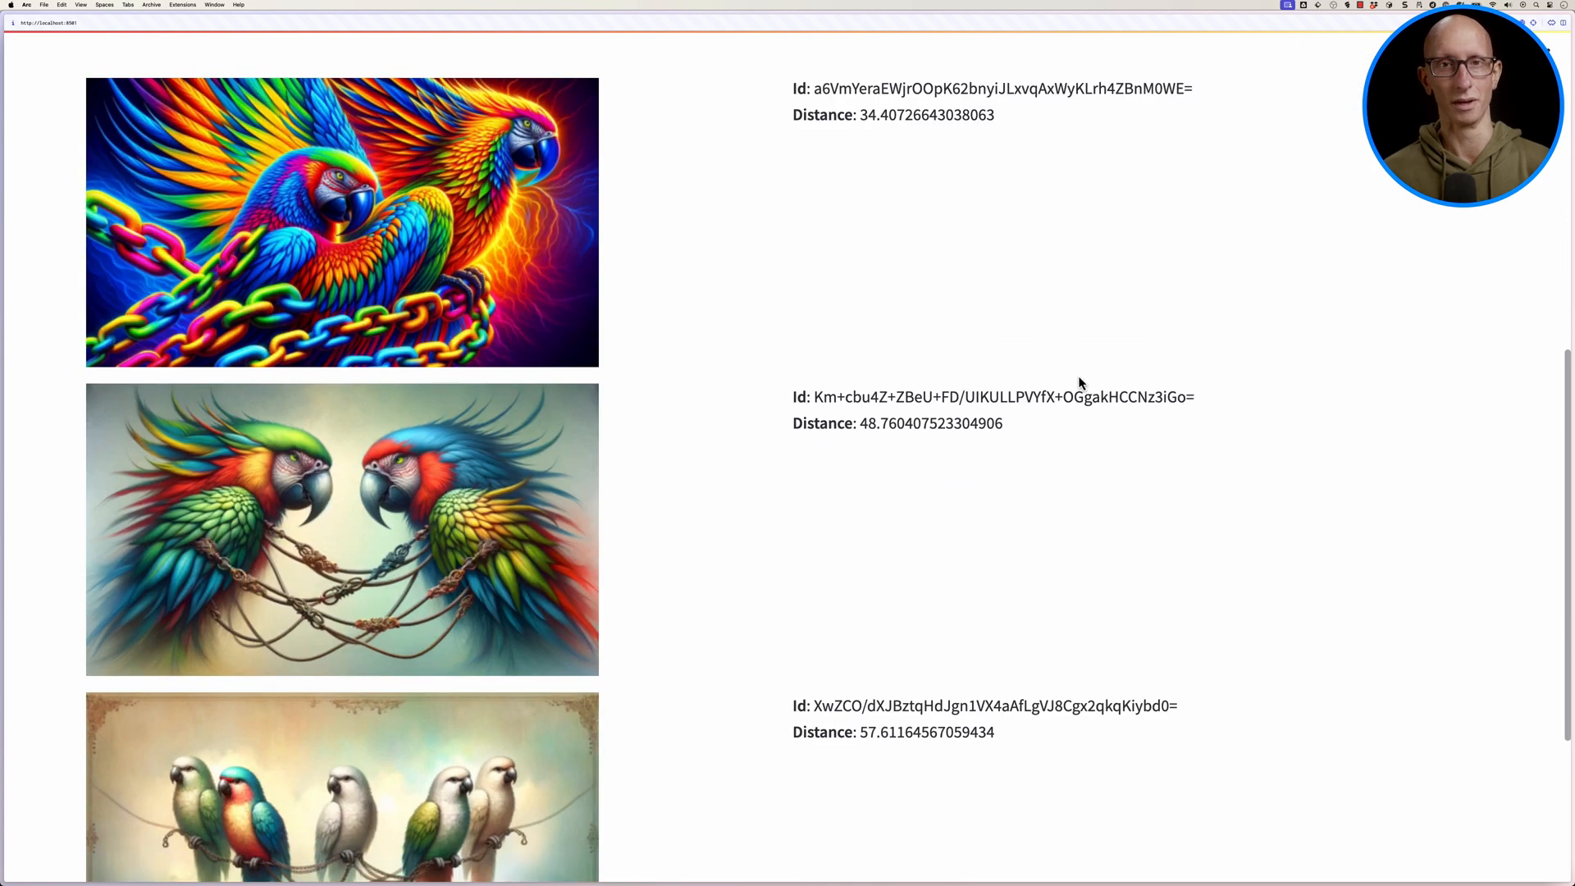
scroll(down, 3)
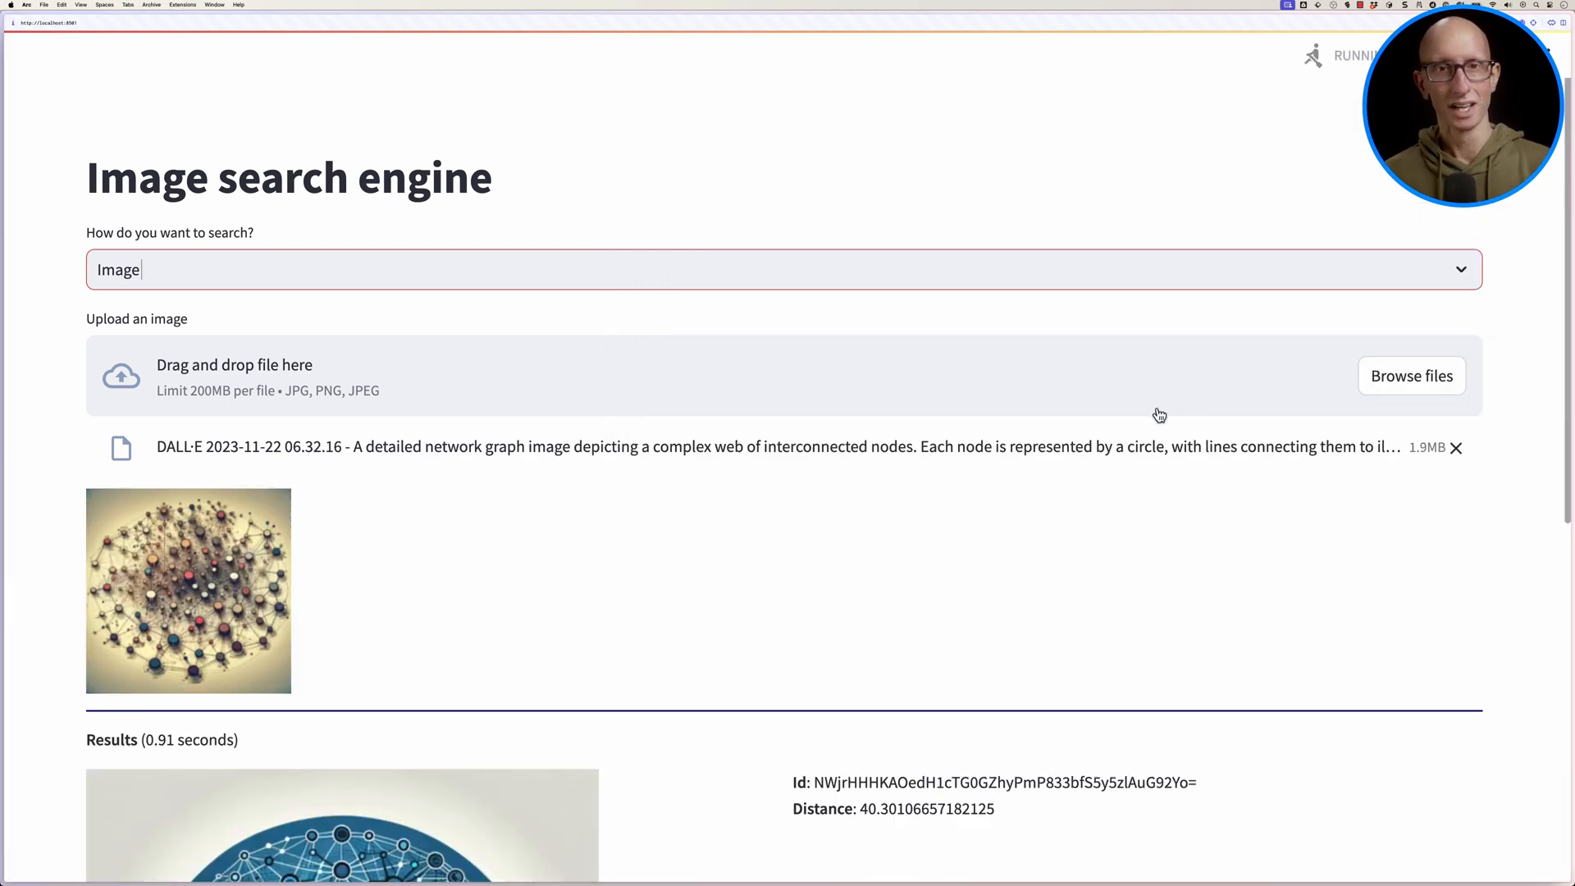
scroll(down, 3)
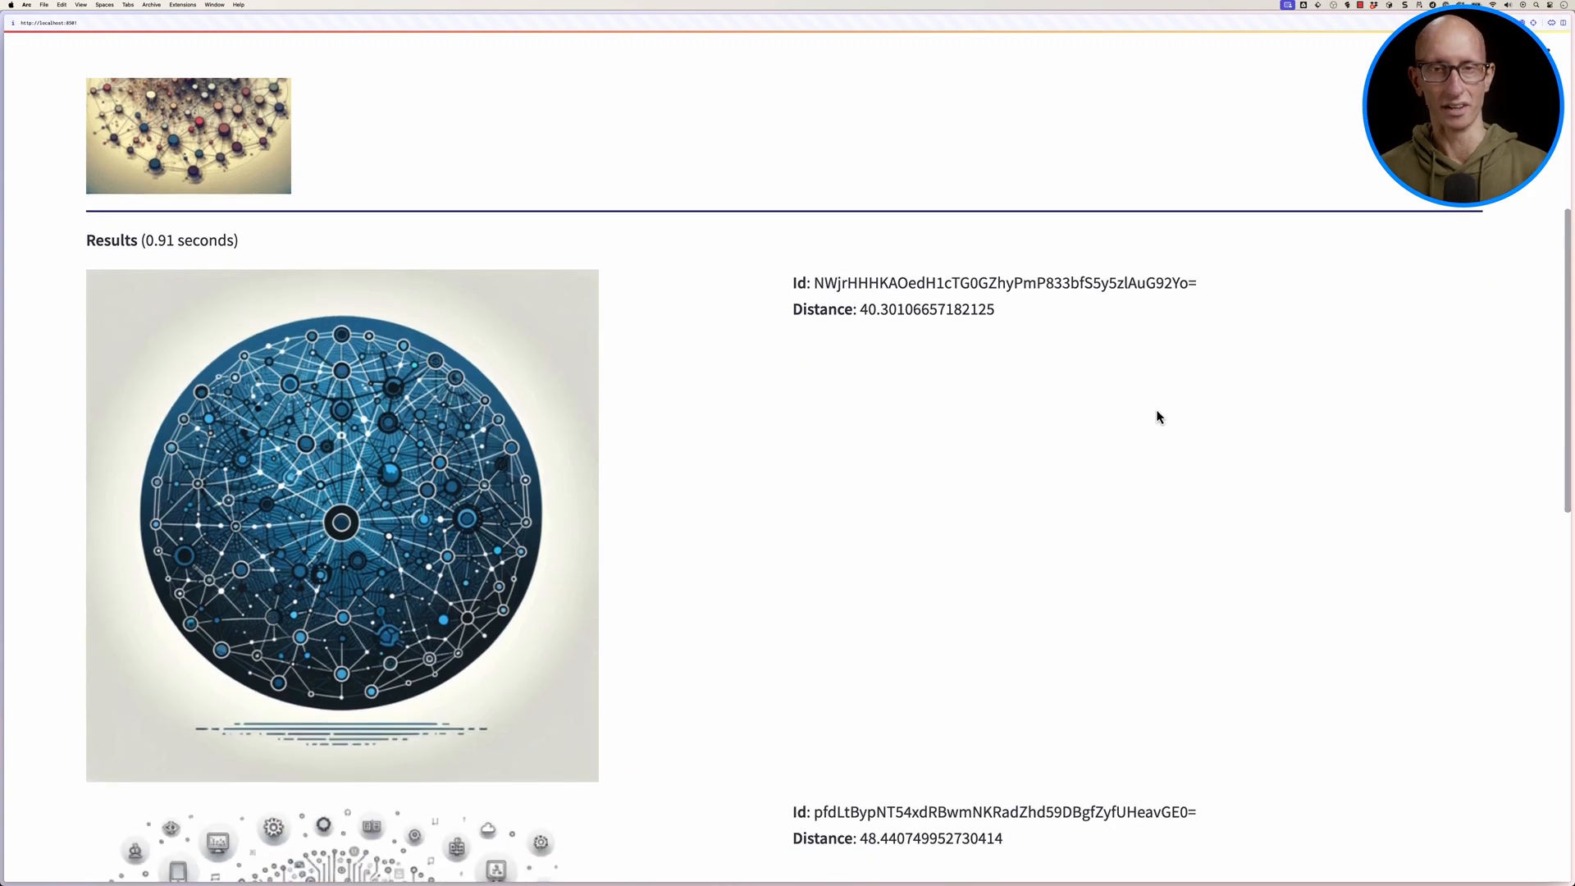
scroll(down, 3)
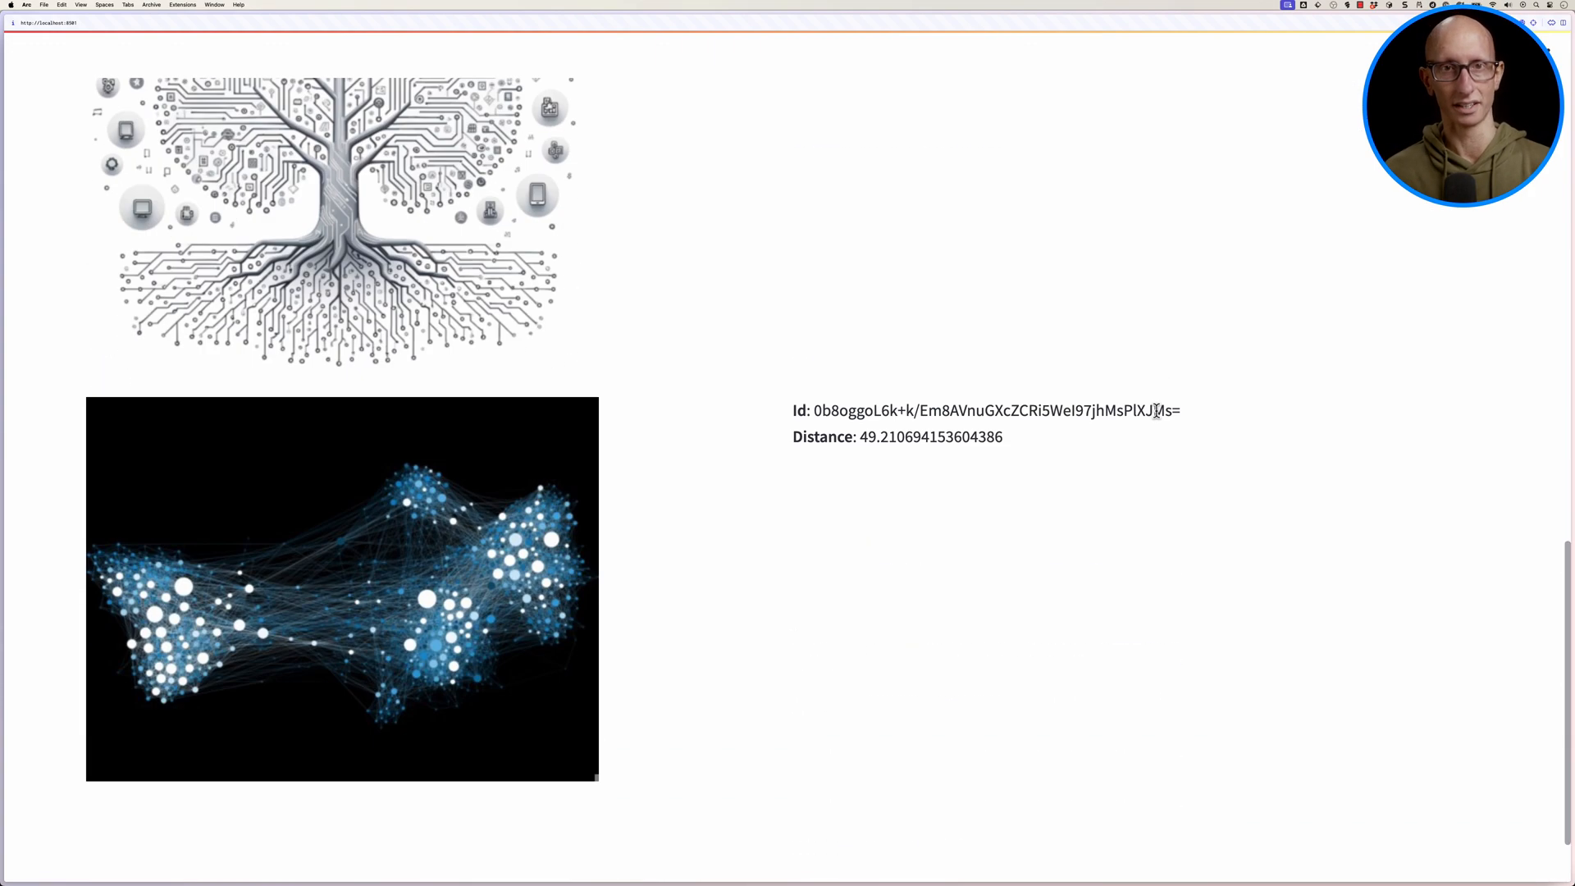